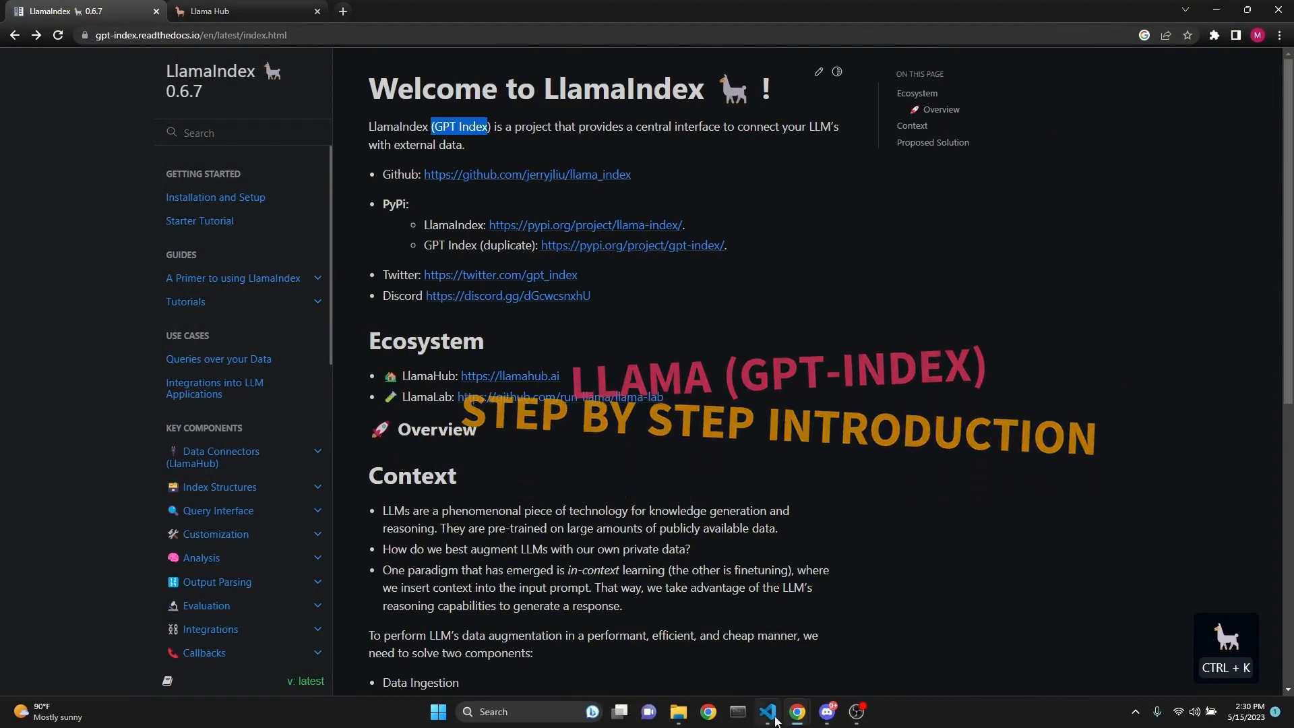
# - Briefly show llama_5.py in the editor, then scroll the How Each Index Works guide
pyautogui.click(767, 712)
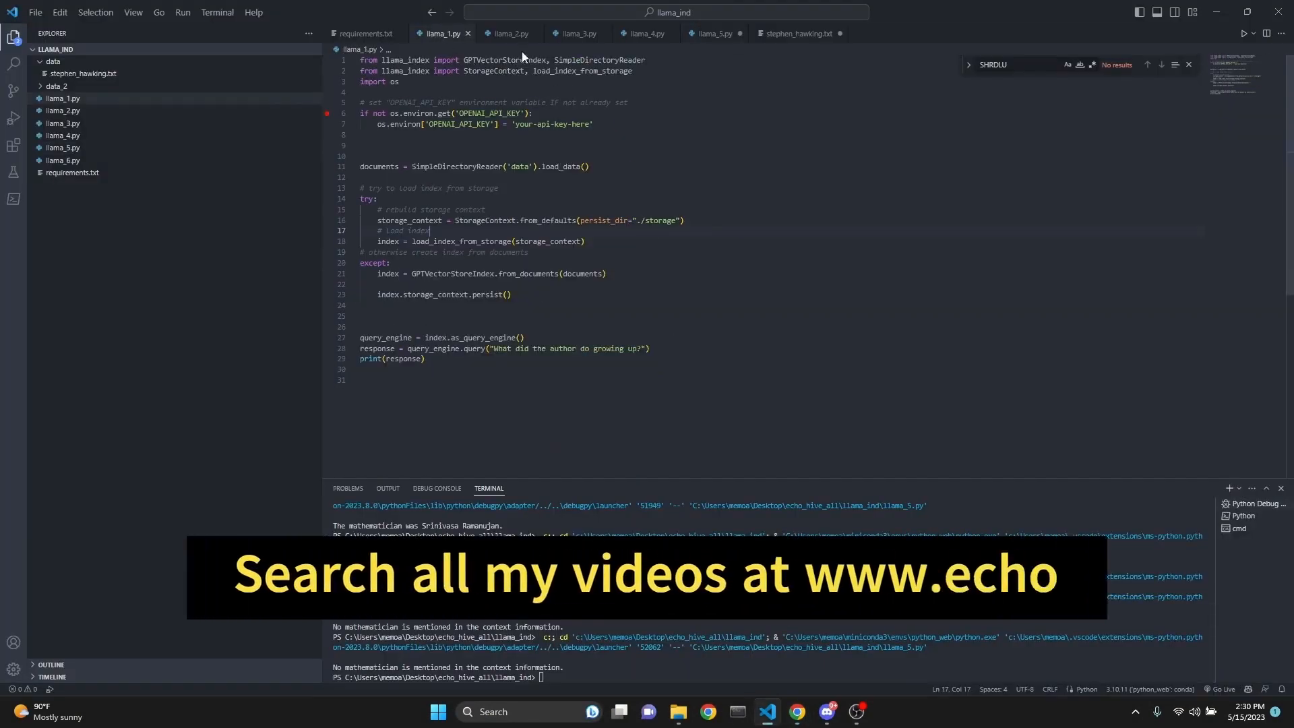
pyautogui.click(644, 33)
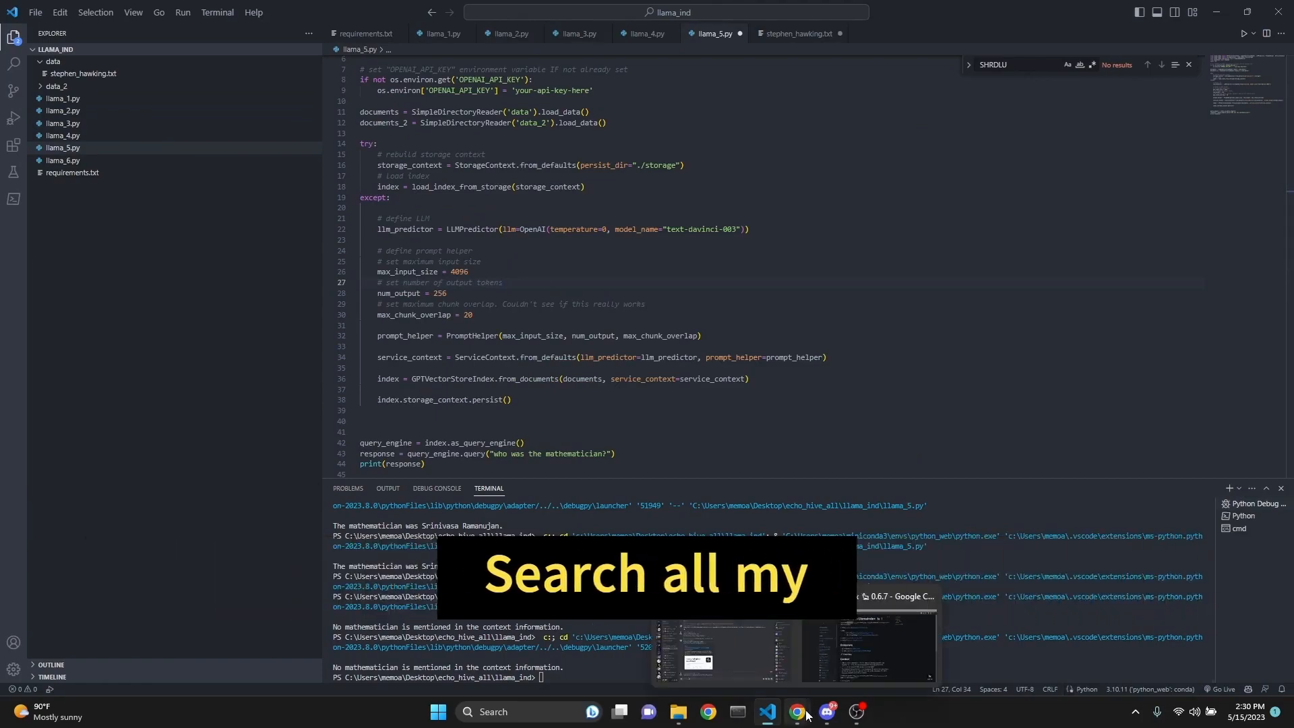
pyautogui.click(796, 712)
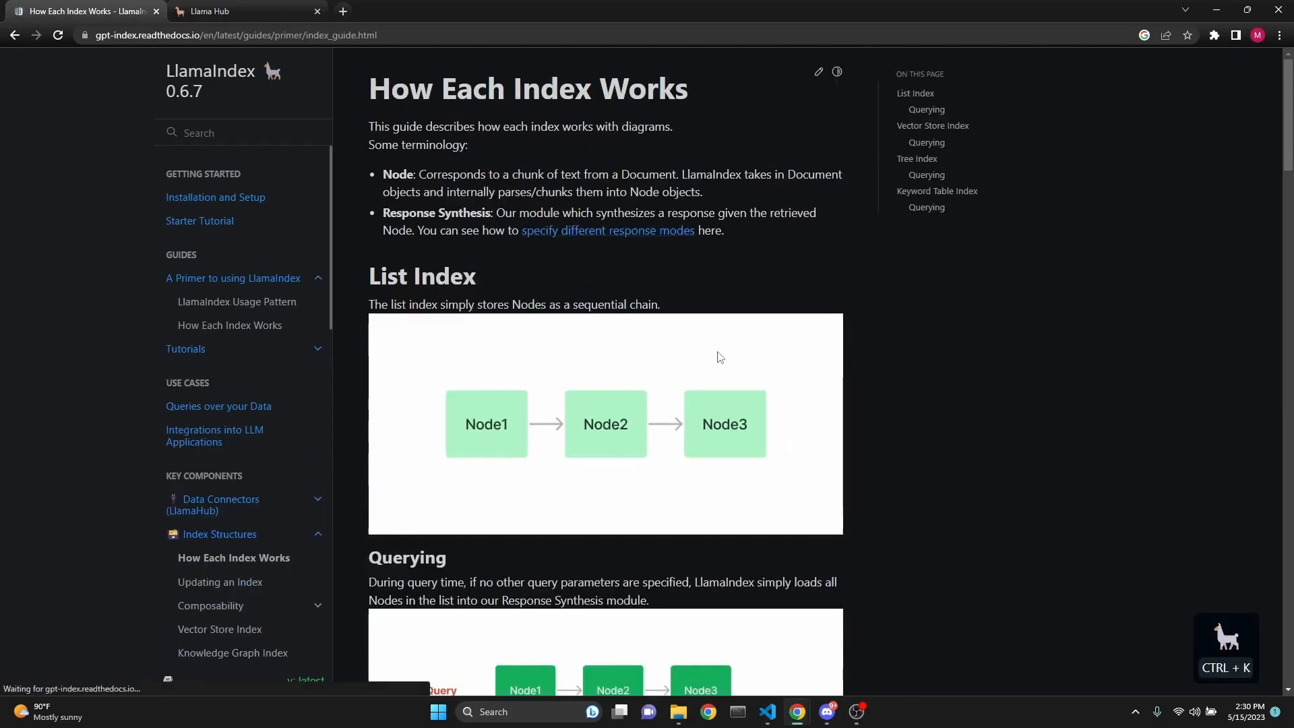
pyautogui.scroll(-3)
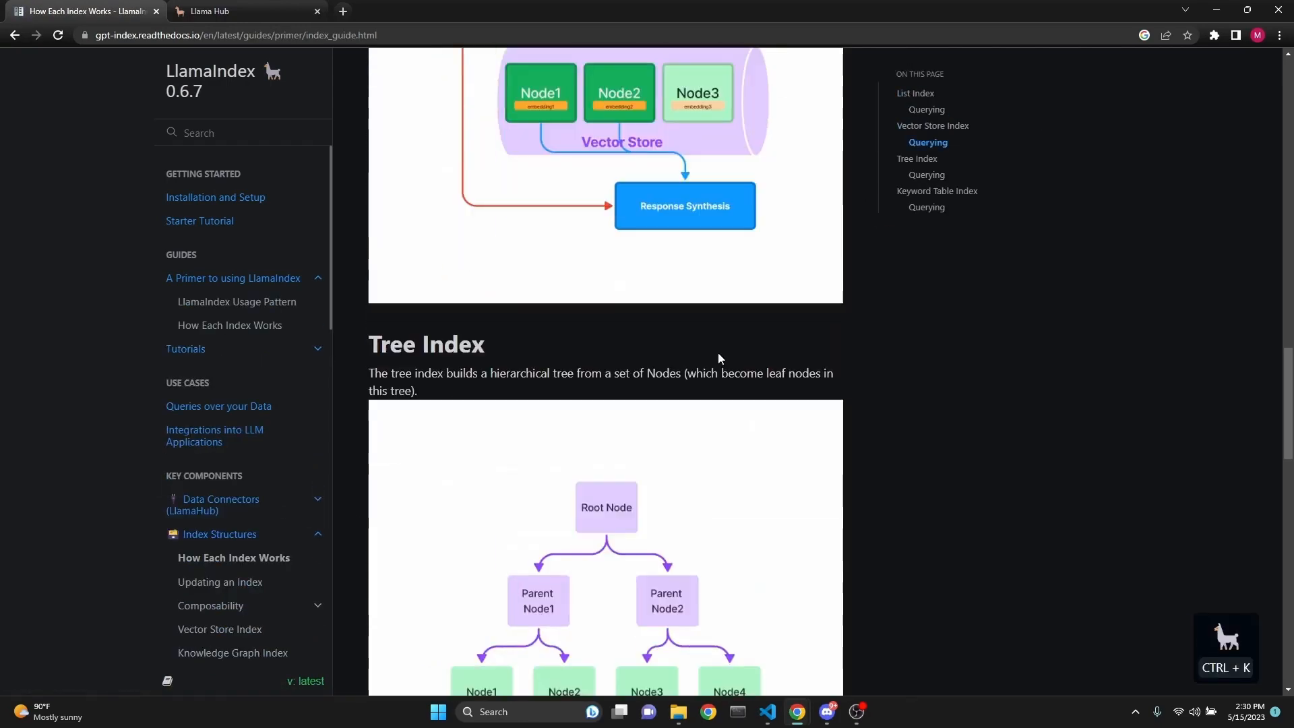
pyautogui.scroll(-3)
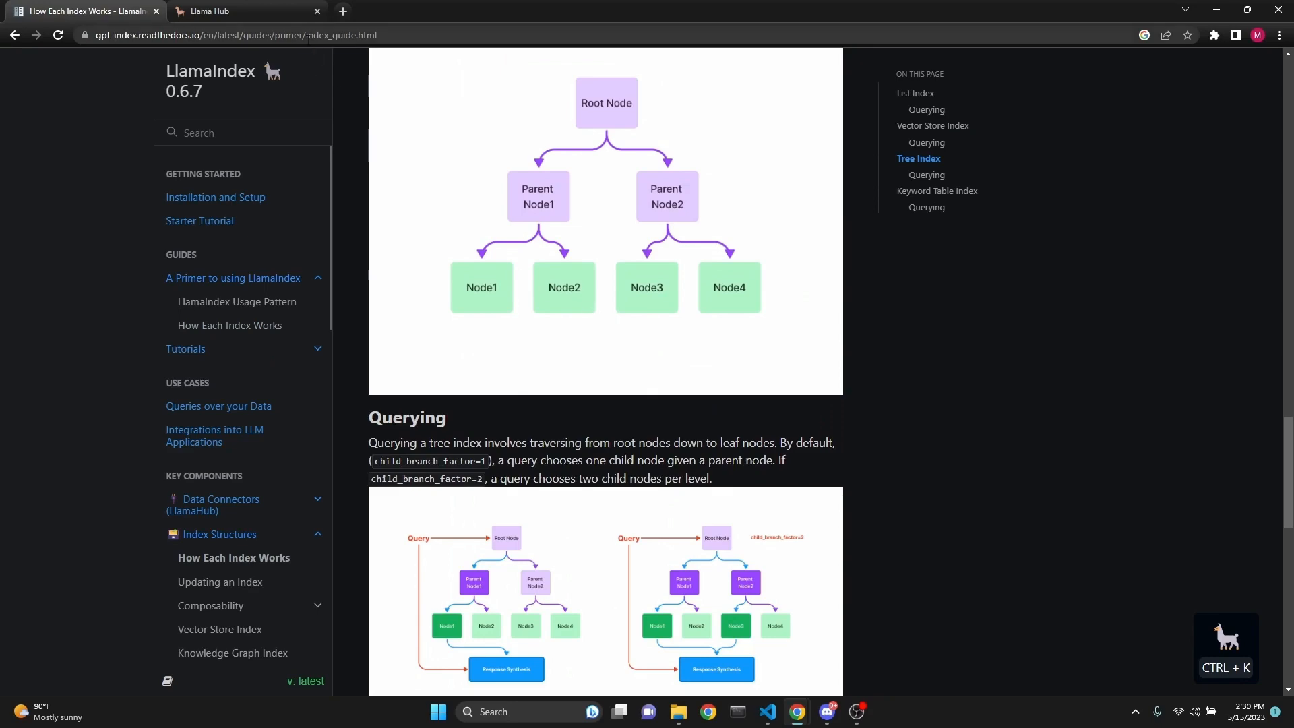
# - Review the Llama Hub loaders page and highlight the LlamaIndex introduction before returning to requirements.txt
pyautogui.click(223, 12)
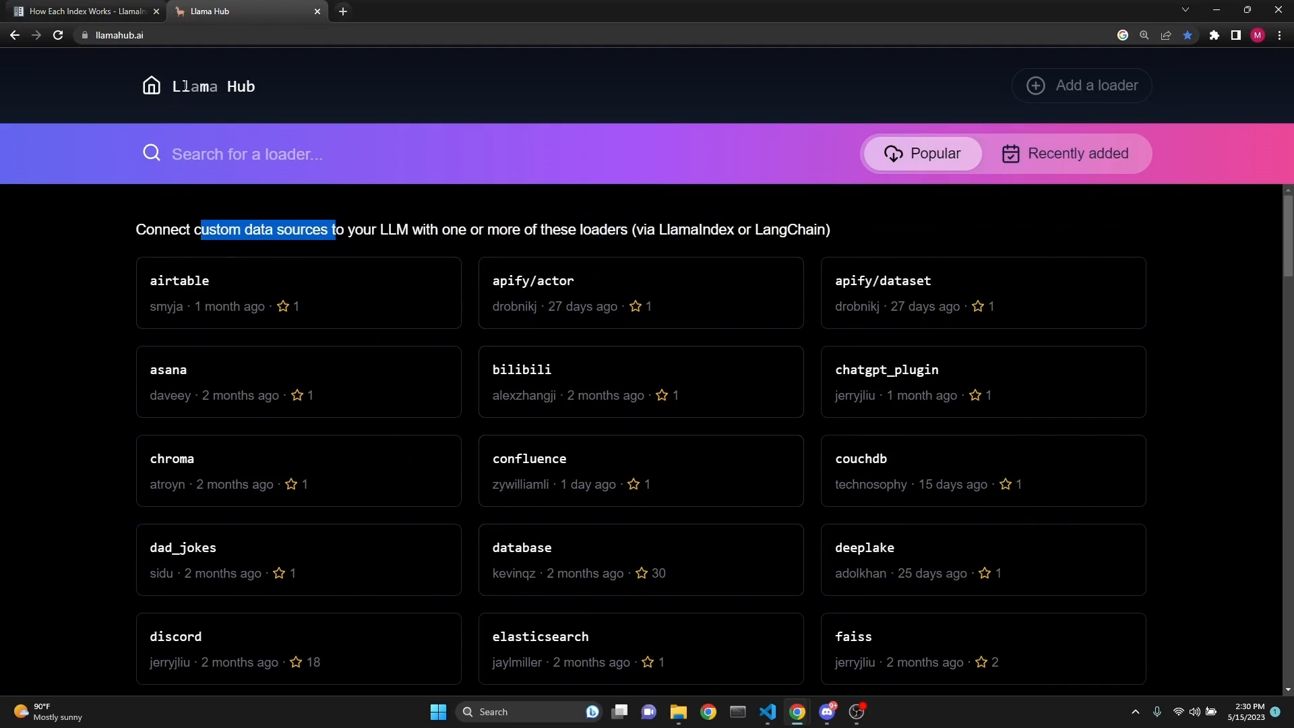
pyautogui.moveTo(765, 712)
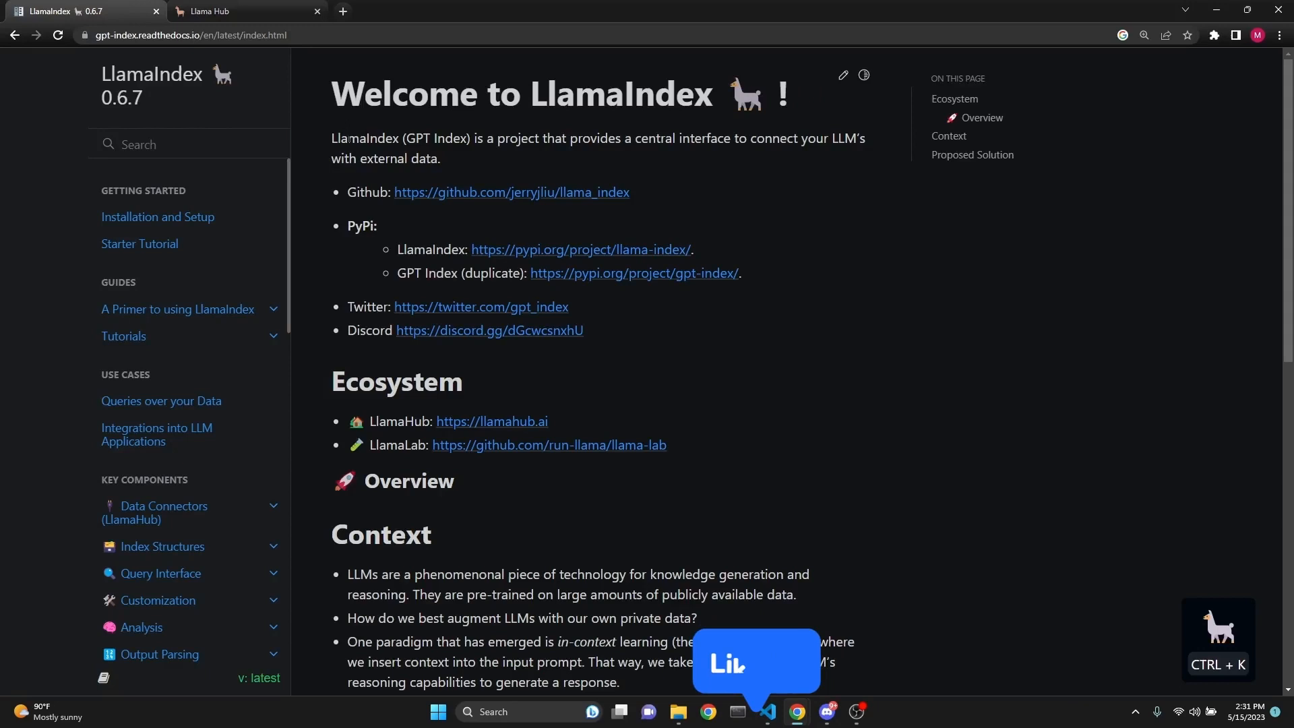
pyautogui.moveTo(331, 137); pyautogui.dragTo(680, 138)
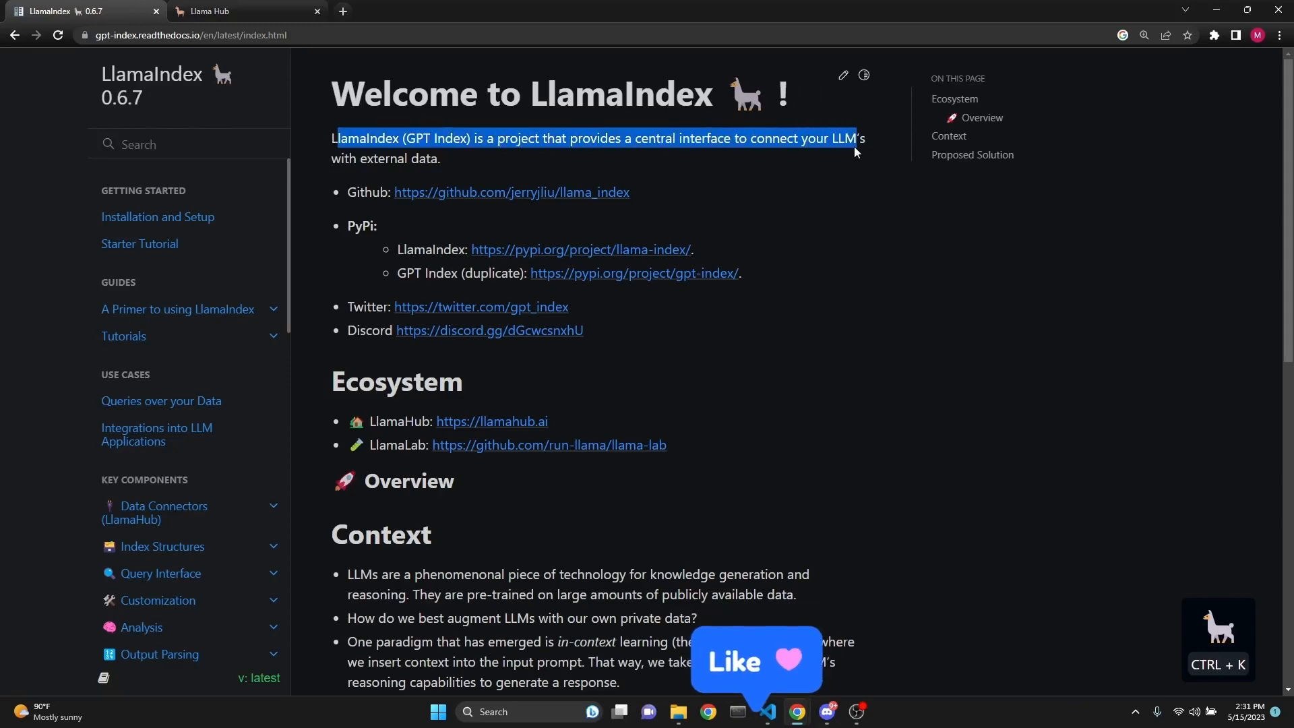
pyautogui.moveTo(856, 137); pyautogui.dragTo(469, 158)
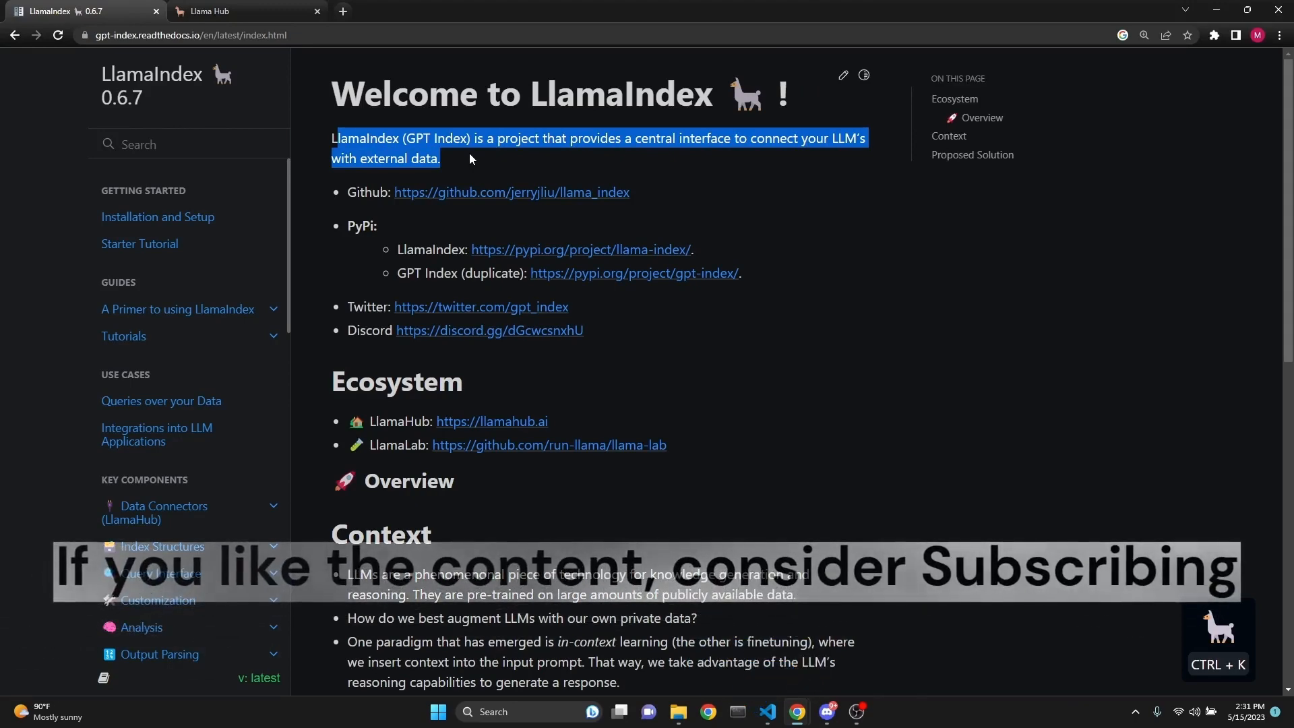
pyautogui.click(768, 713)
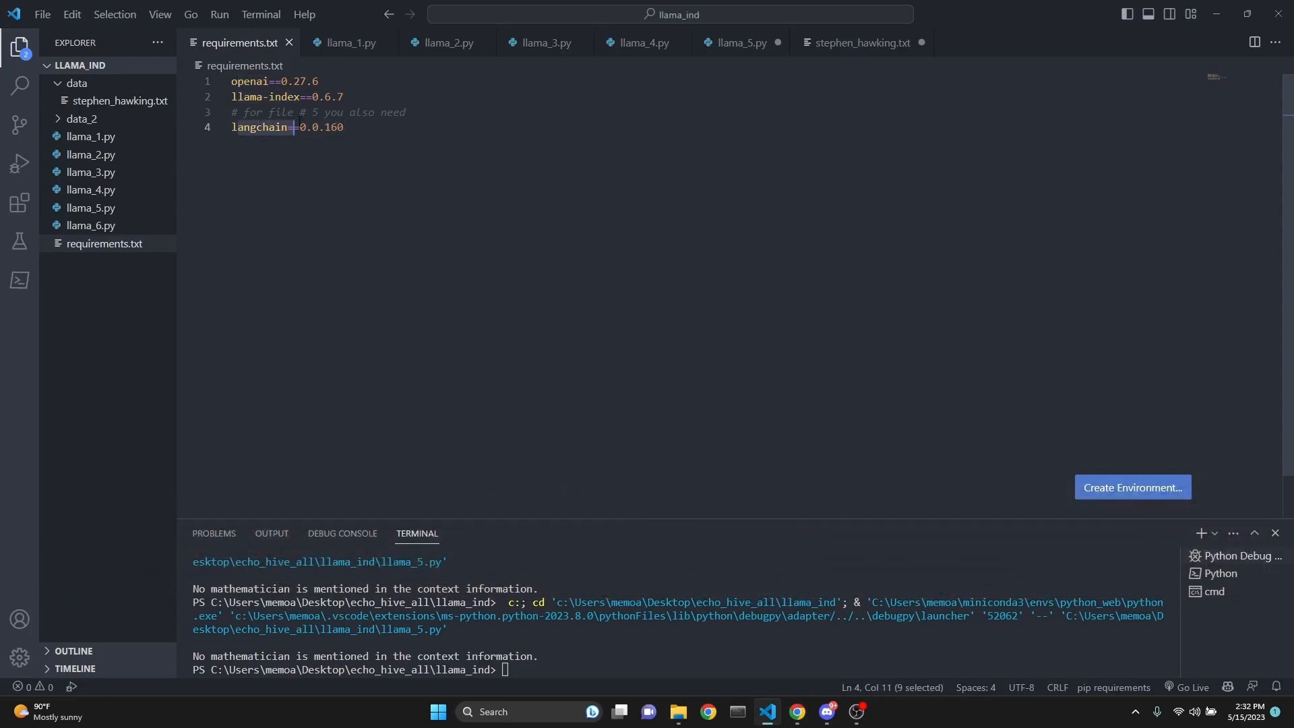
# - Glance at stephen_hawking.txt, then show llama_1.py with data_2's ramanujan.txt revealed
pyautogui.click(739, 42)
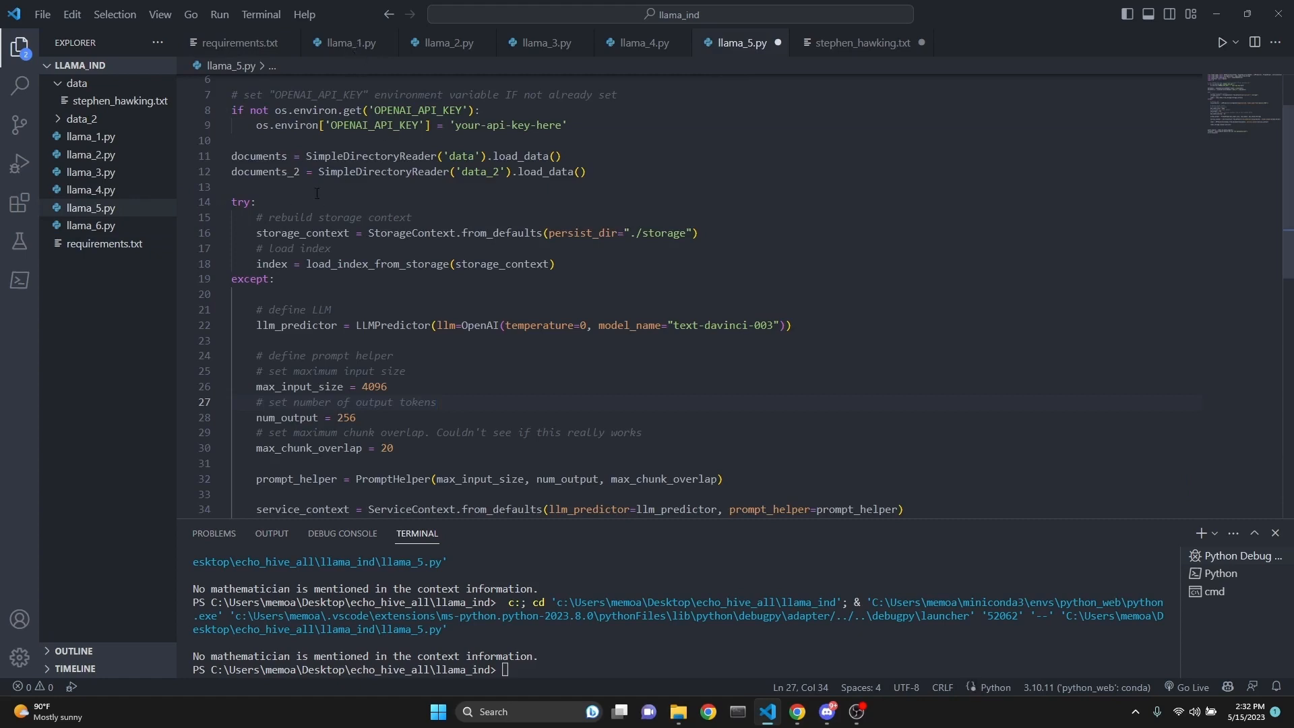
pyautogui.click(345, 43)
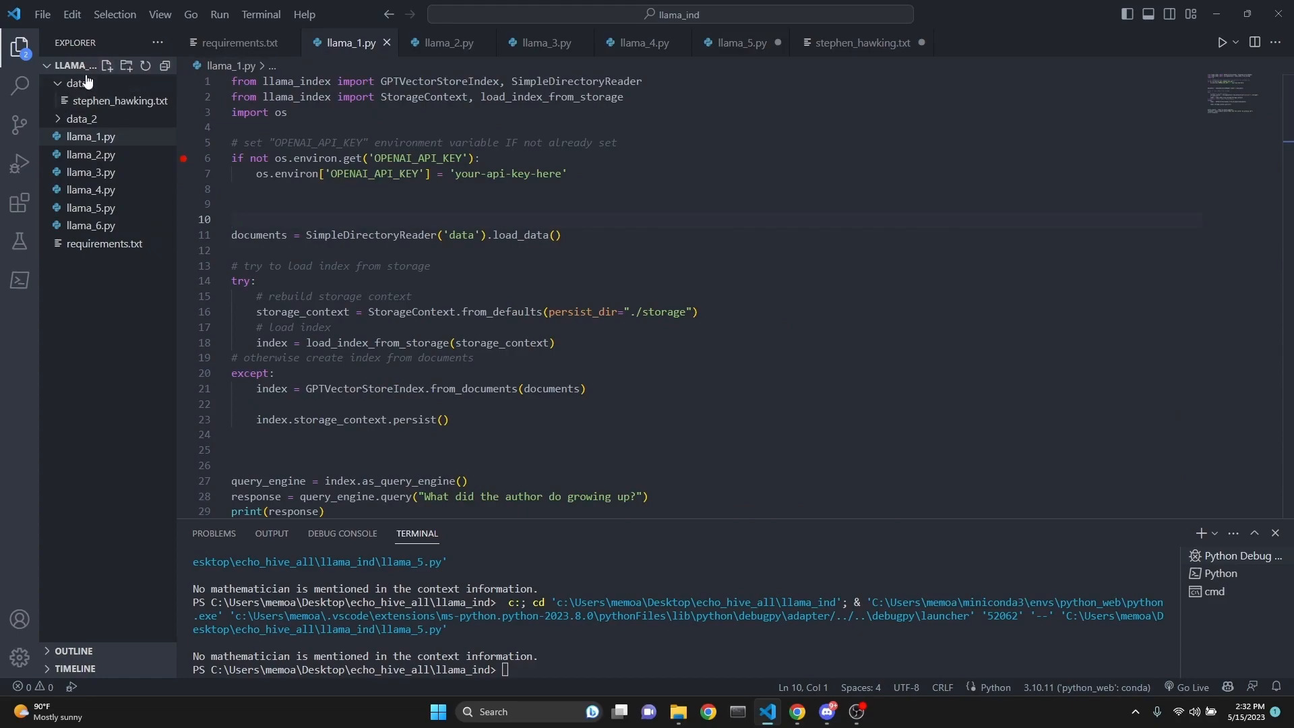
pyautogui.moveTo(134, 108)
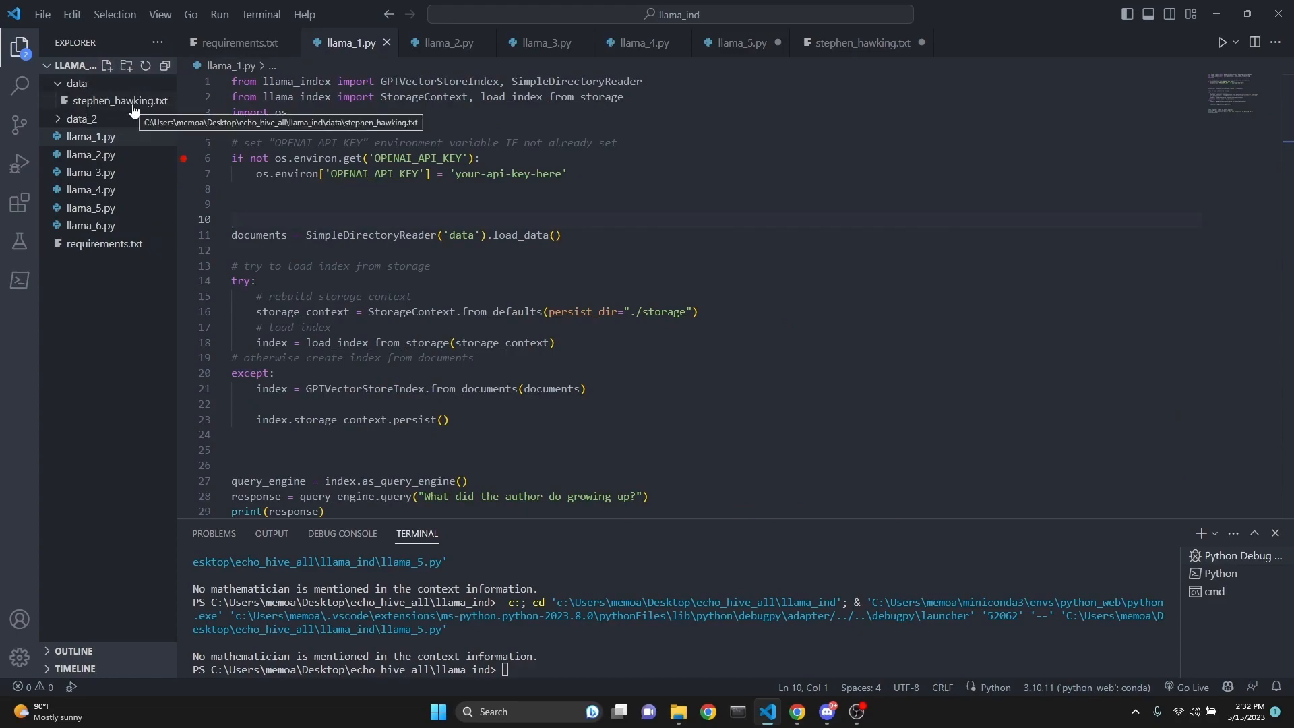
pyautogui.doubleClick(120, 101)
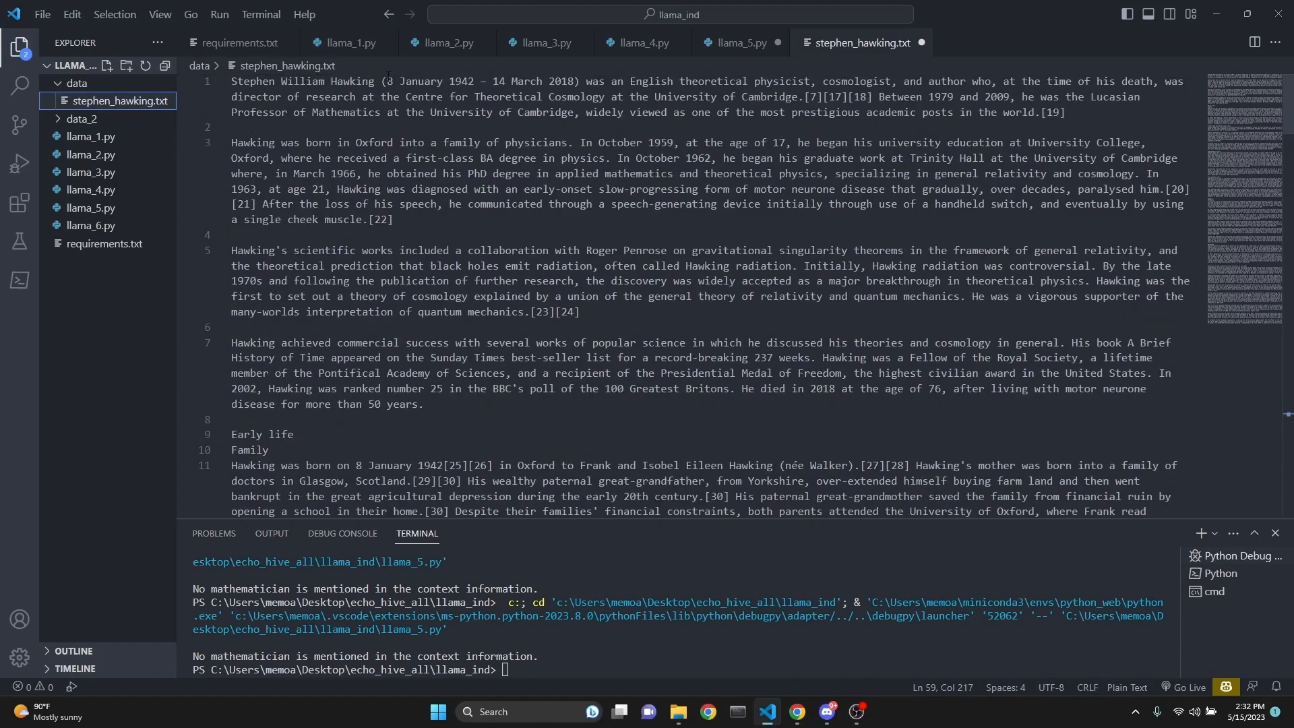
pyautogui.click(345, 43)
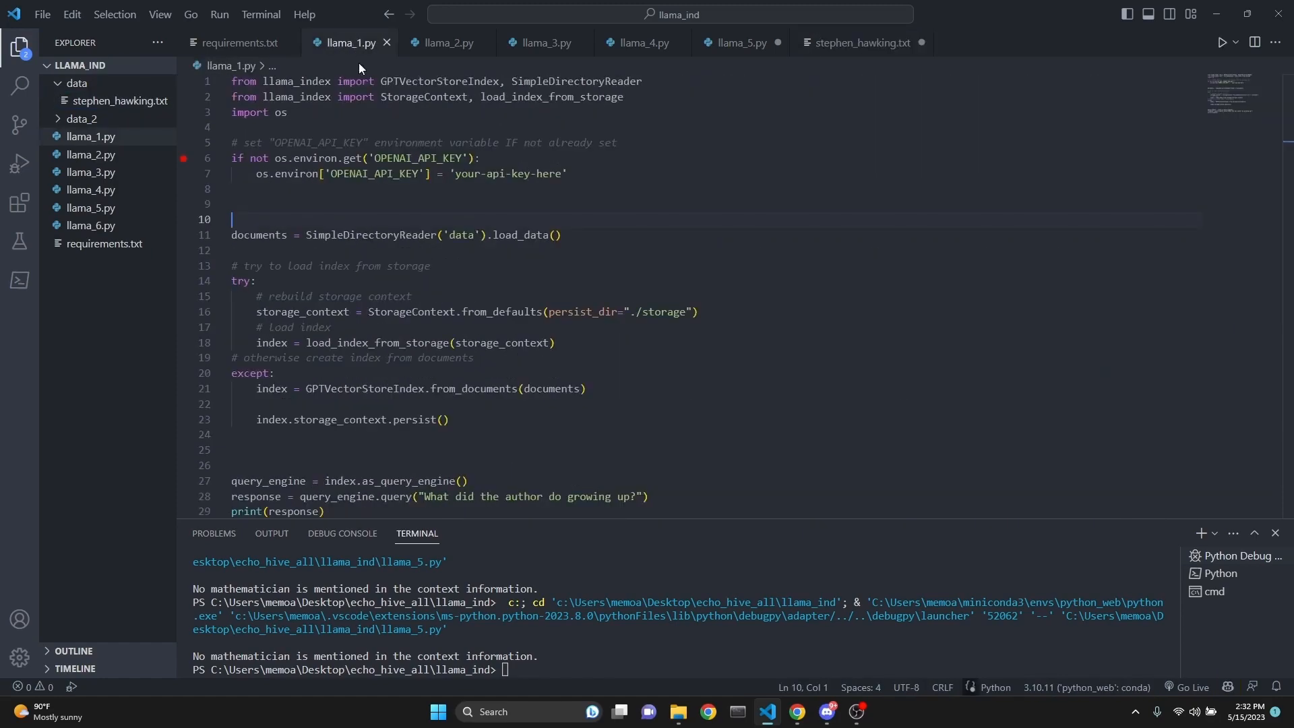
pyautogui.click(80, 118)
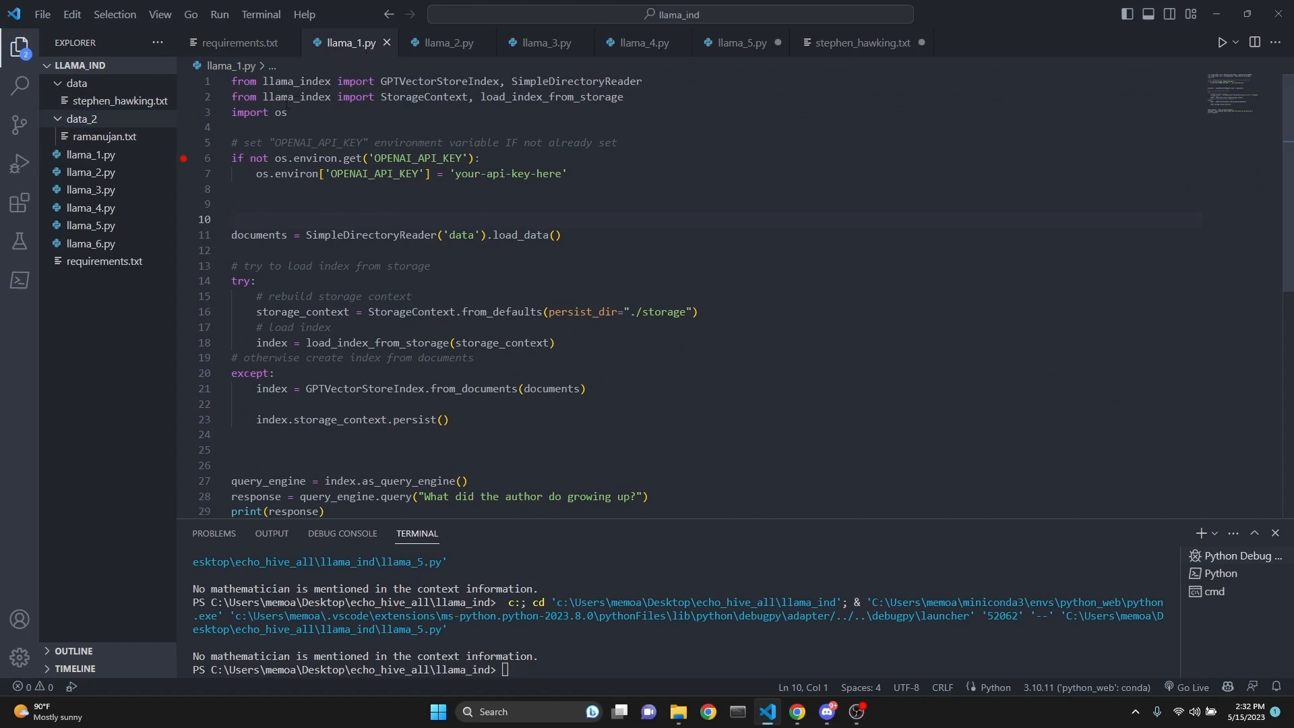
pyautogui.doubleClick(439, 81)
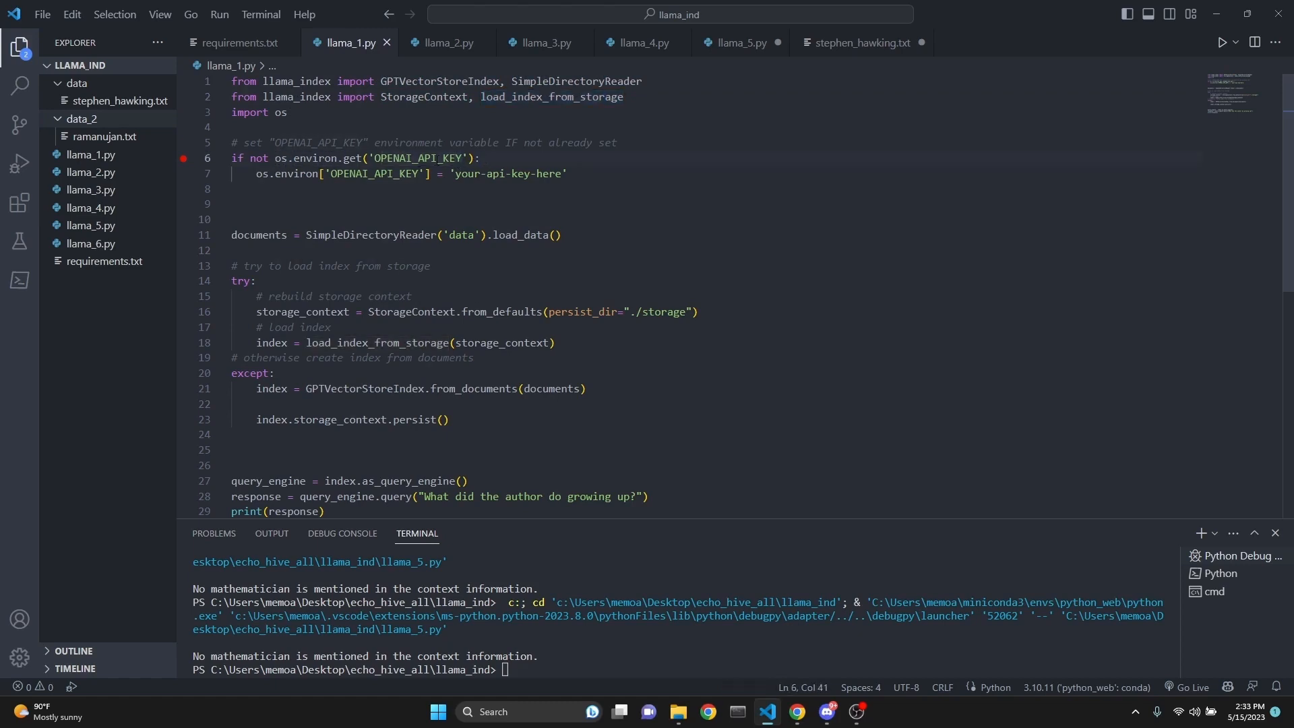
pyautogui.moveTo(453, 173); pyautogui.dragTo(562, 173)
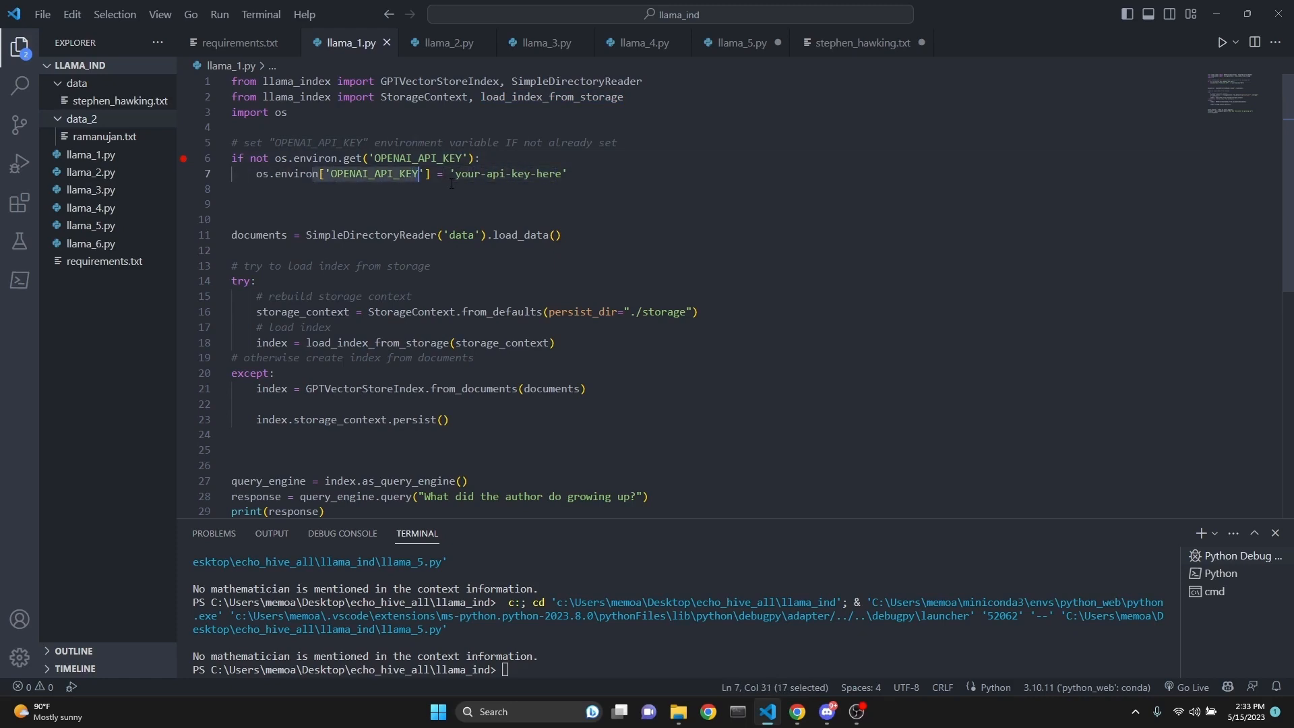
pyautogui.scroll(-3)
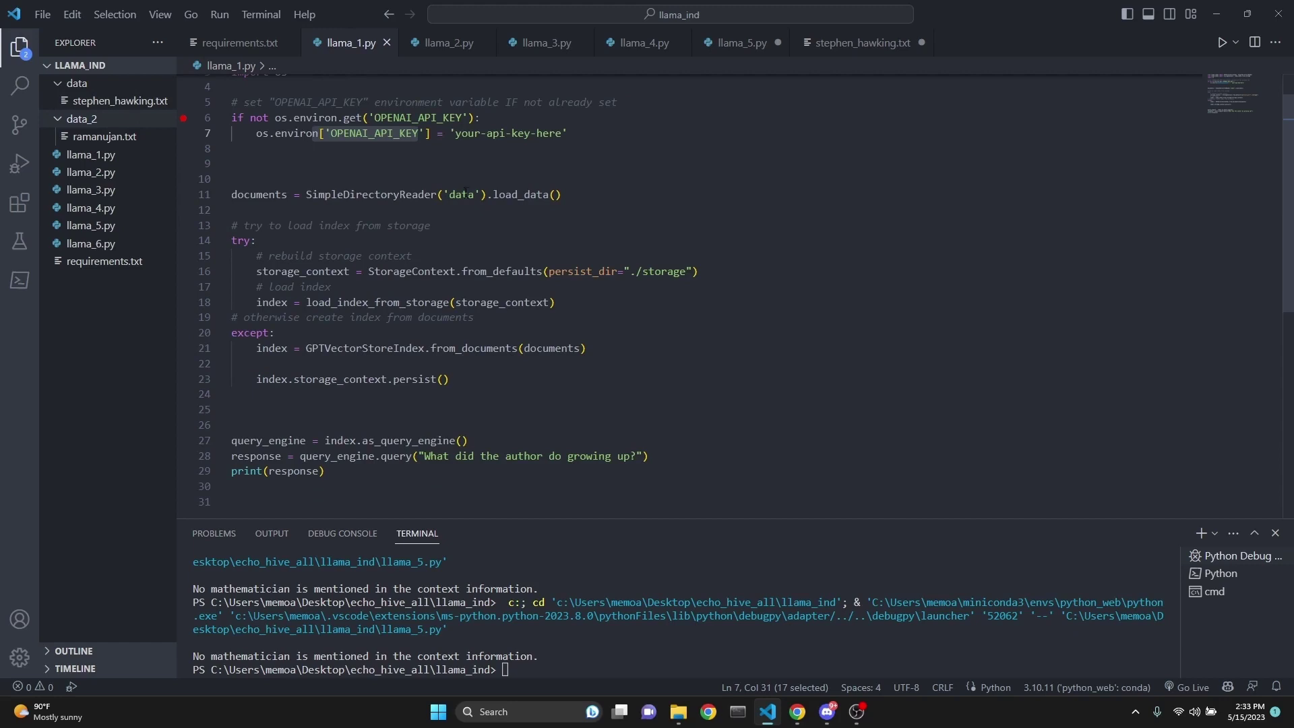
pyautogui.doubleClick(258, 194)
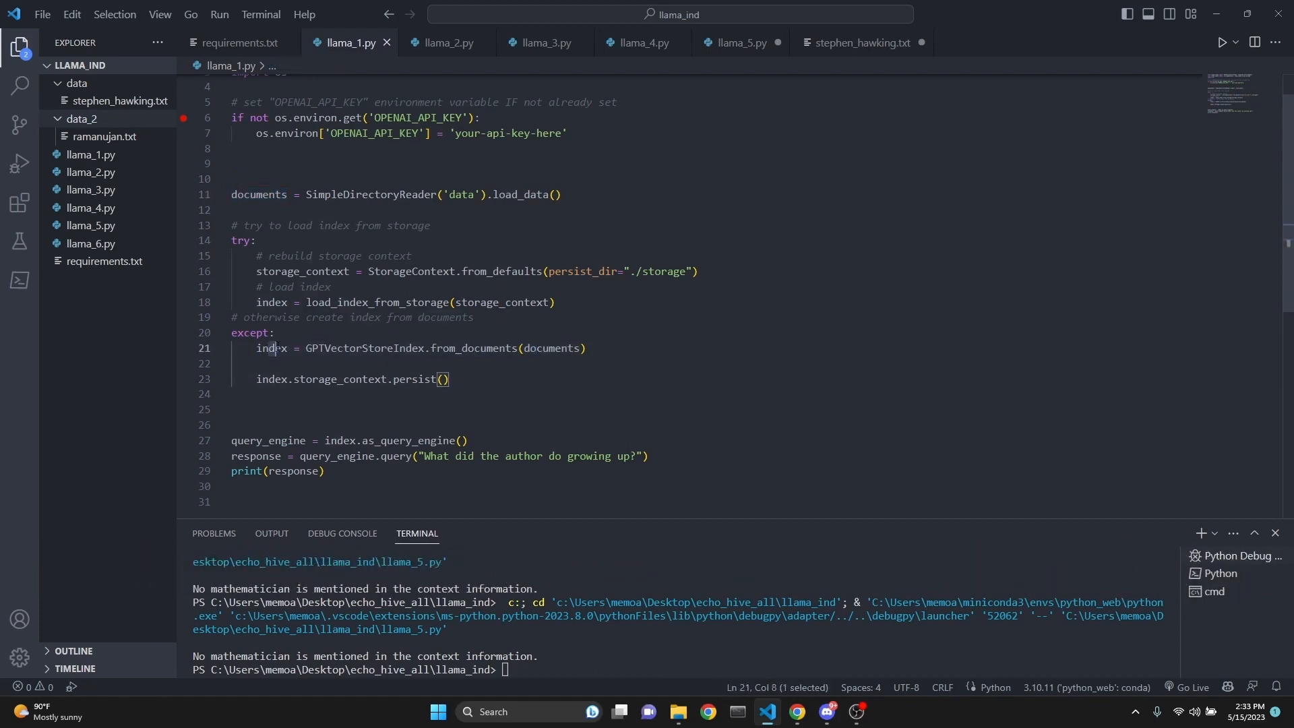
pyautogui.doubleClick(364, 348)
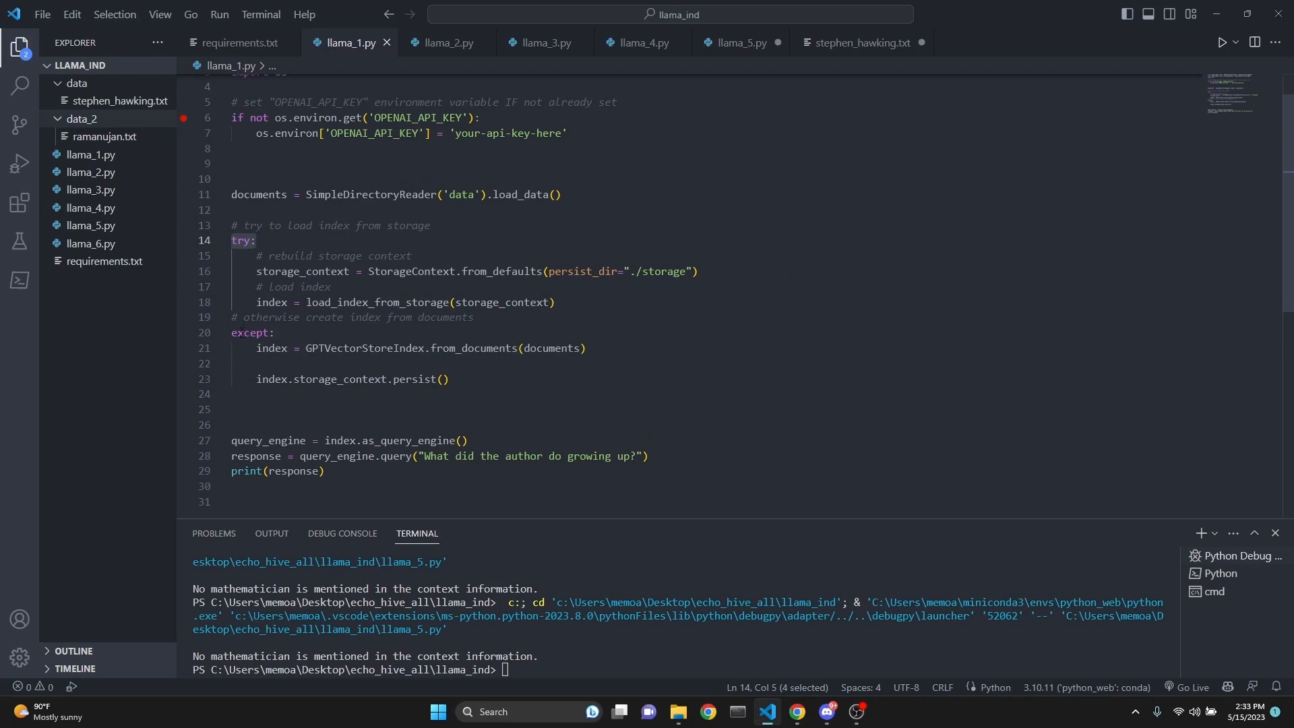
pyautogui.click(260, 332)
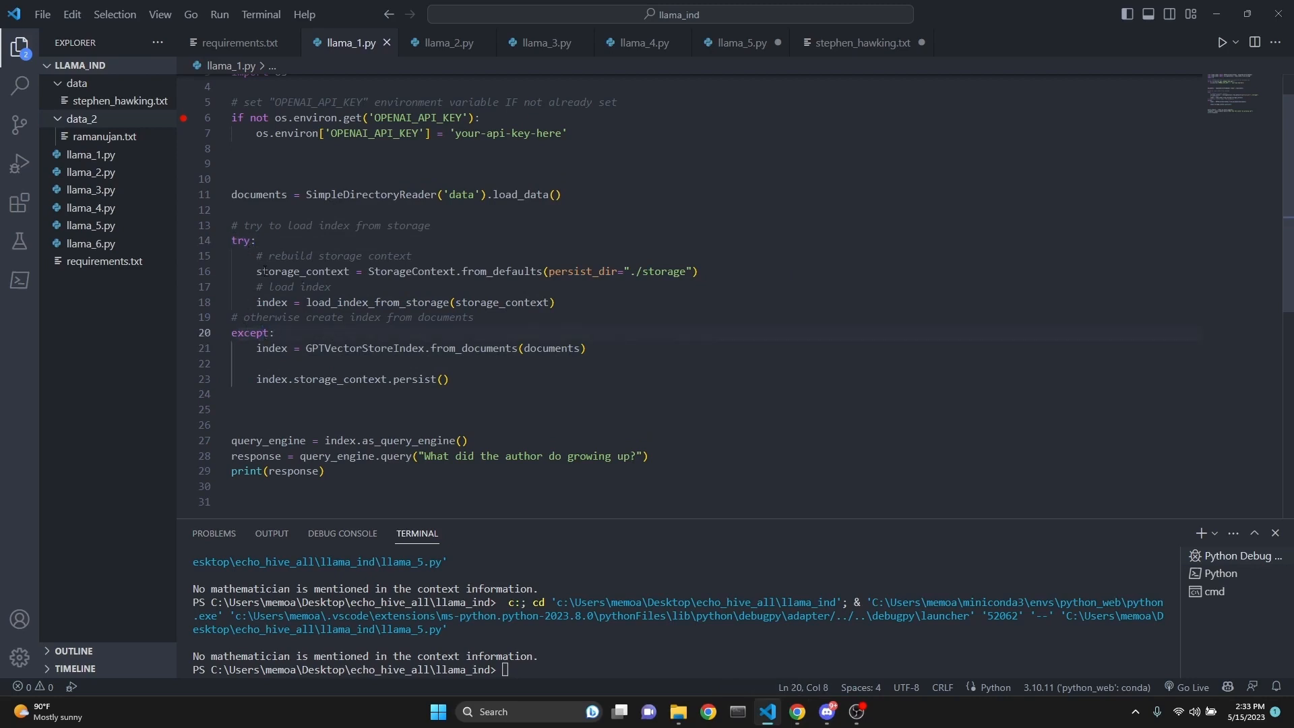
pyautogui.moveTo(258, 271); pyautogui.dragTo(543, 271)
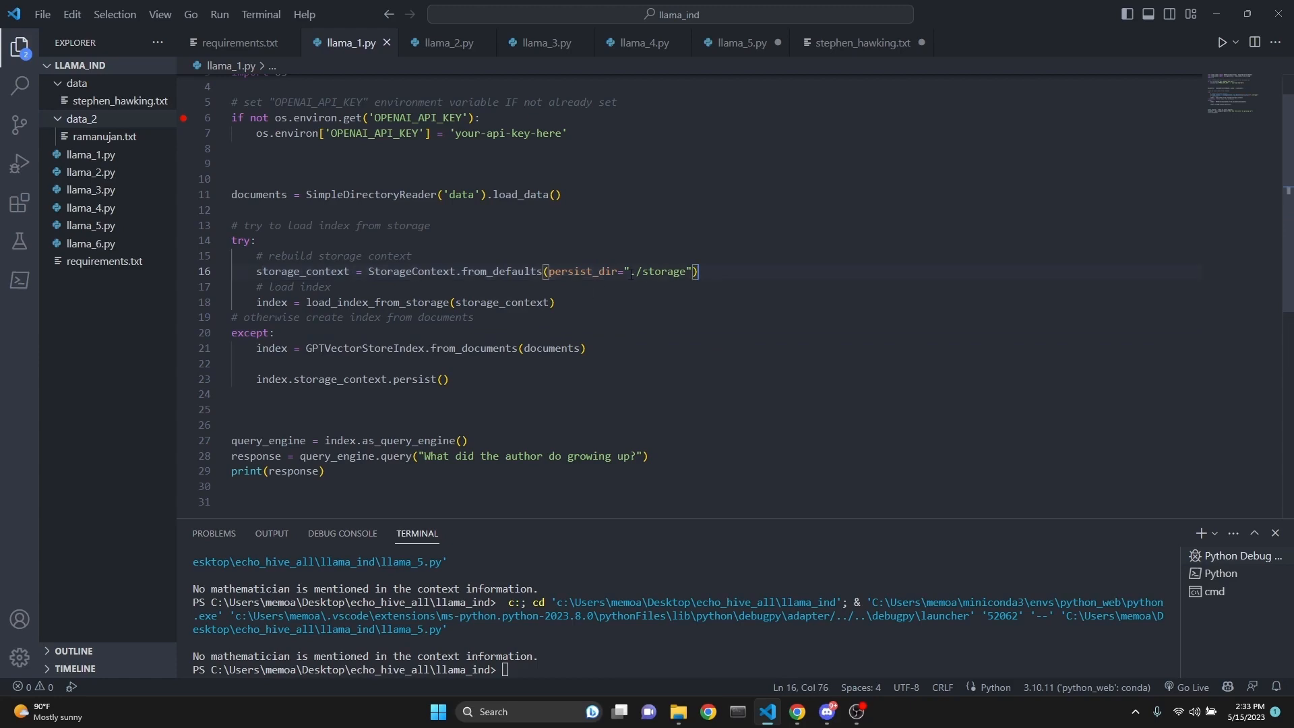
pyautogui.doubleClick(662, 271)
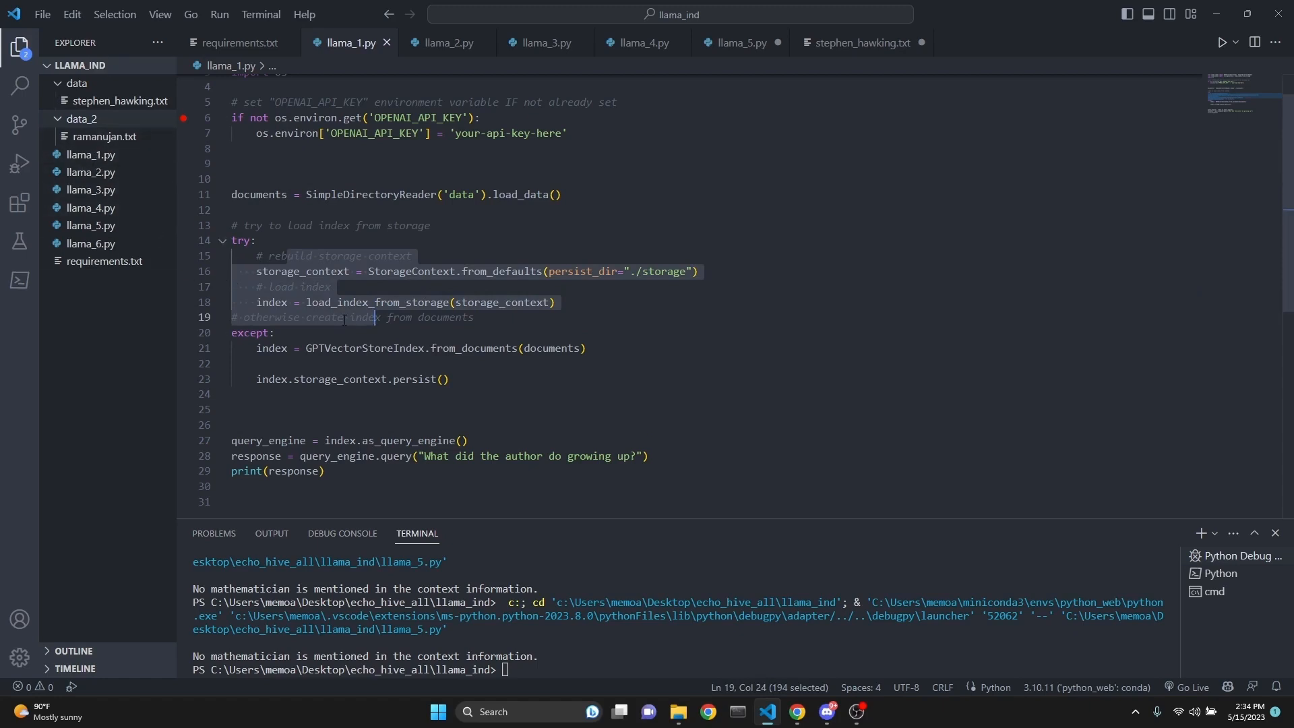
pyautogui.doubleClick(363, 348)
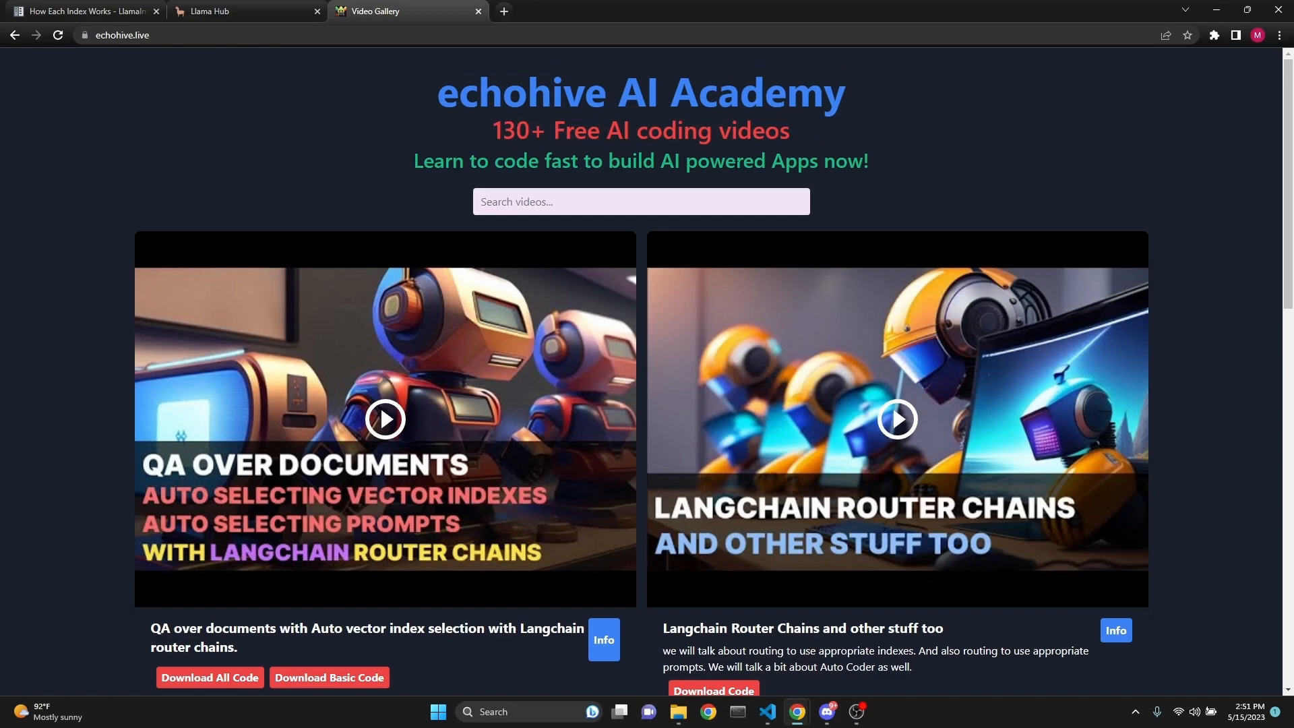
# - Search the gallery for 'GPT-', scroll to the blackjack simulation video, then return to the editor
pyautogui.click(640, 201)
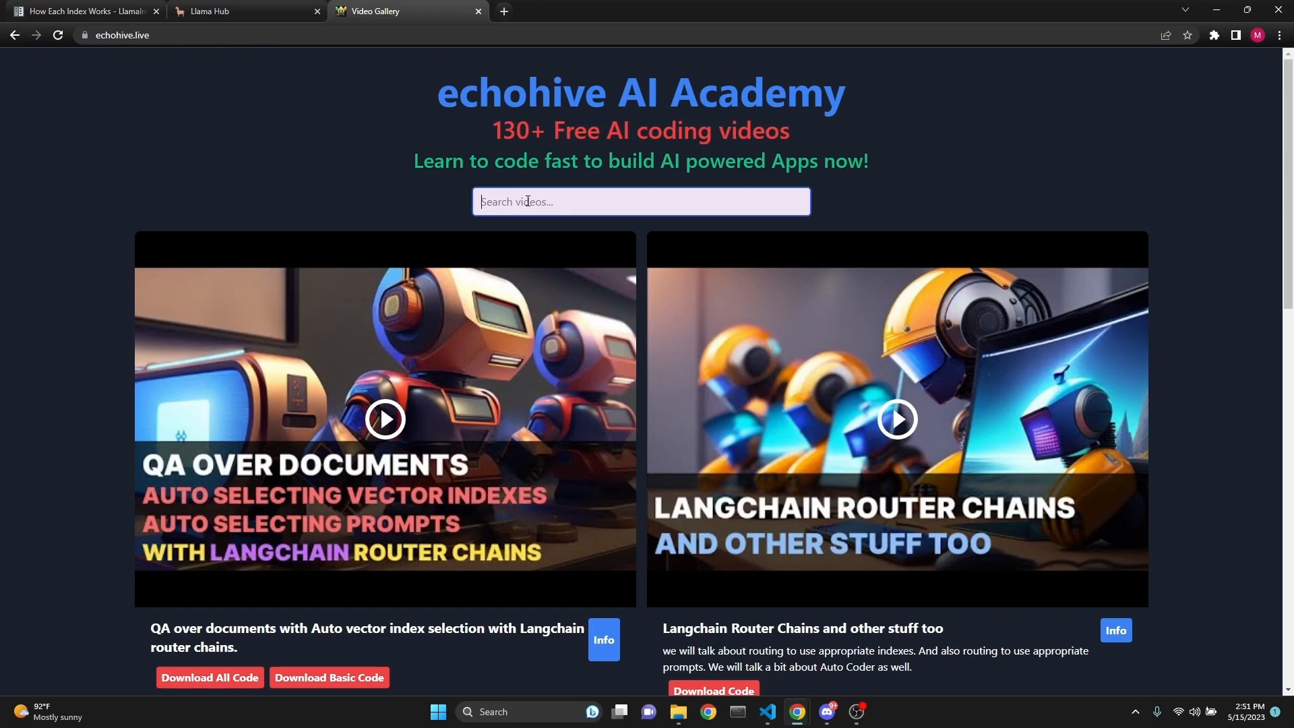
pyautogui.write('GPT-3.5')
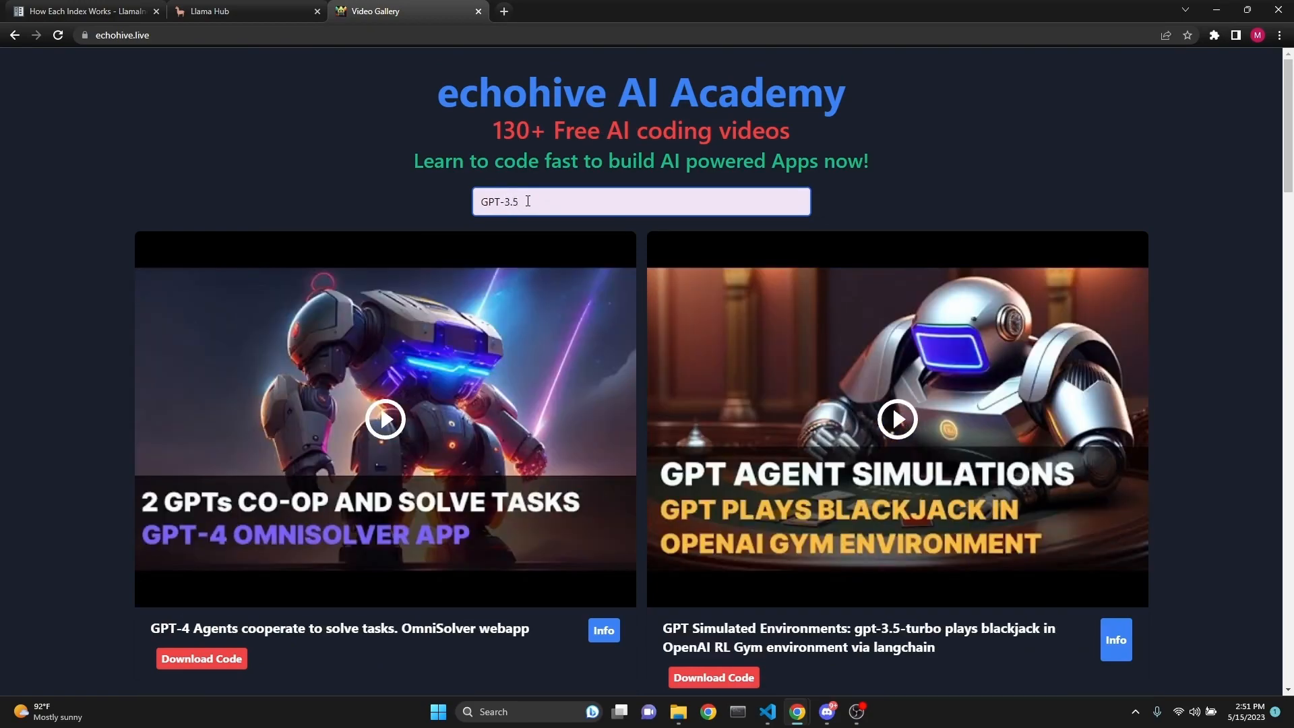
pyautogui.scroll(-3)
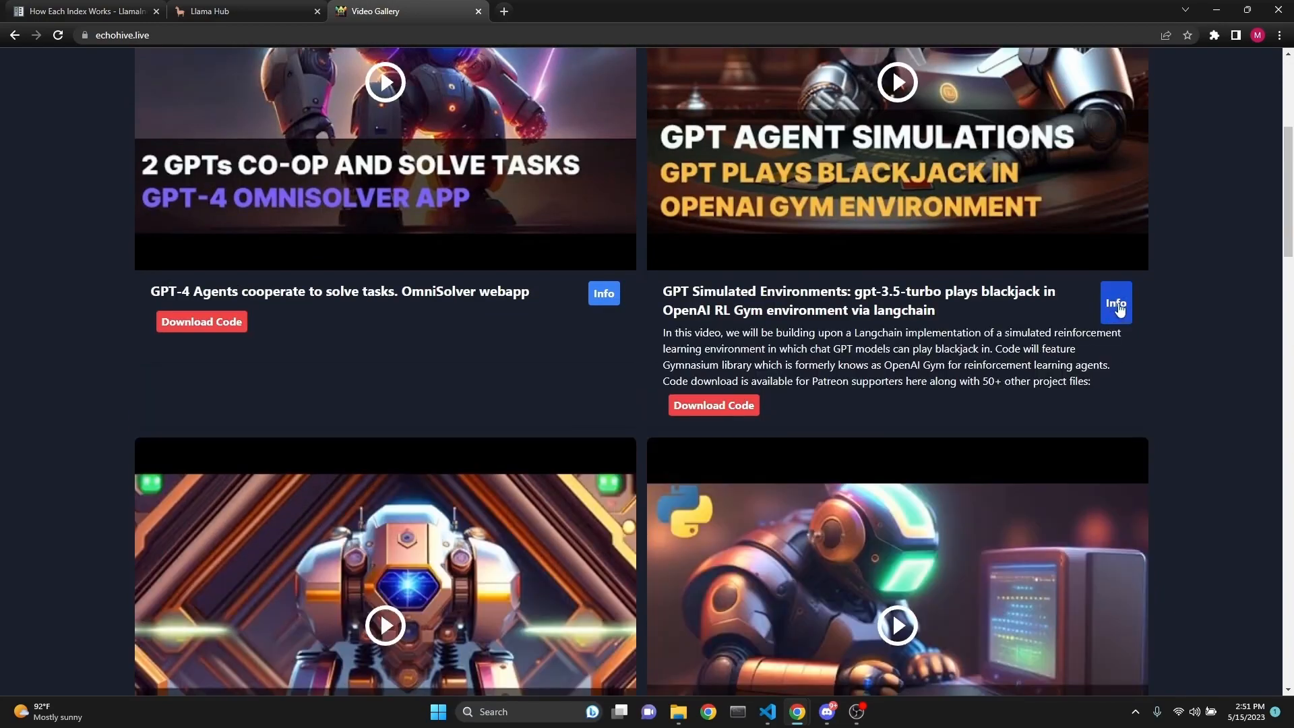
pyautogui.scroll(-3)
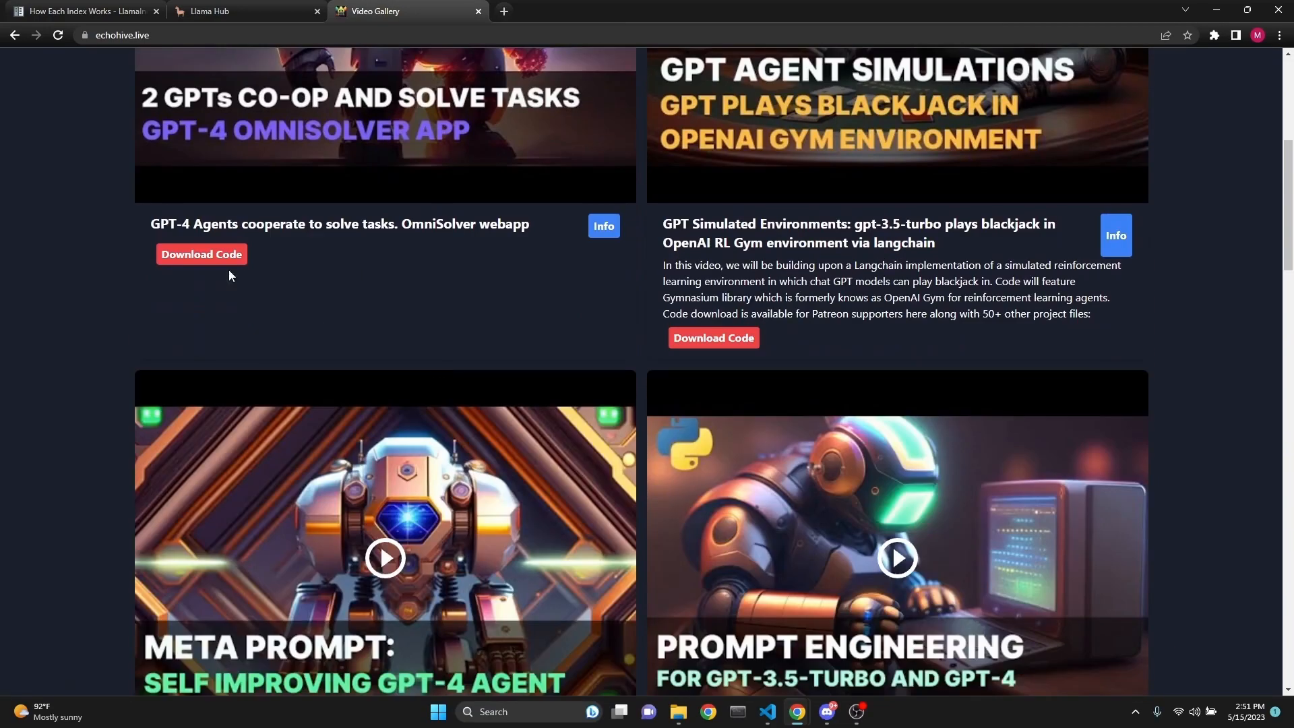
pyautogui.moveTo(458, 487)
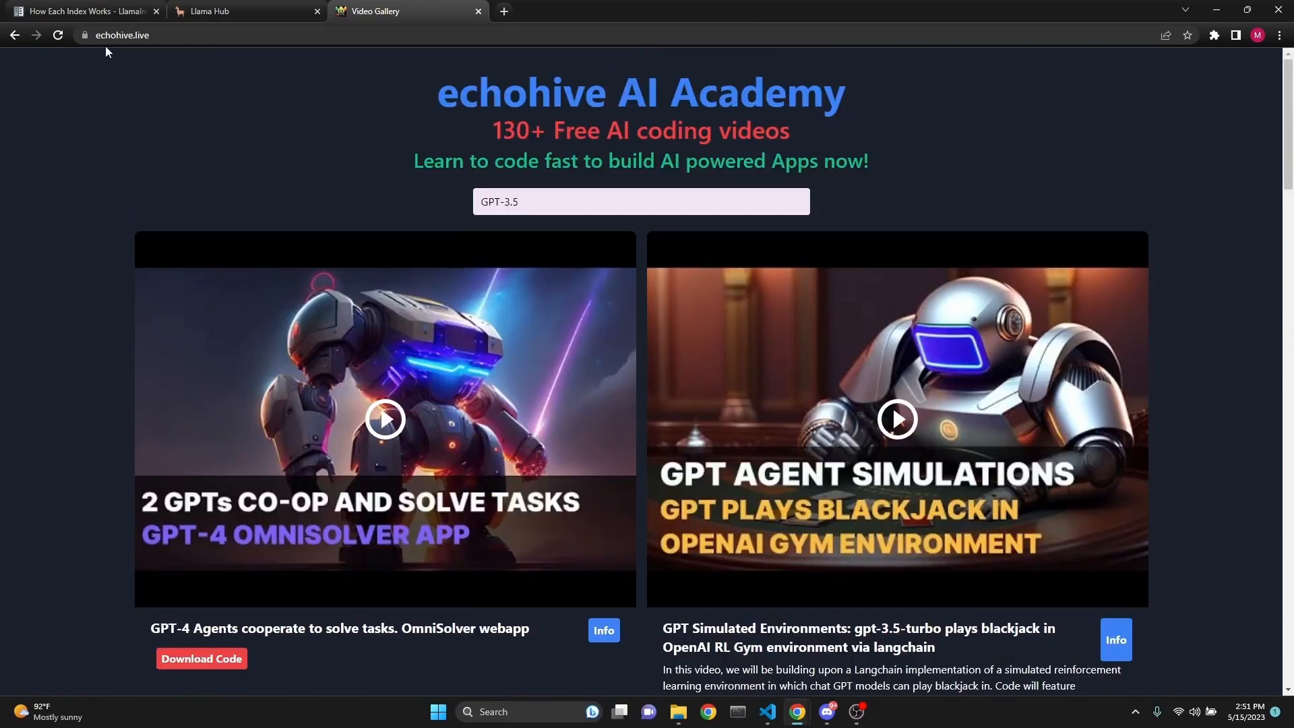
pyautogui.click(769, 712)
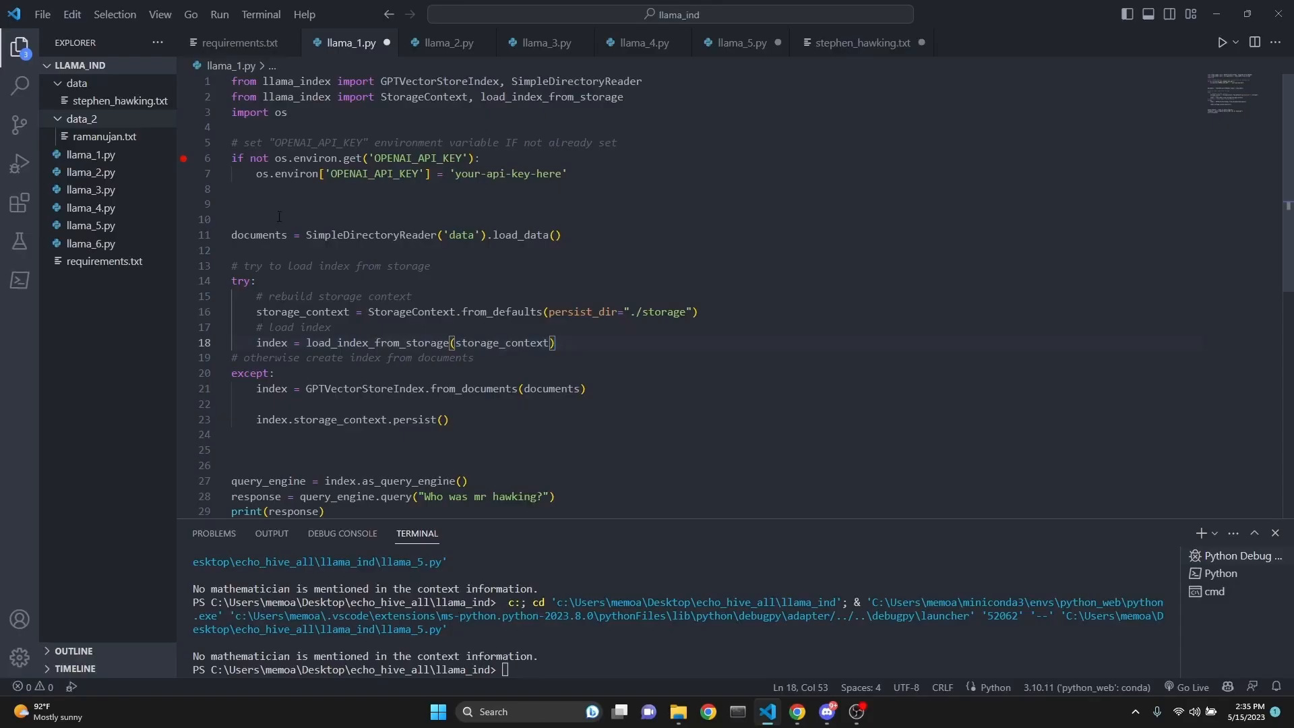
# - Launch the debugger on llama_1.py so it pauses at the line-6 API-key breakpoint
pyautogui.click(18, 163)
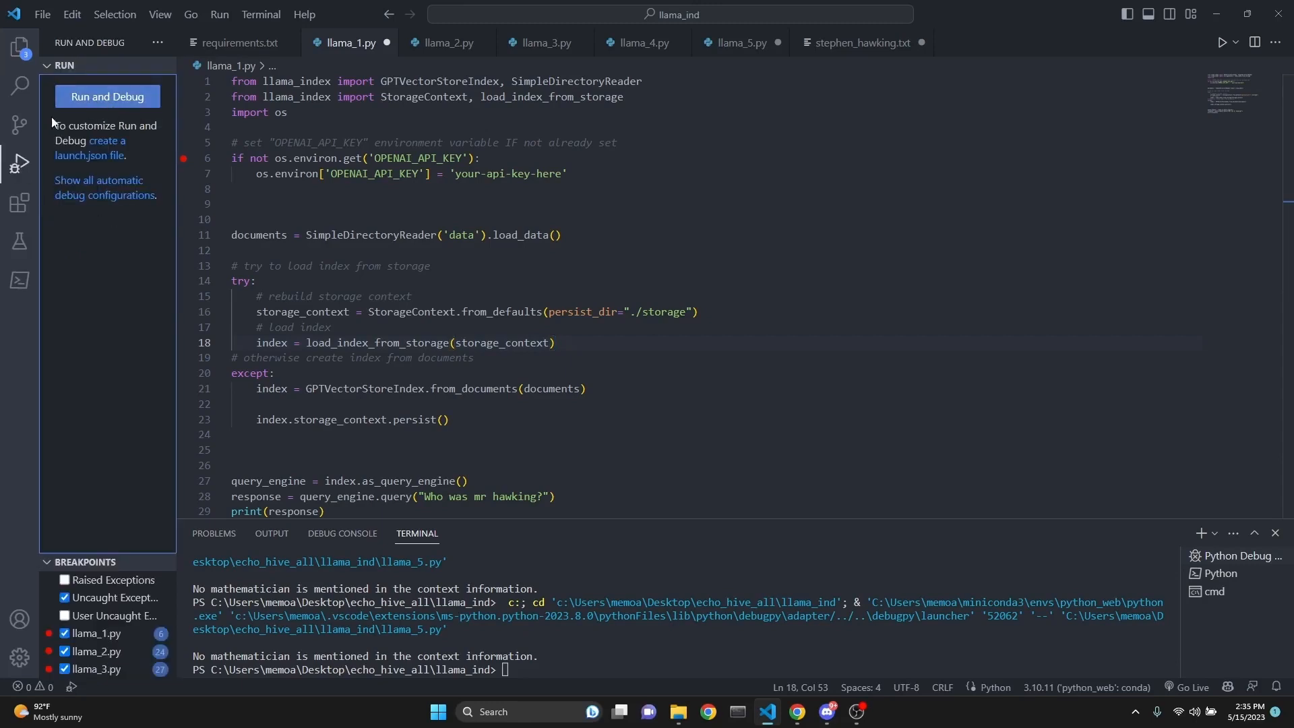
pyautogui.moveTo(106, 100)
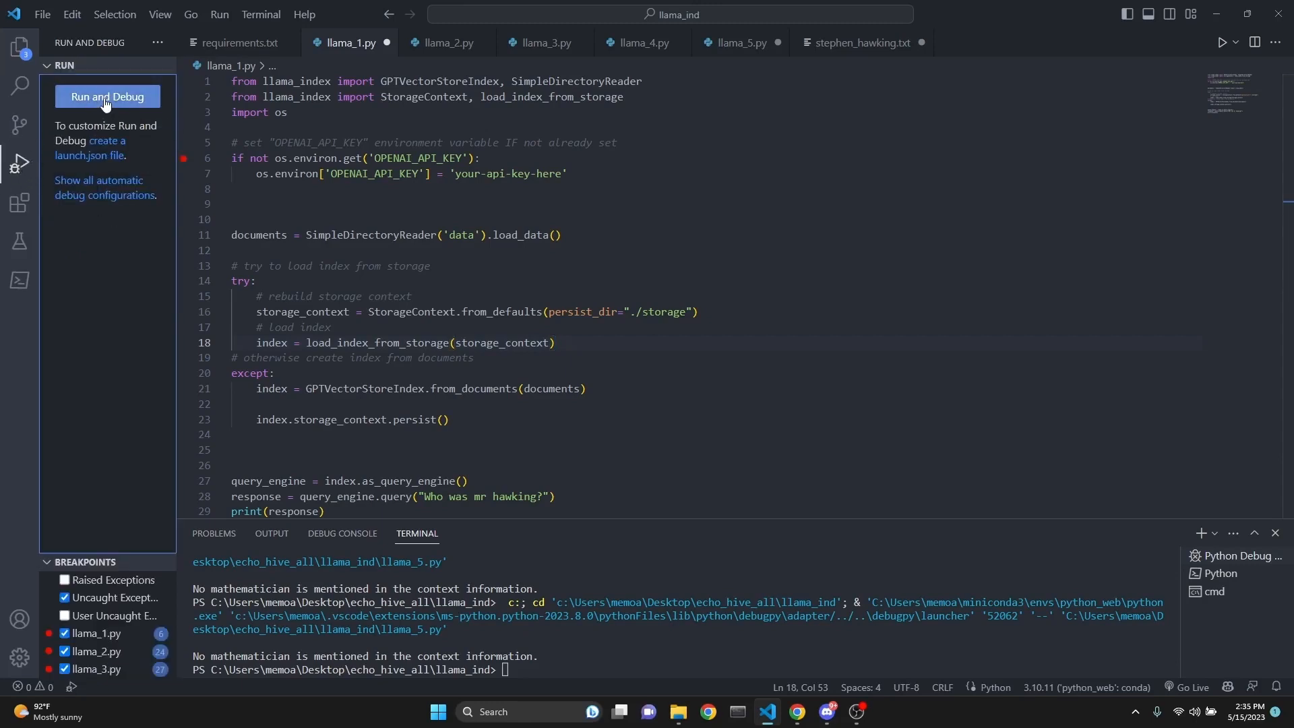
pyautogui.click(107, 96)
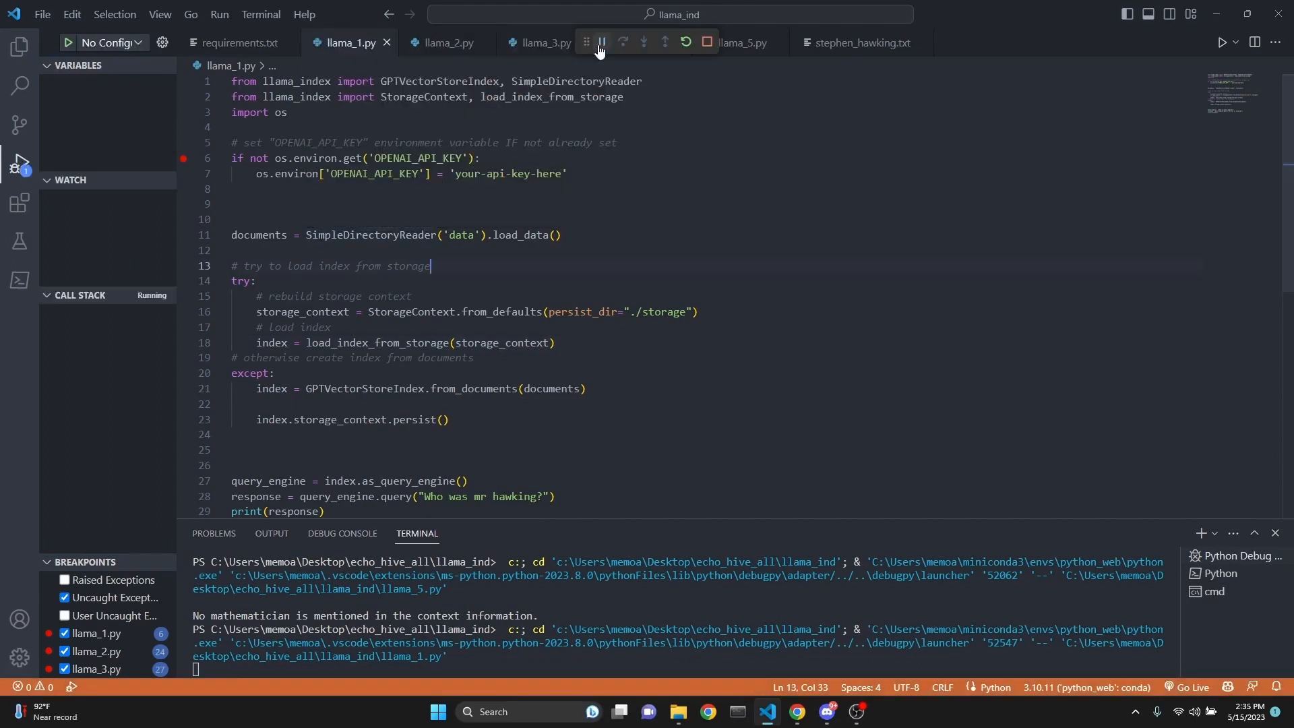
pyautogui.click(602, 41)
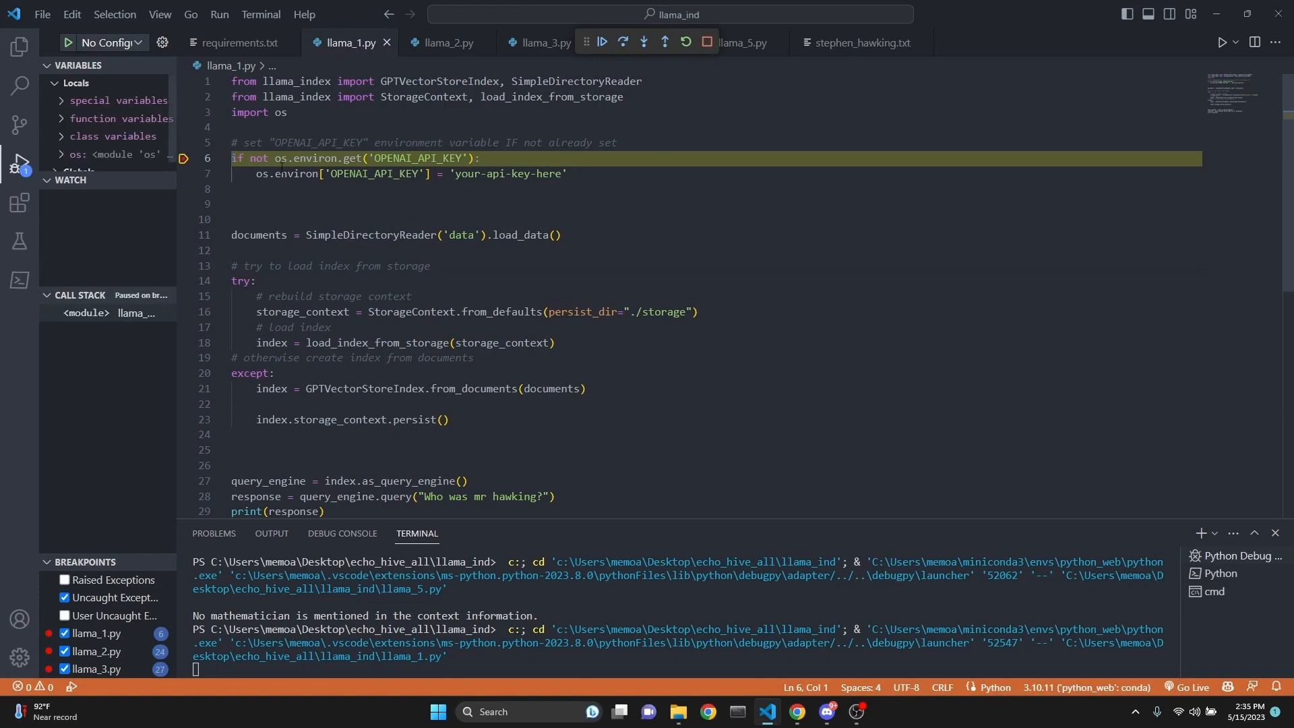
pyautogui.moveTo(184, 160)
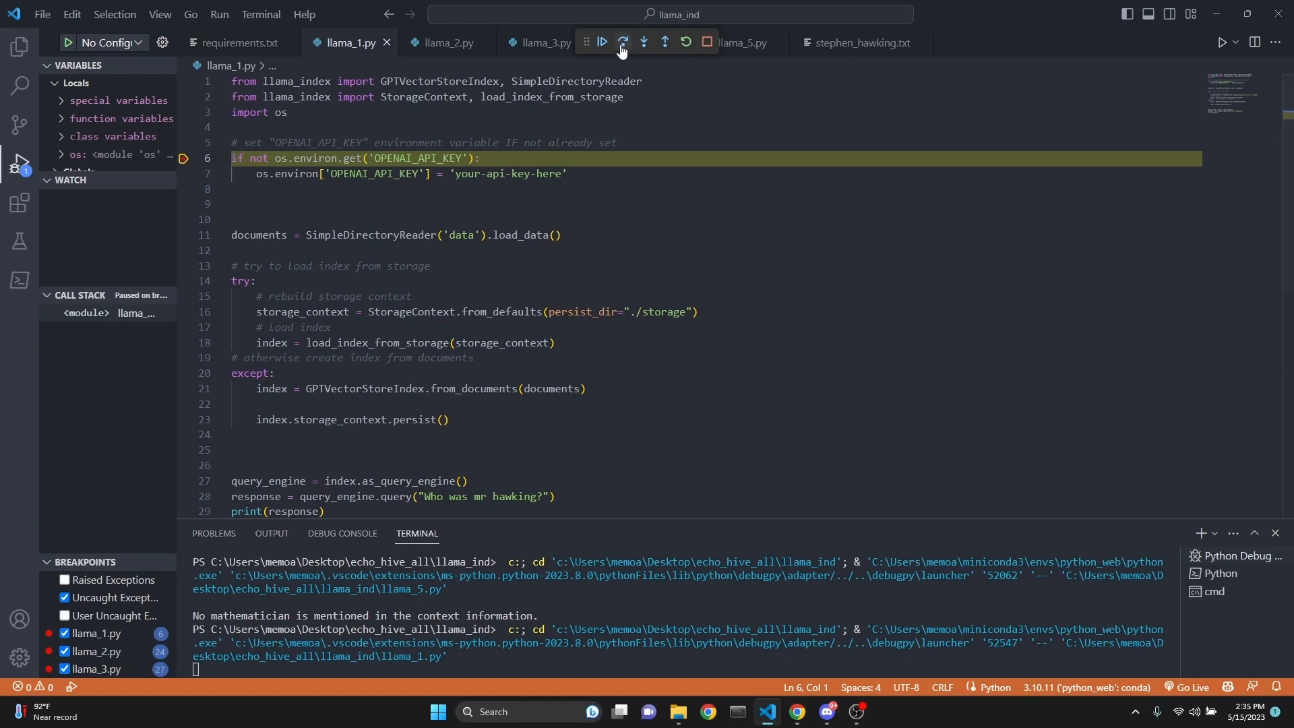
# - Step past loading documents, inspect the documents variable, and step past the failed index load
pyautogui.click(621, 42)
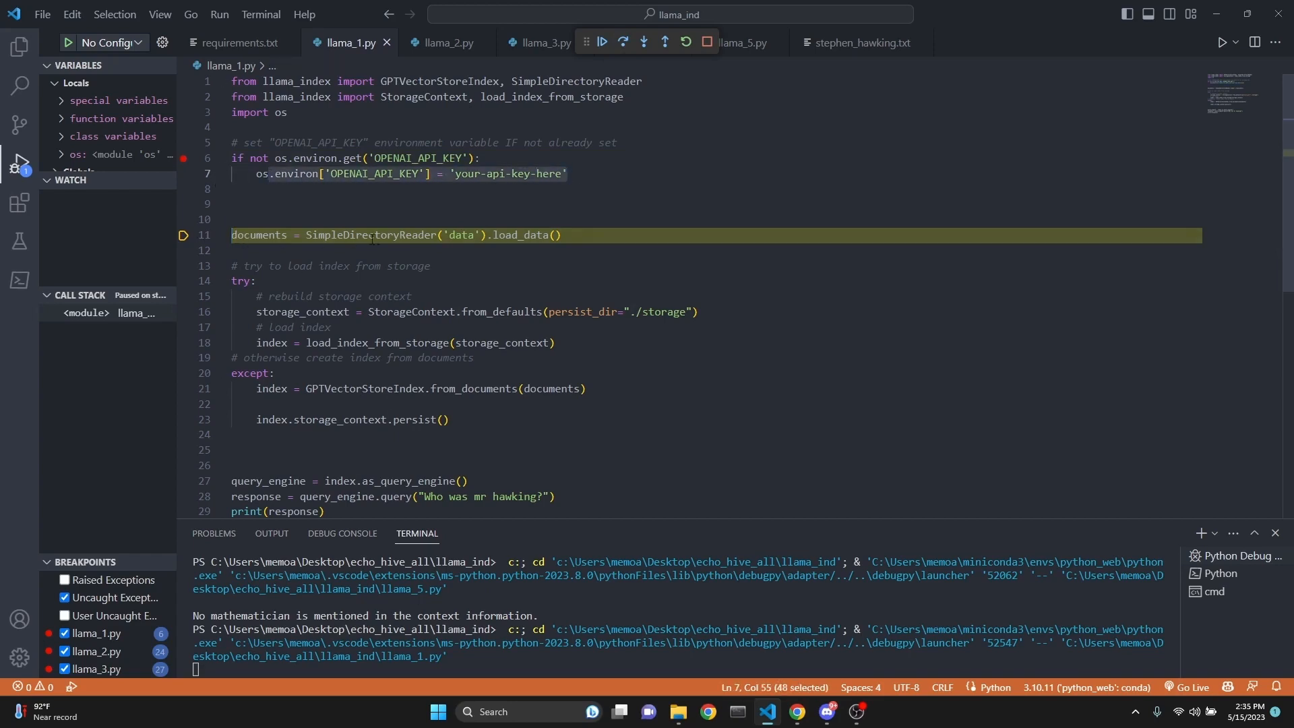
pyautogui.click(622, 42)
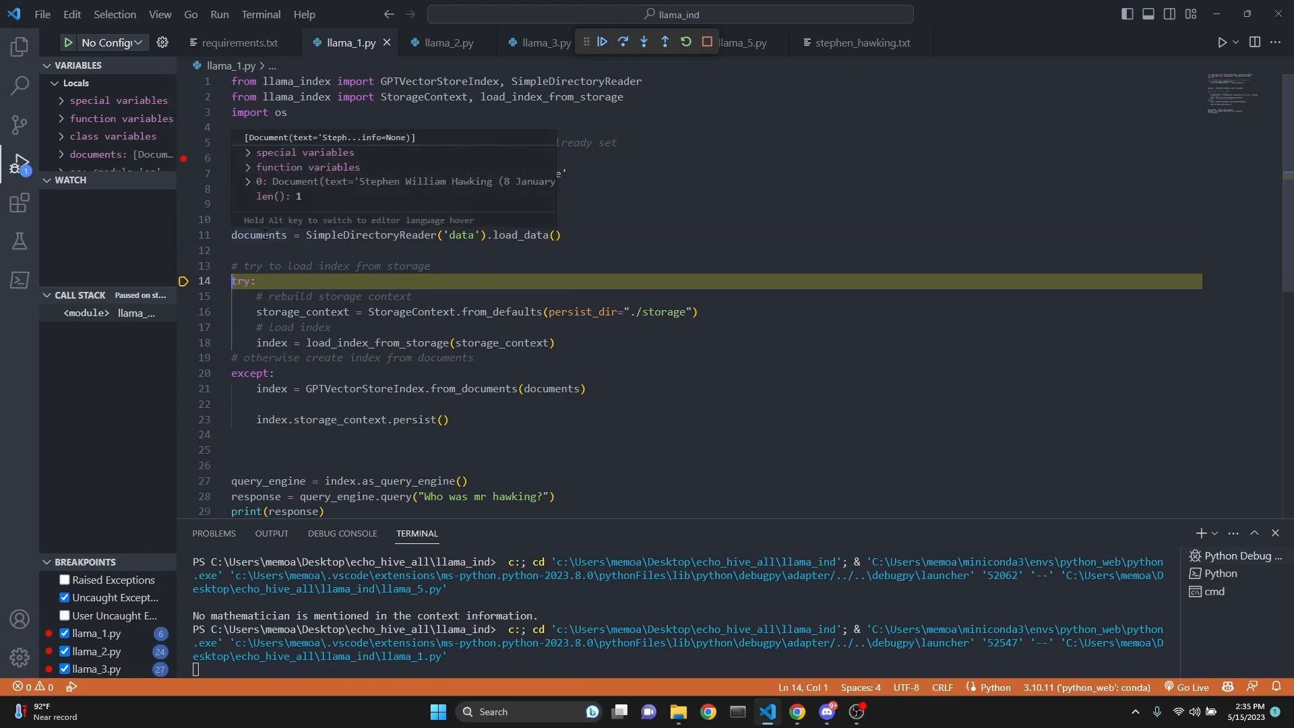
pyautogui.moveTo(498, 191)
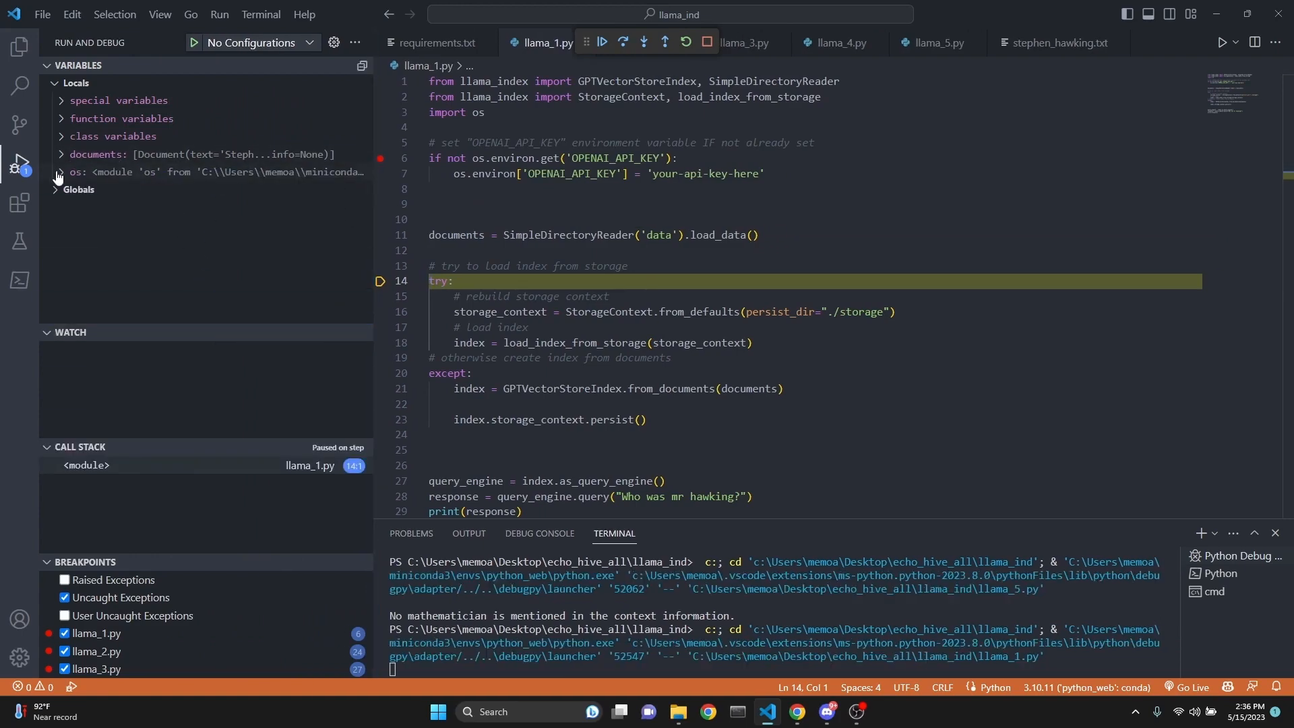
pyautogui.click(60, 154)
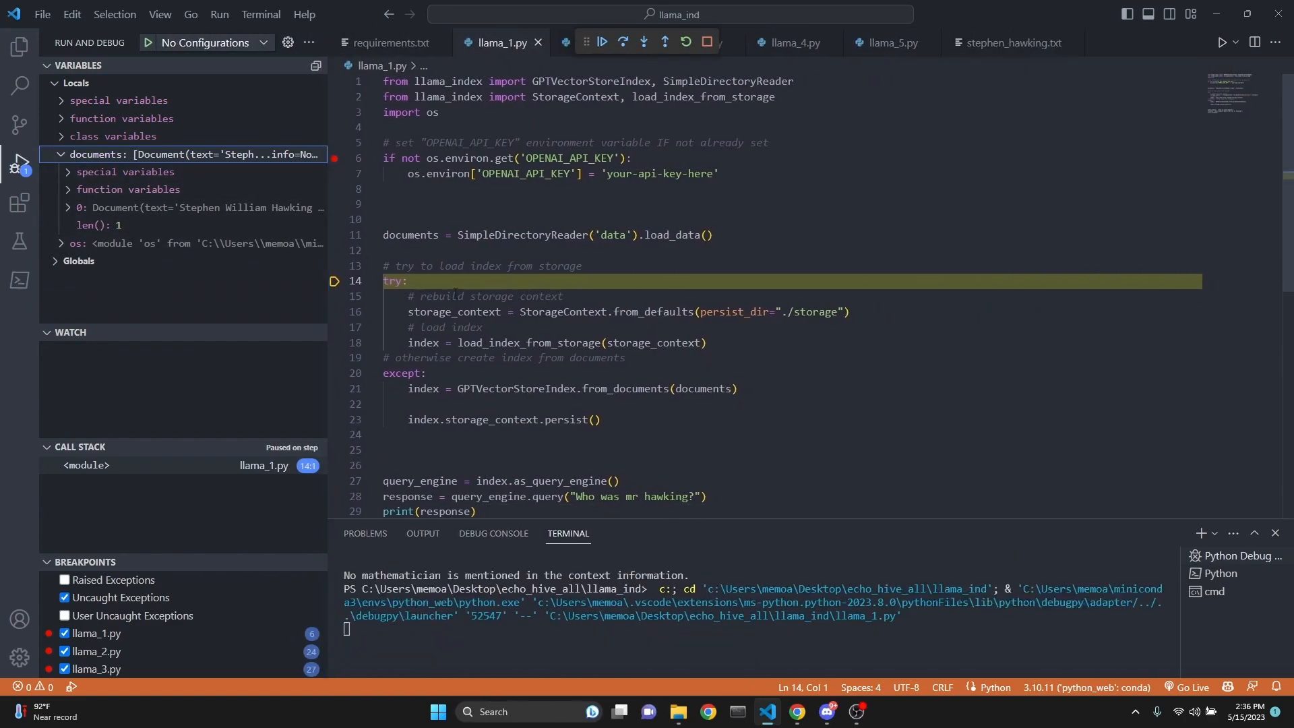
pyautogui.click(622, 42)
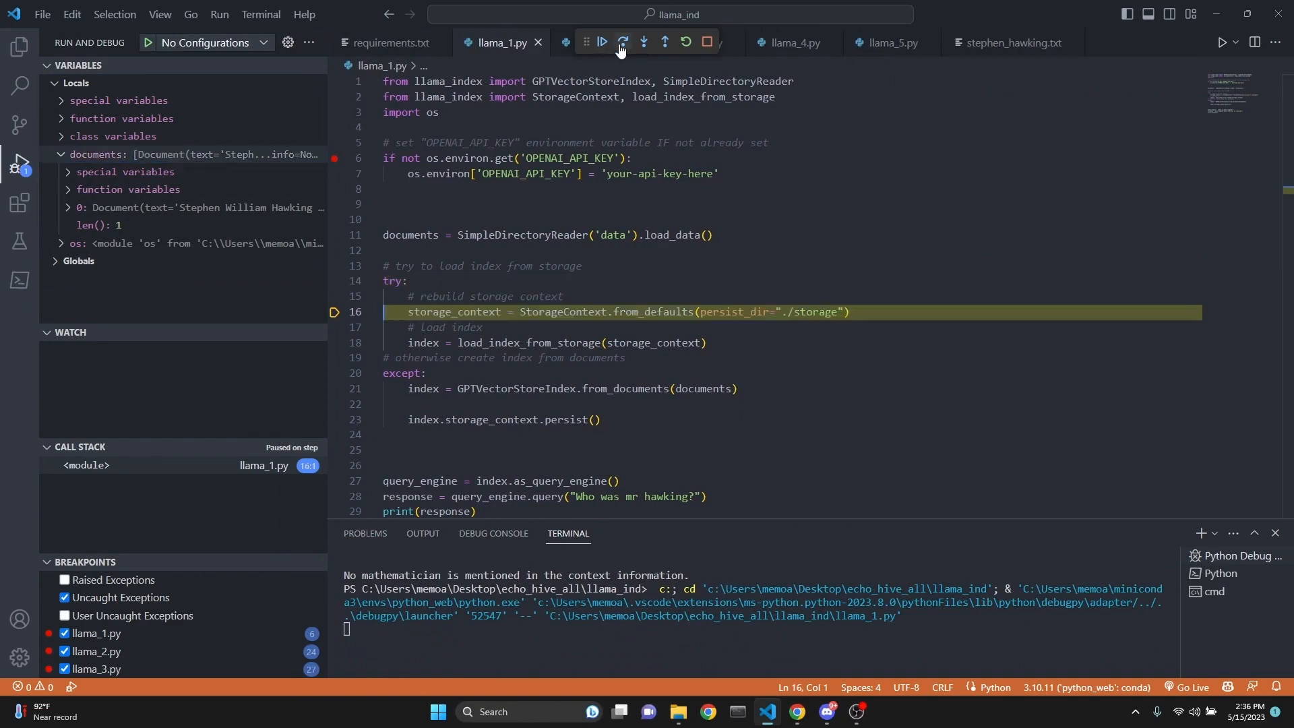
pyautogui.click(622, 41)
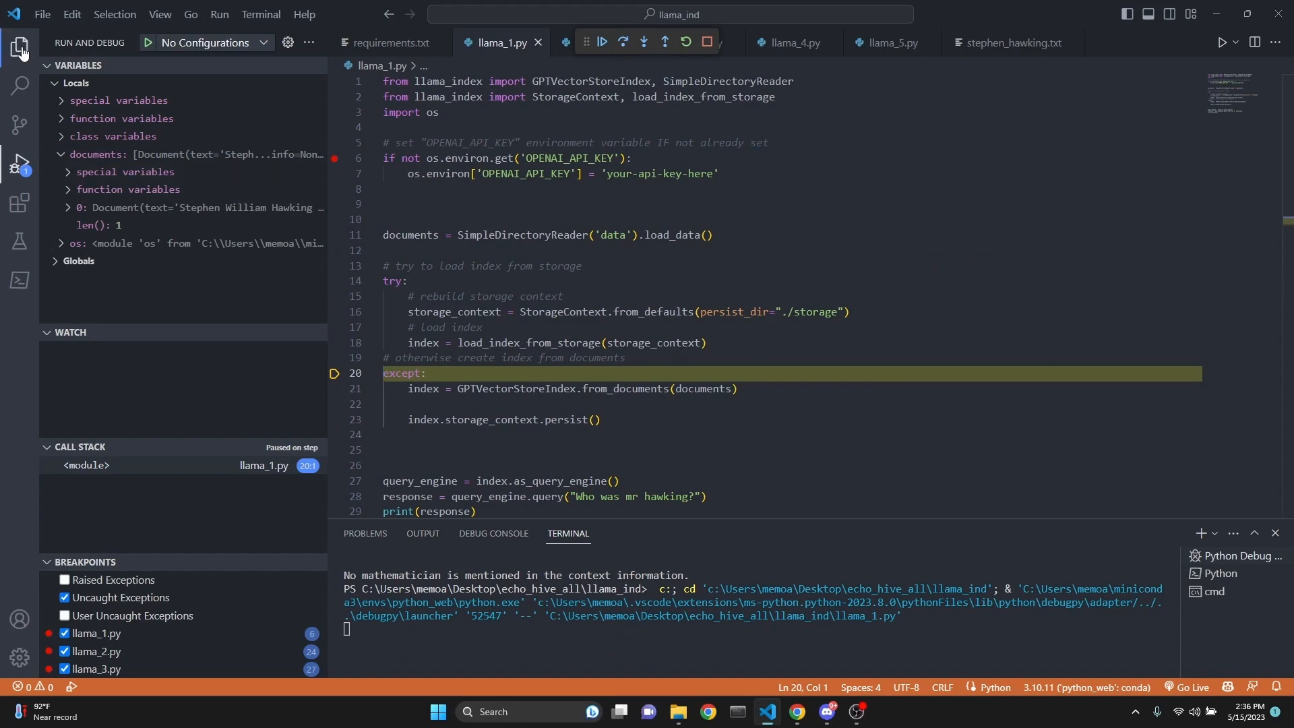
# - Step past building the index and review the new storage folder's docstore.json and vector_store.json
pyautogui.click(22, 43)
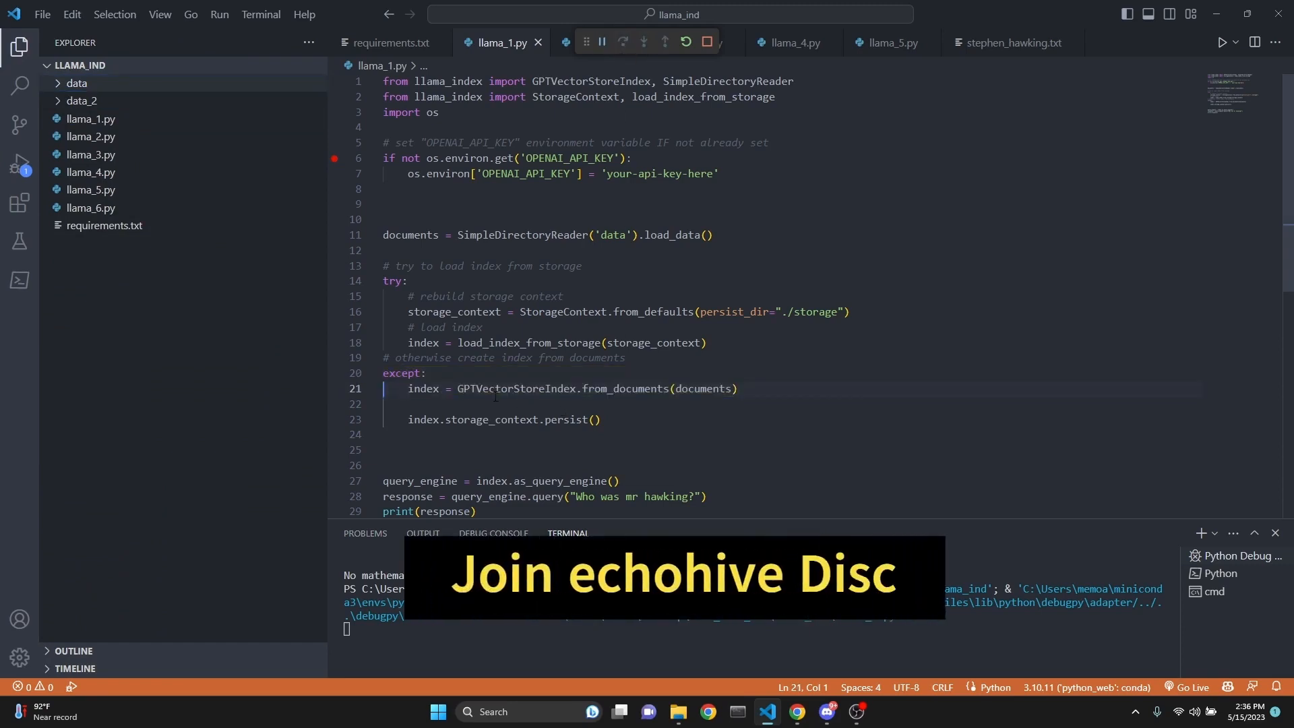
pyautogui.click(623, 41)
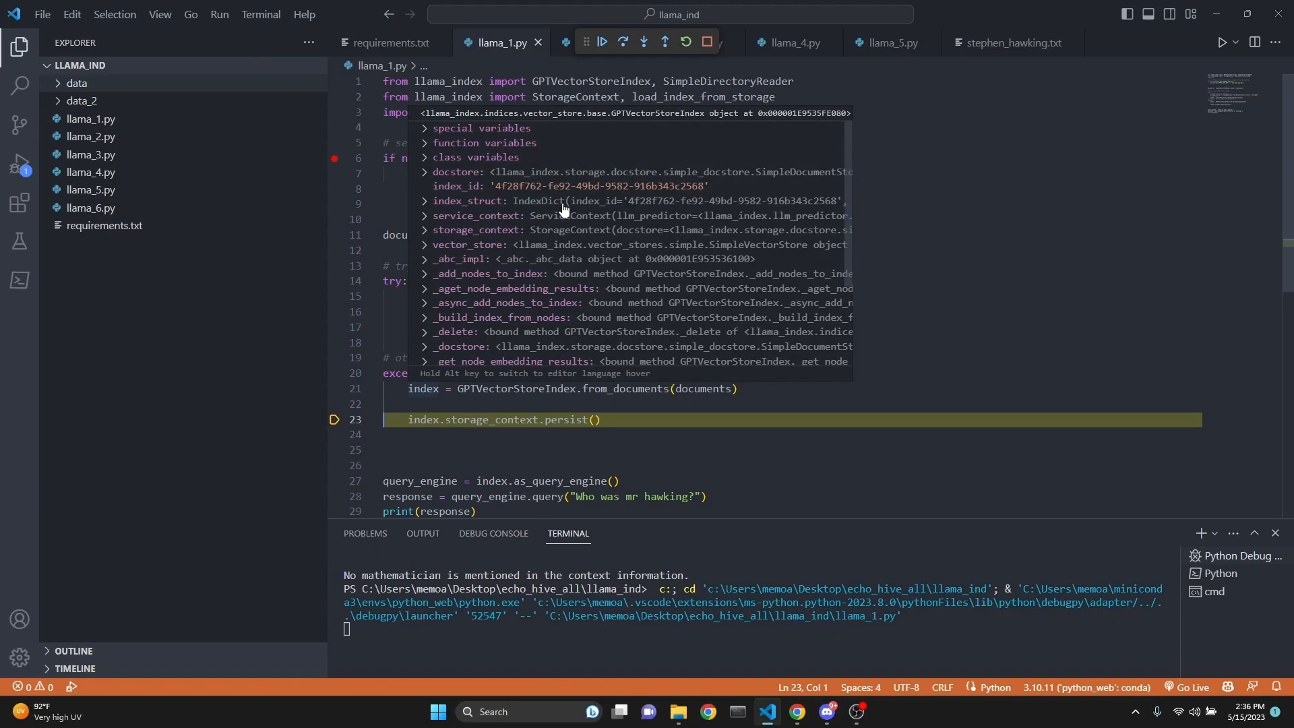
pyautogui.moveTo(625, 50)
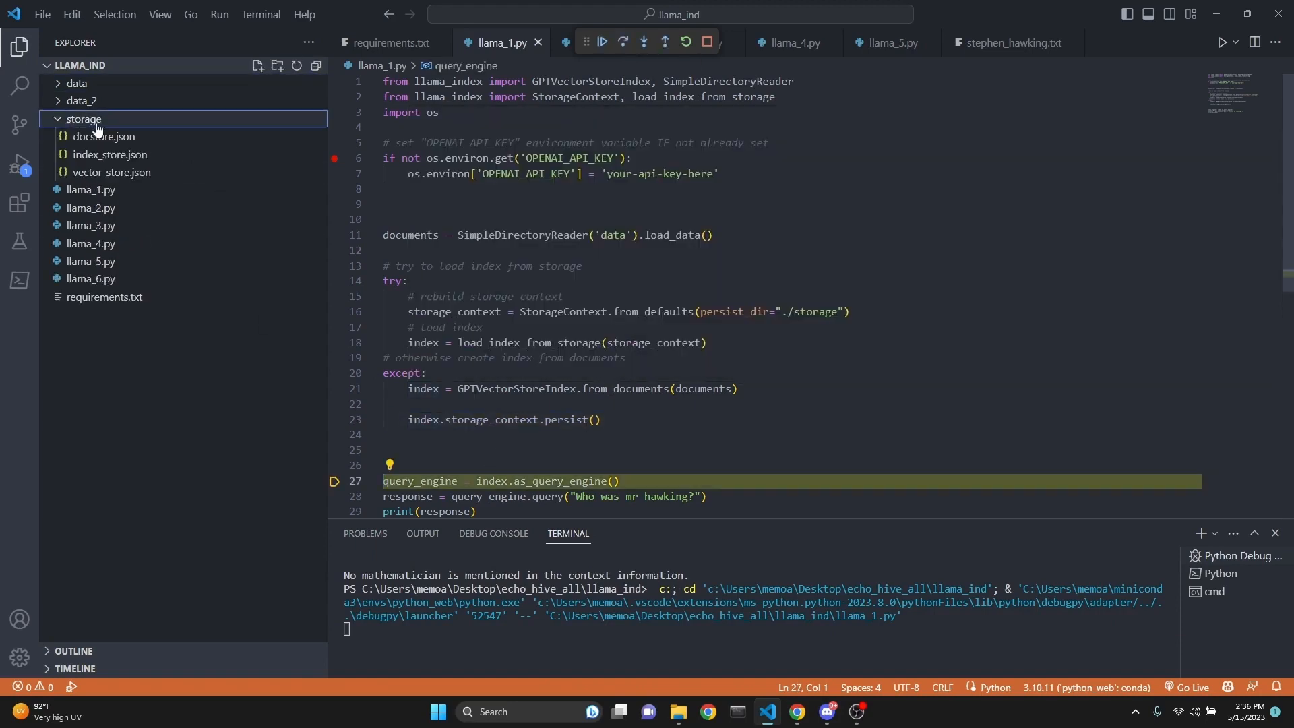
pyautogui.click(94, 136)
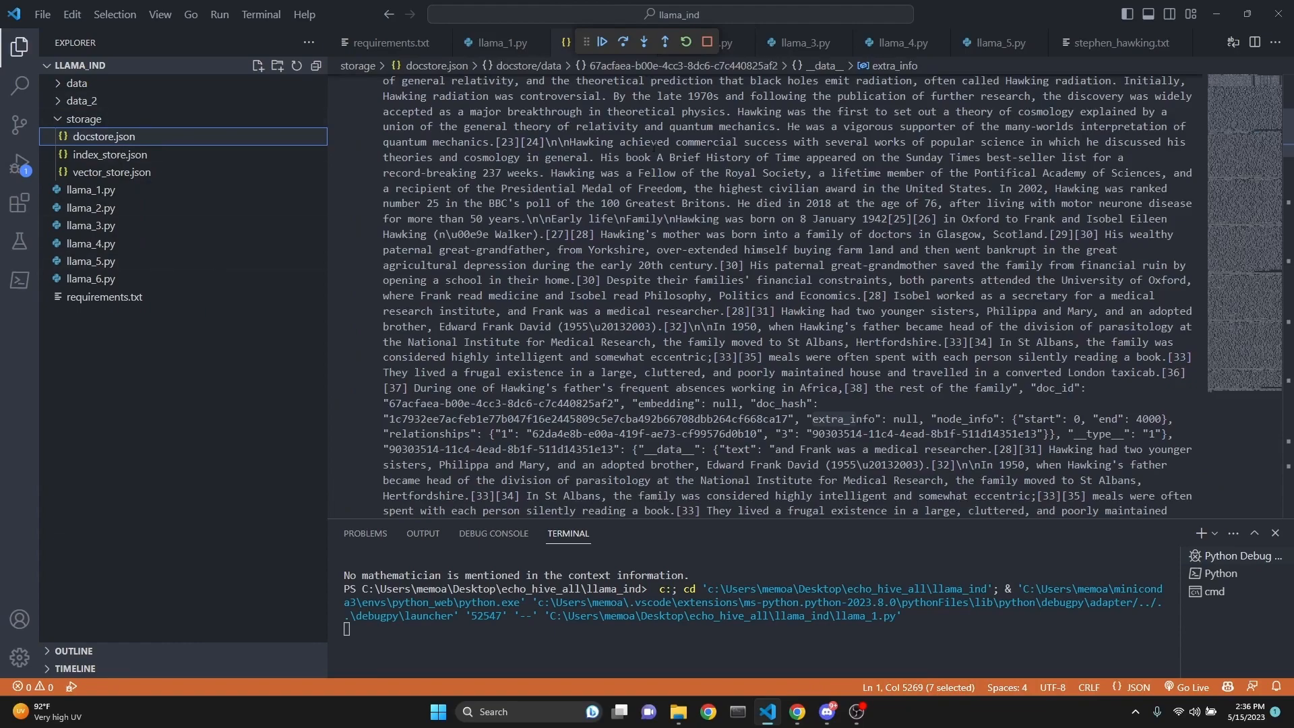
pyautogui.scroll(-3)
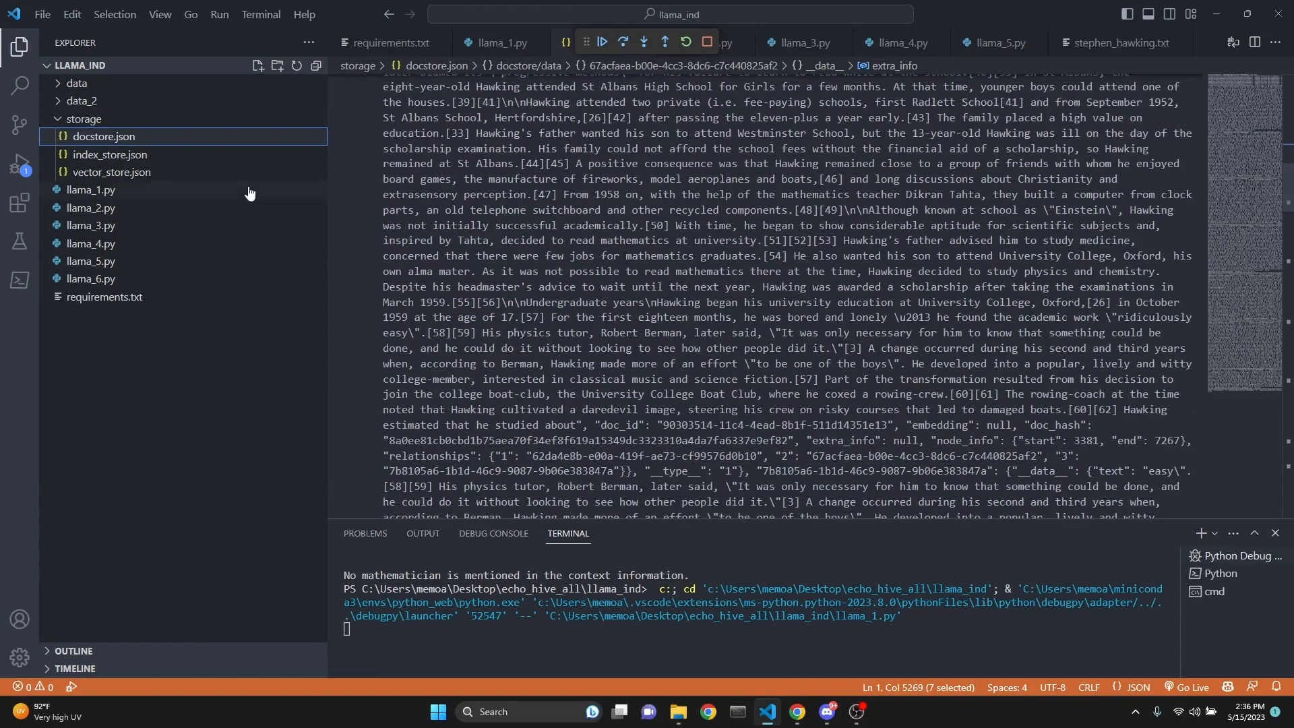
pyautogui.click(111, 172)
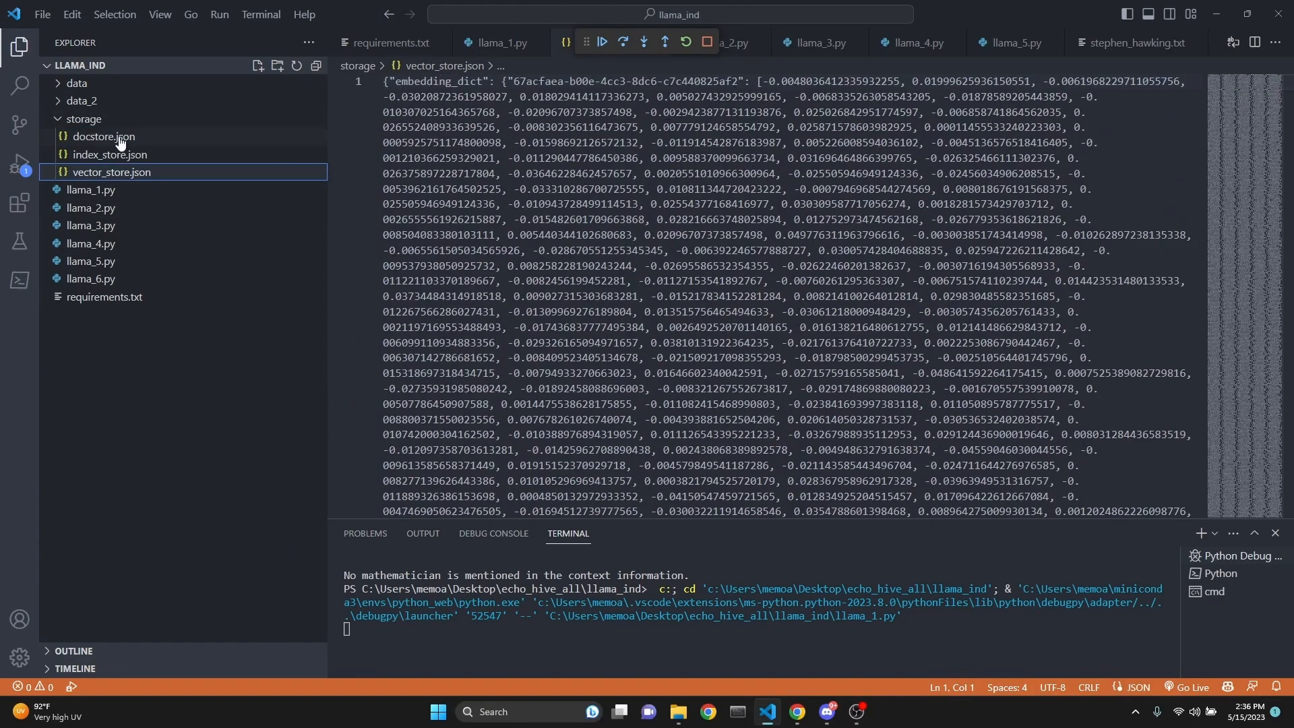
pyautogui.moveTo(211, 195)
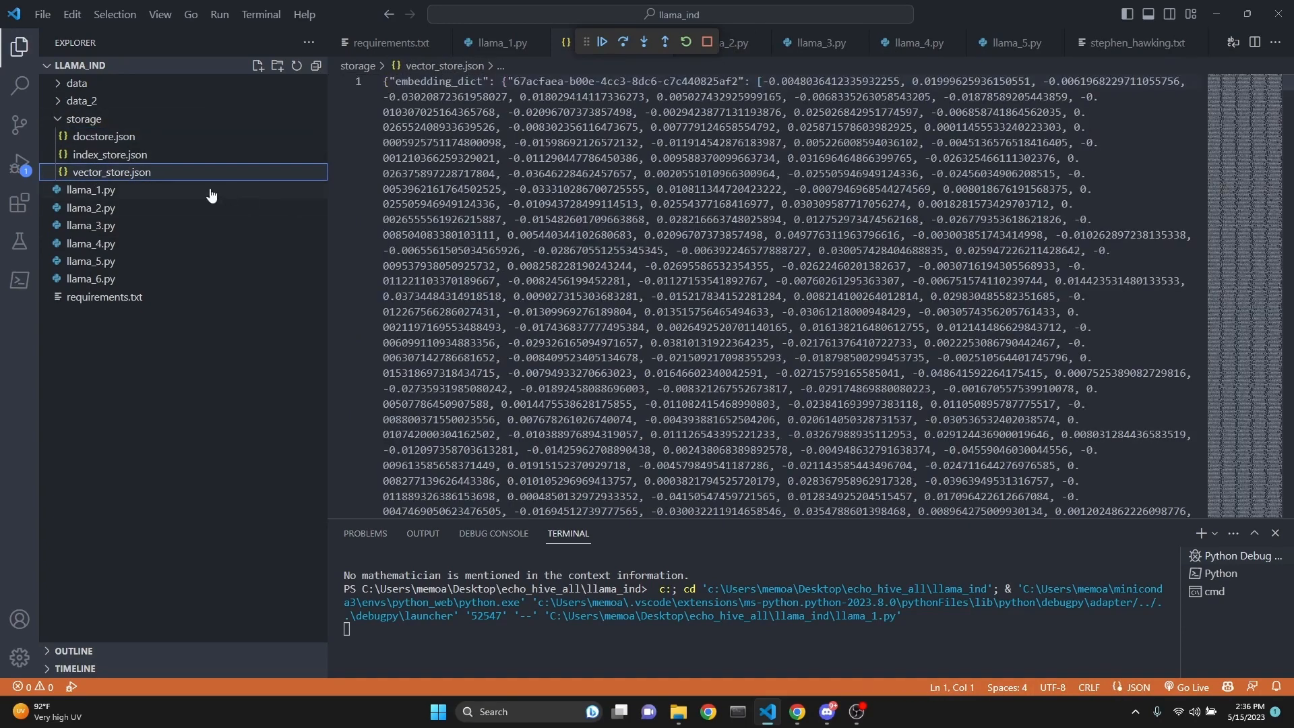
pyautogui.click(109, 154)
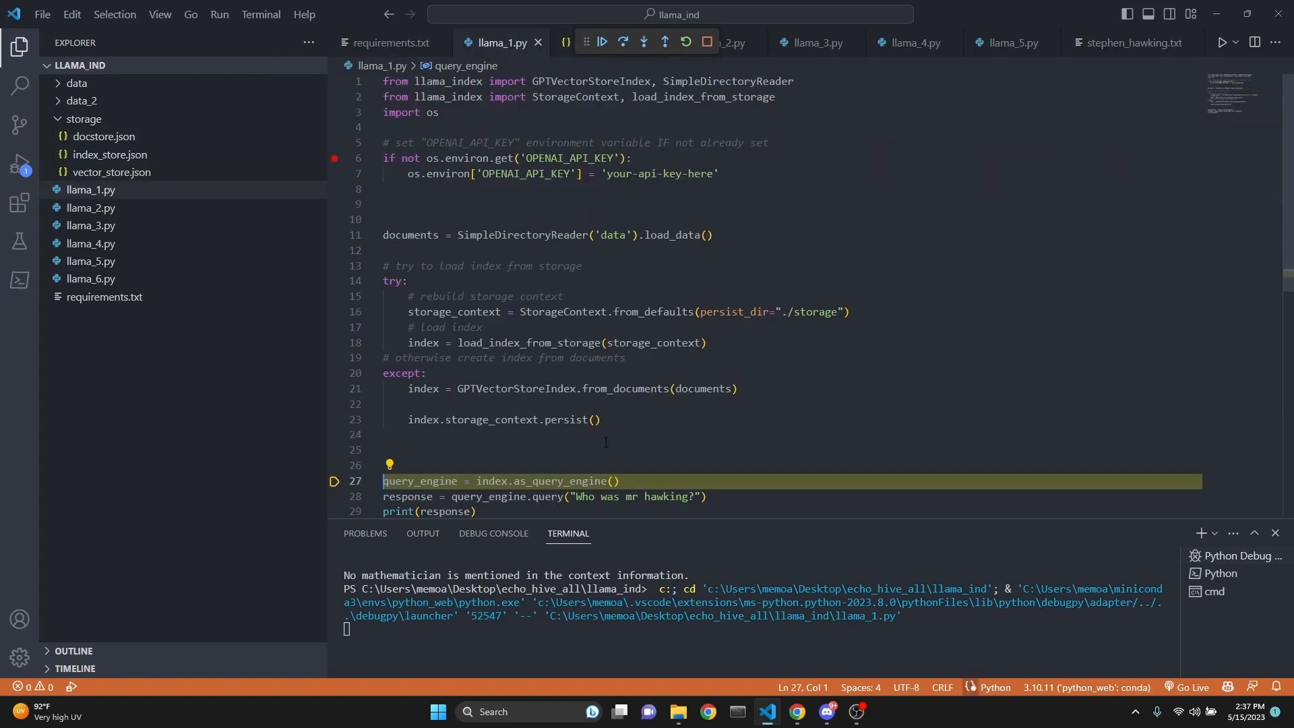
# - Finish running the Hawking query to print its answer, then show index_store.json
pyautogui.click(623, 42)
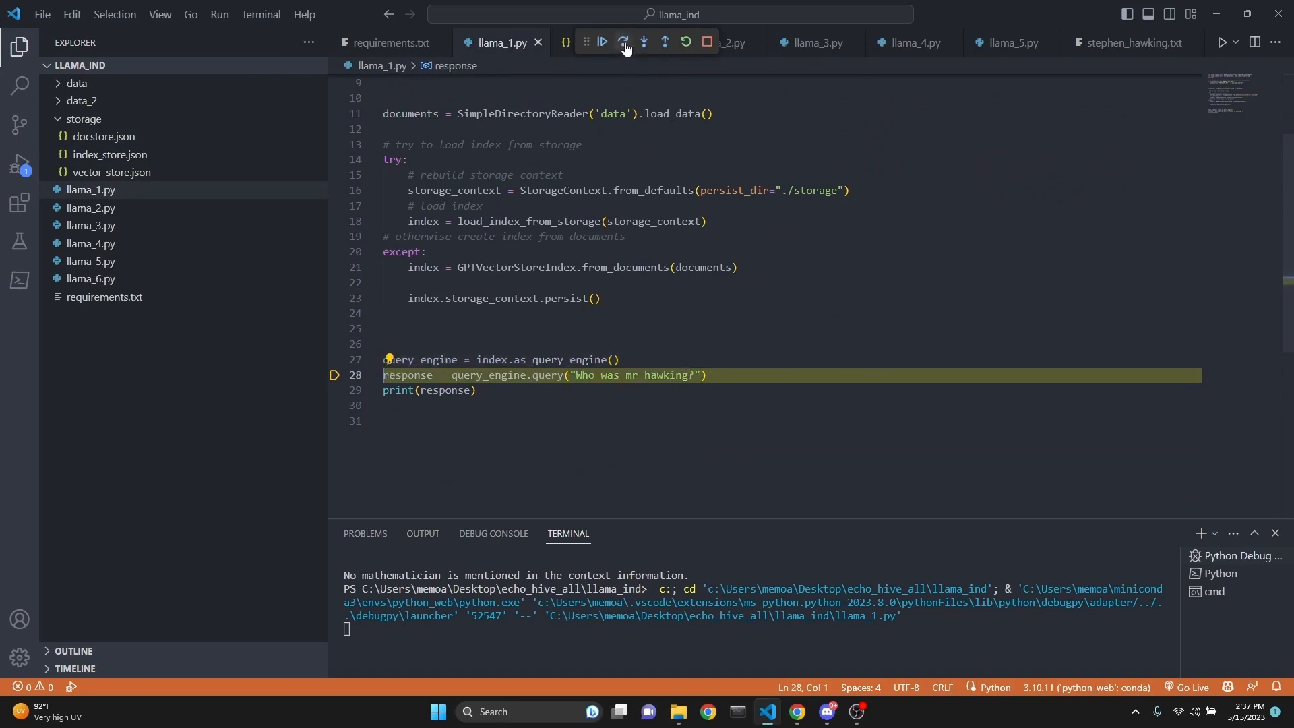
pyautogui.click(624, 41)
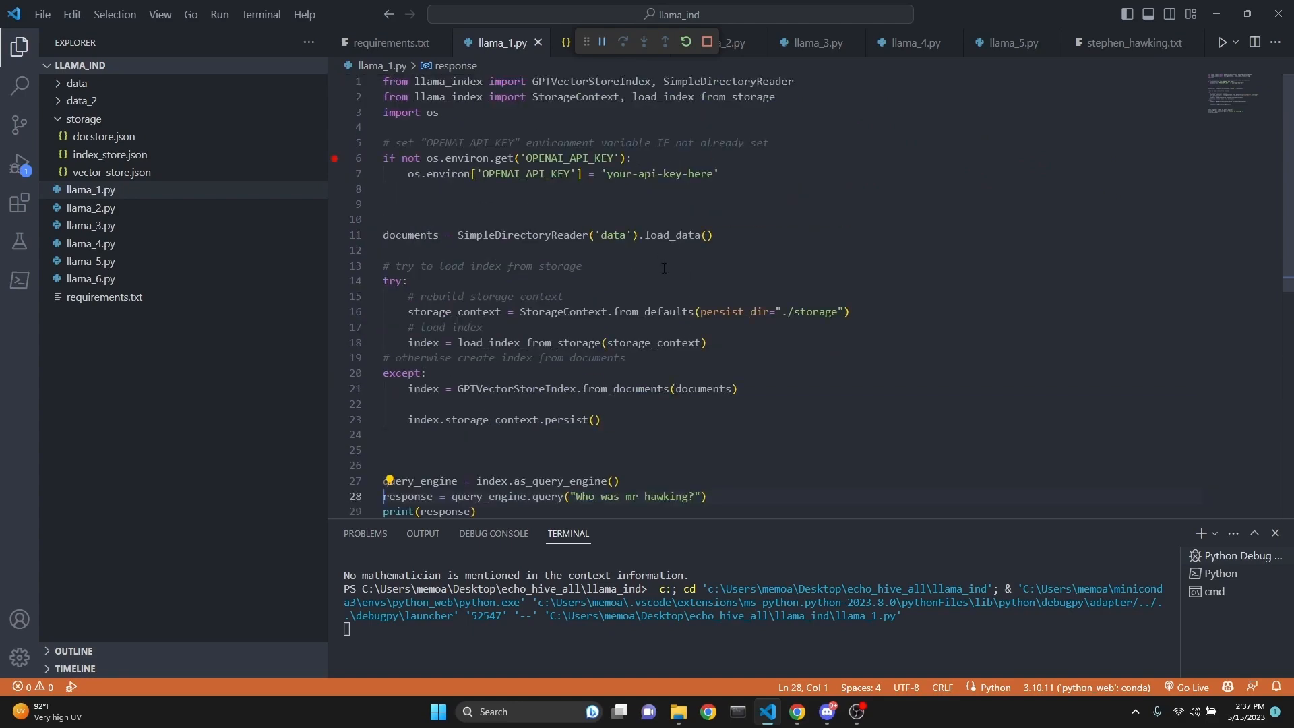
pyautogui.scroll(-3)
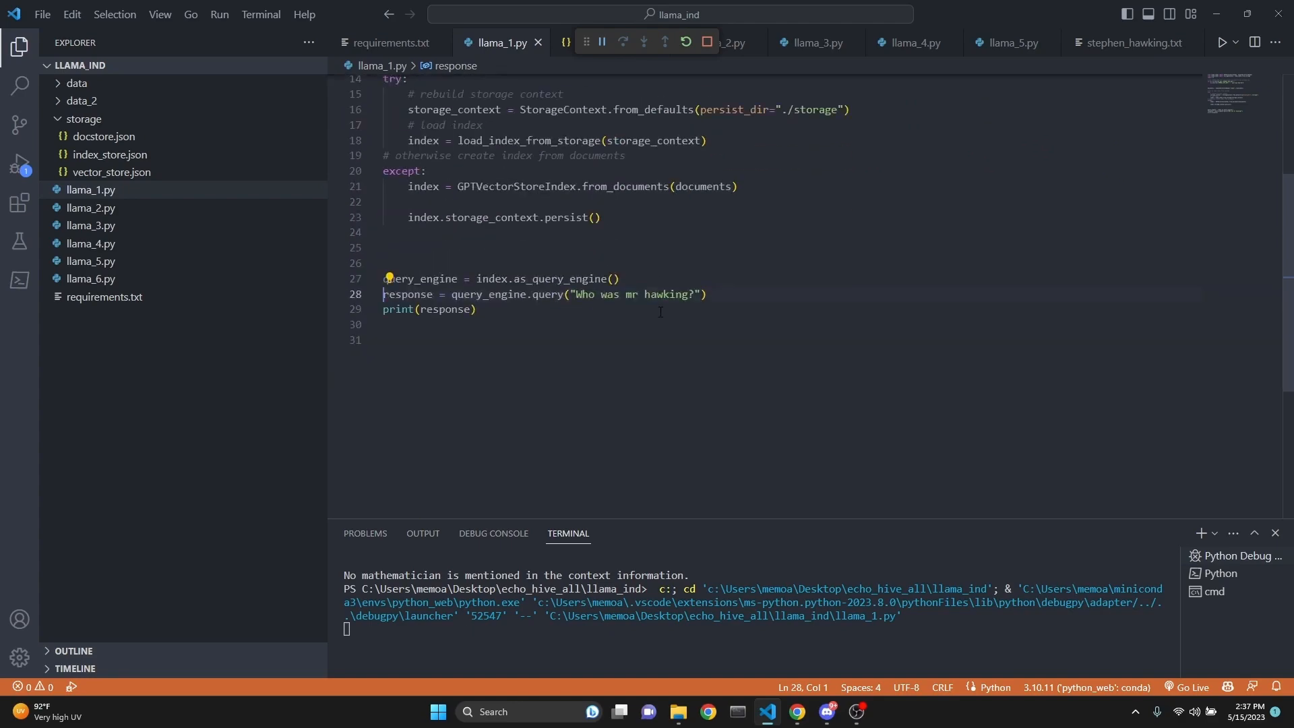
pyautogui.click(644, 42)
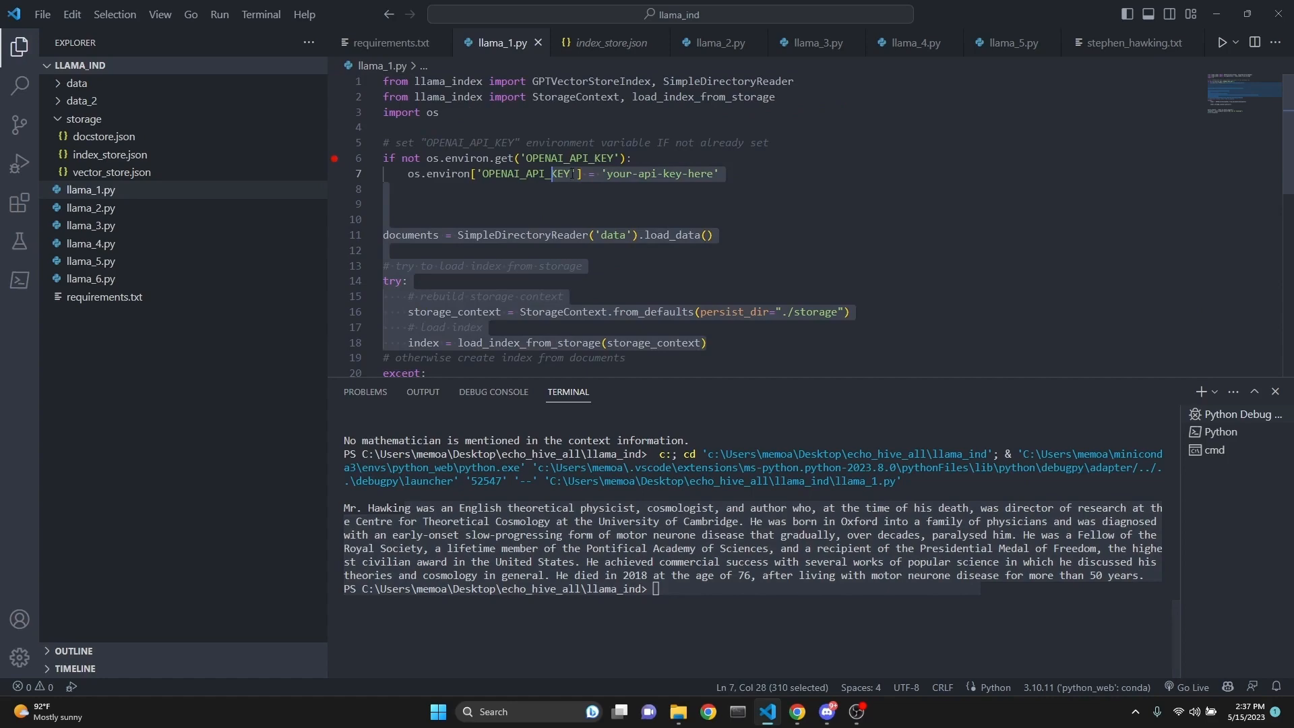
pyautogui.click(682, 205)
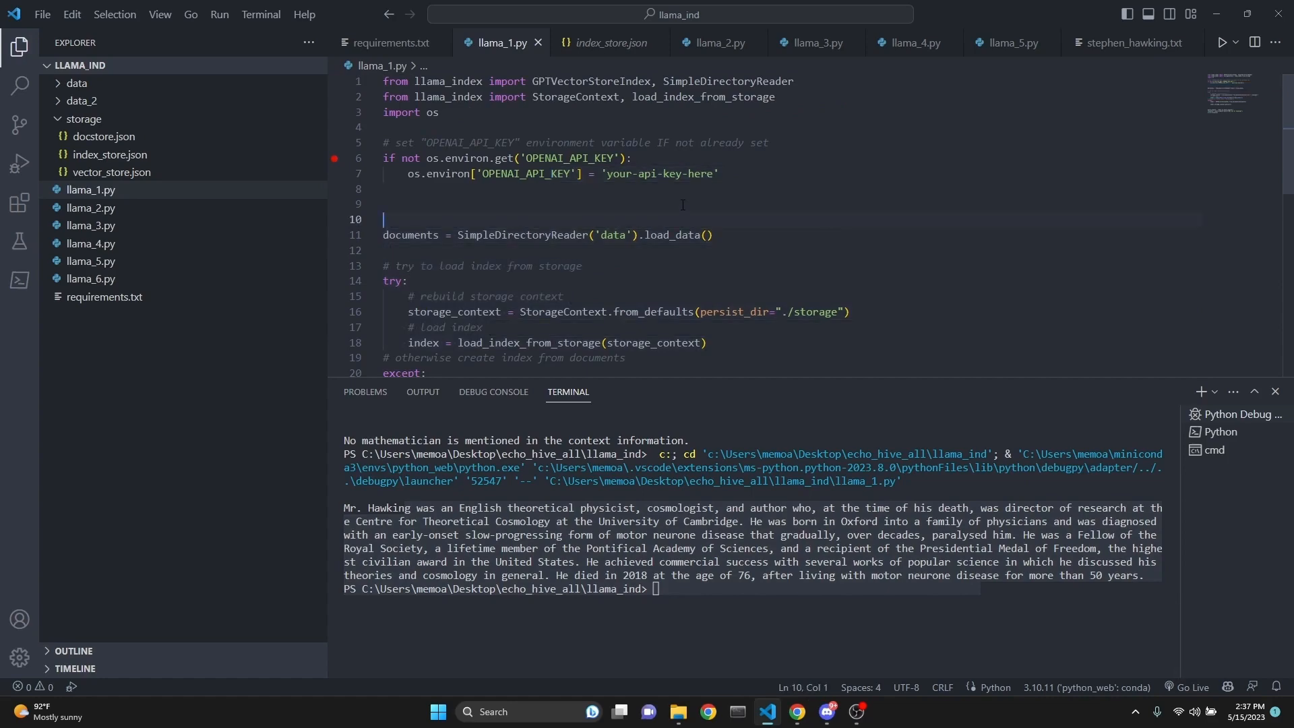
pyautogui.click(609, 42)
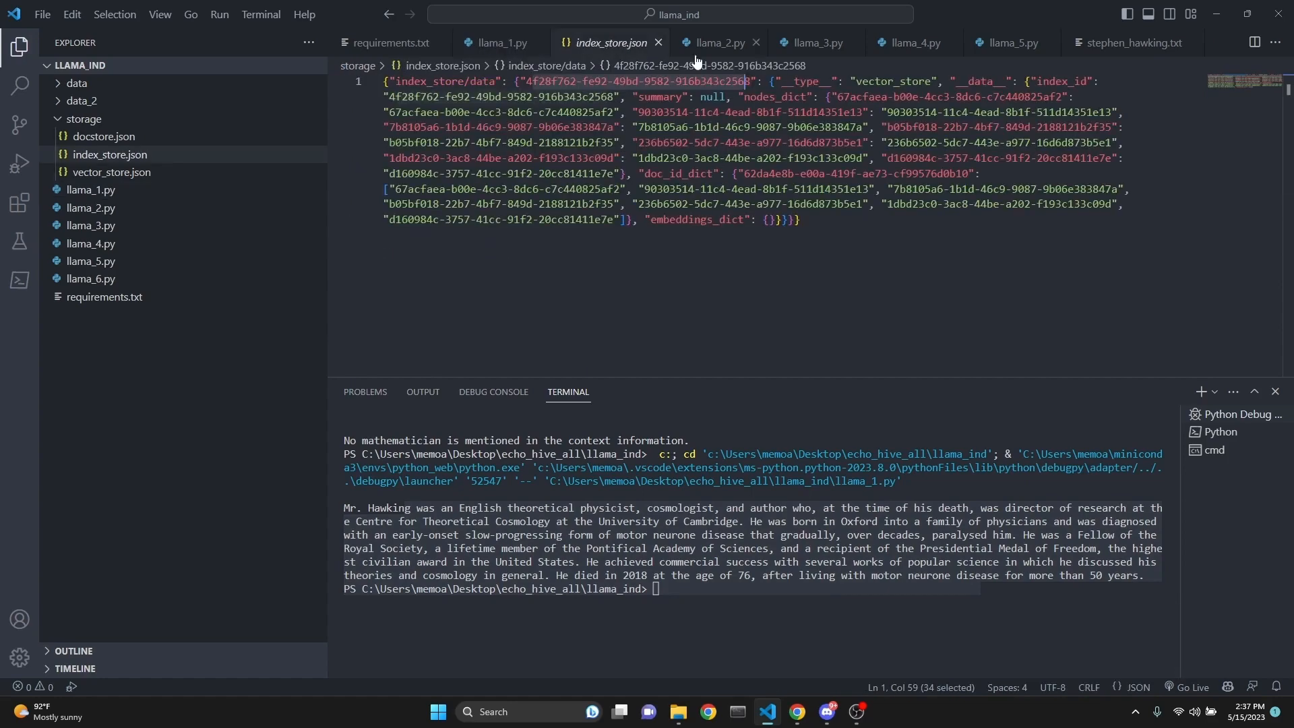
# - Show llama_2.py's SimpleNodeParser, the nodes variable and the GPTVectorStoreIndex(nodes) call
pyautogui.click(721, 42)
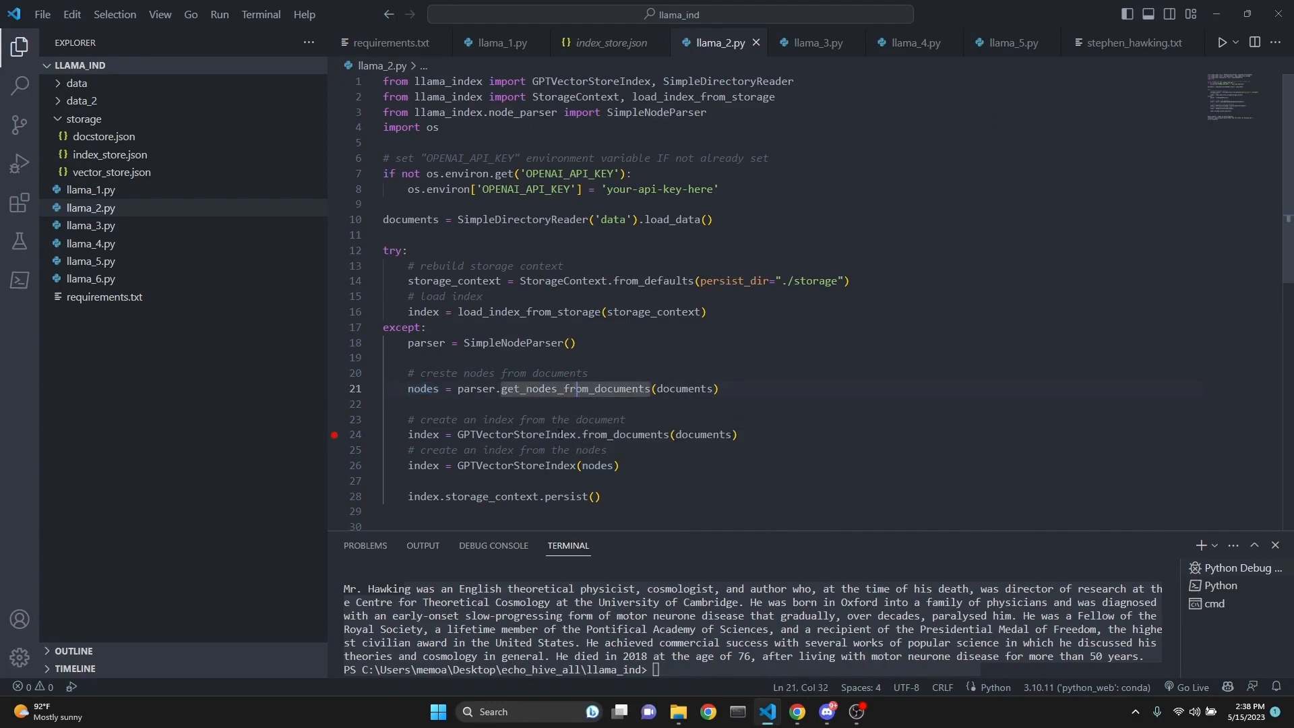
pyautogui.click(413, 342)
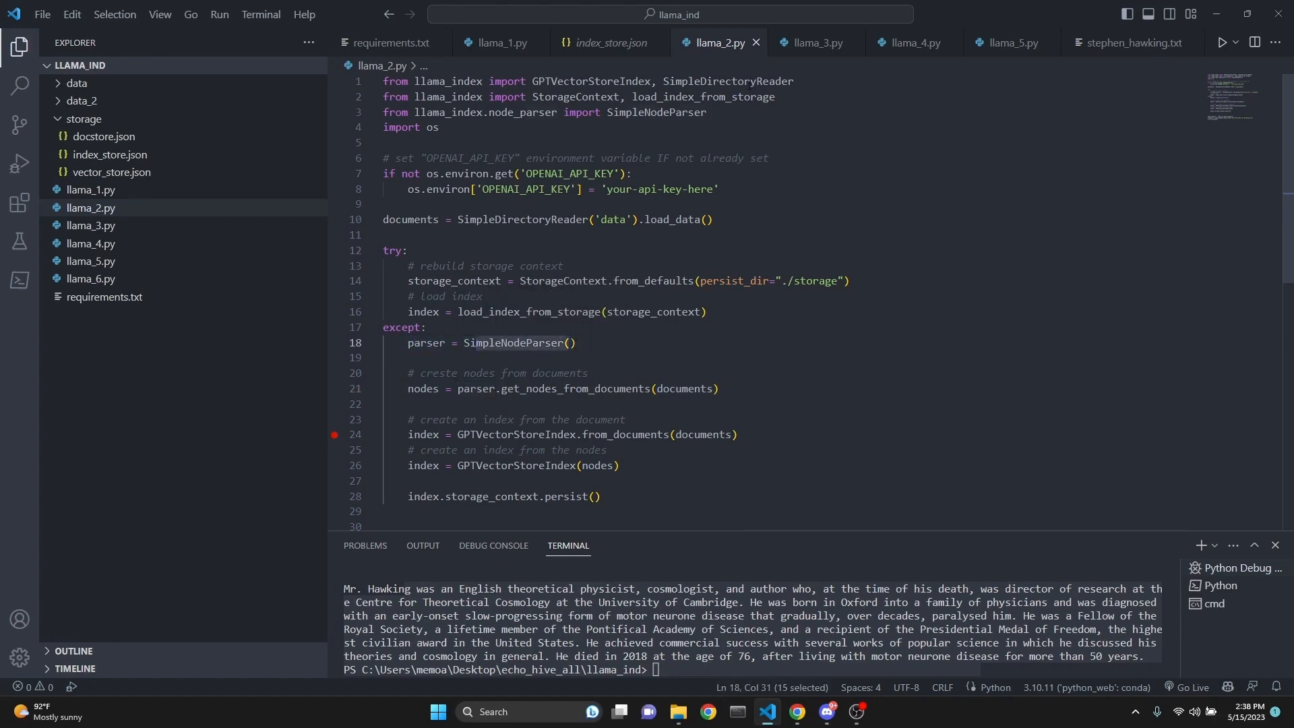
pyautogui.doubleClick(656, 112)
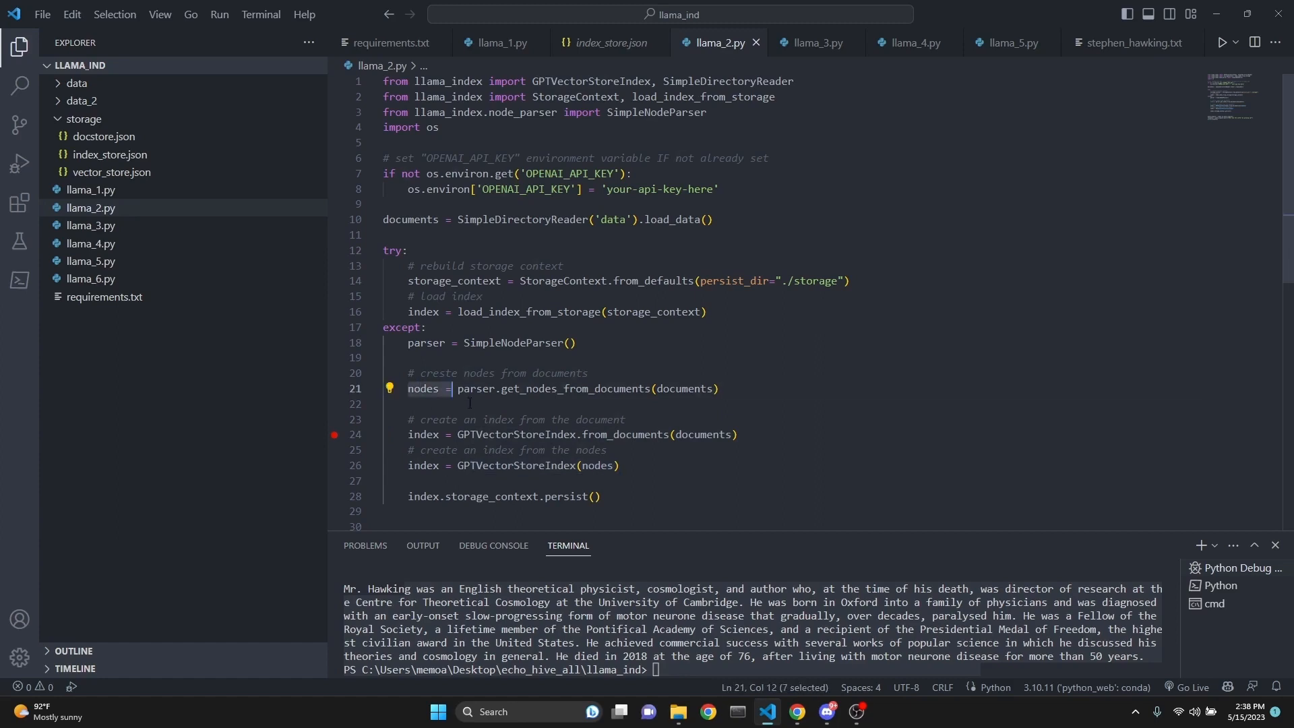
pyautogui.doubleClick(422, 388)
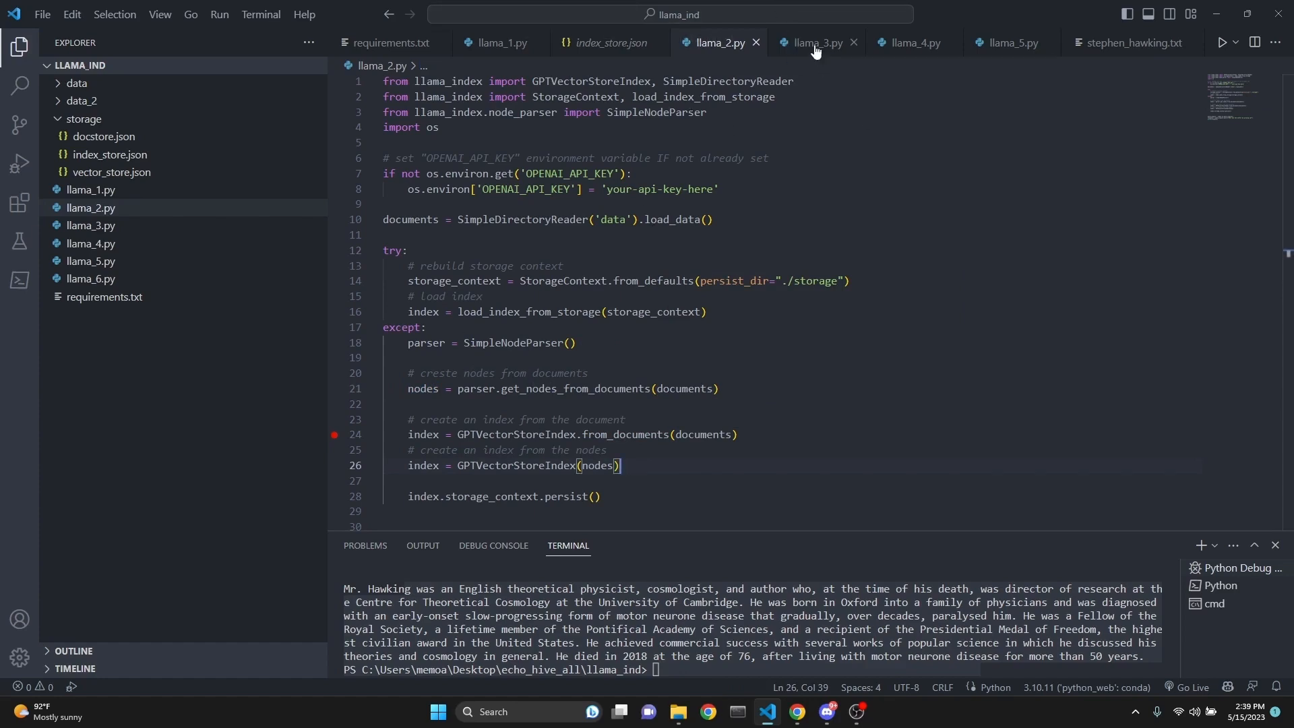
# - Show llama_3.py's load-from-storage code and delete the persisted storage folder
pyautogui.click(818, 42)
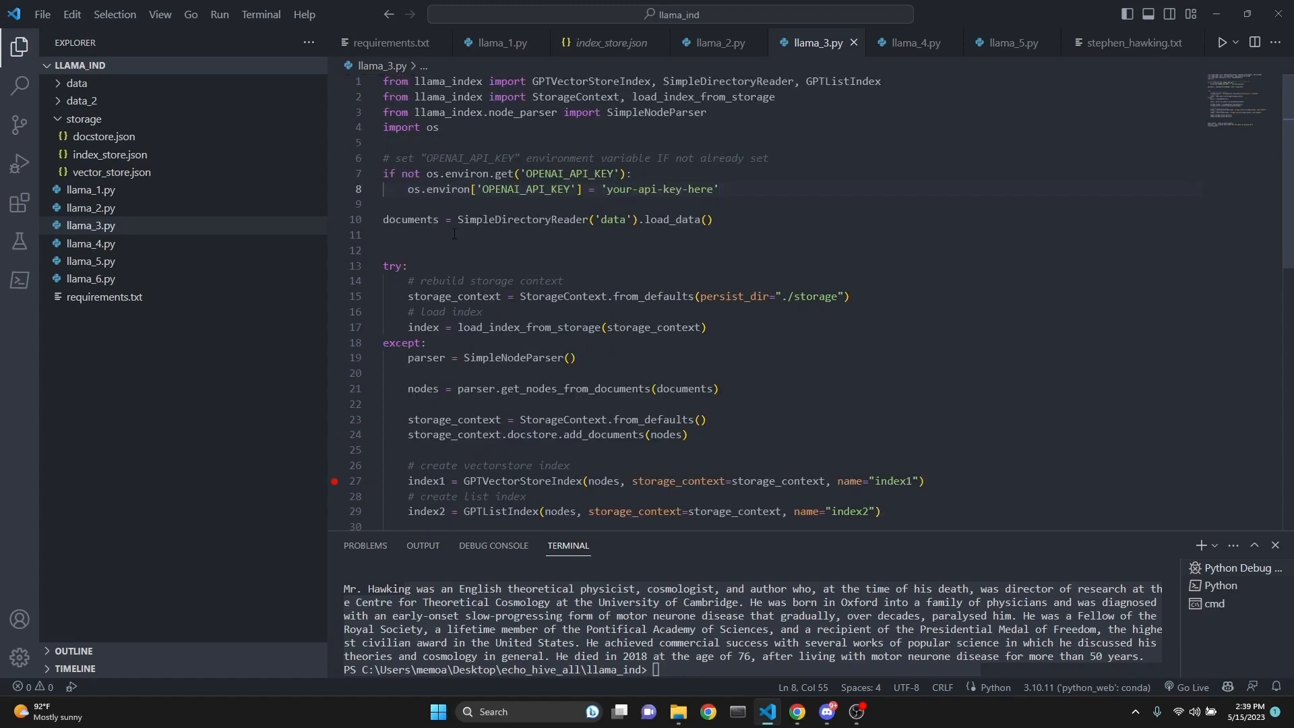
pyautogui.moveTo(383, 173); pyautogui.dragTo(552, 189)
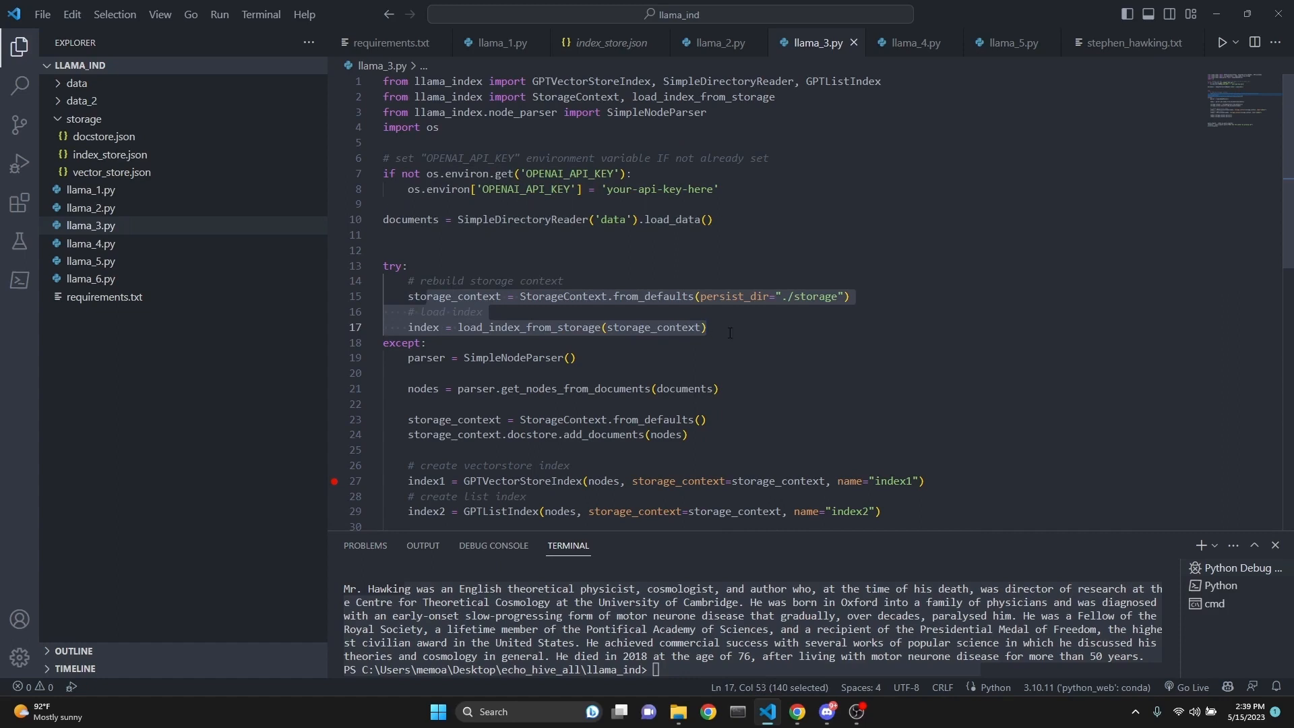
pyautogui.moveTo(142, 156)
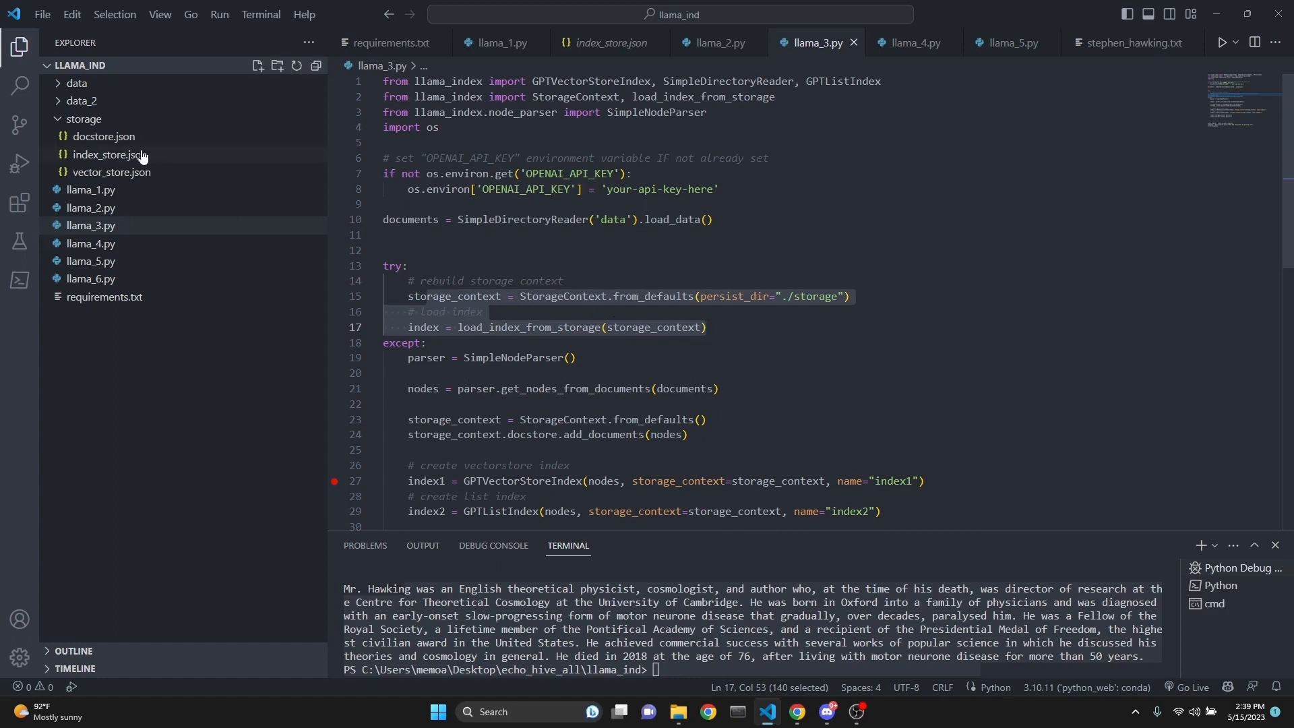
pyautogui.click(83, 119)
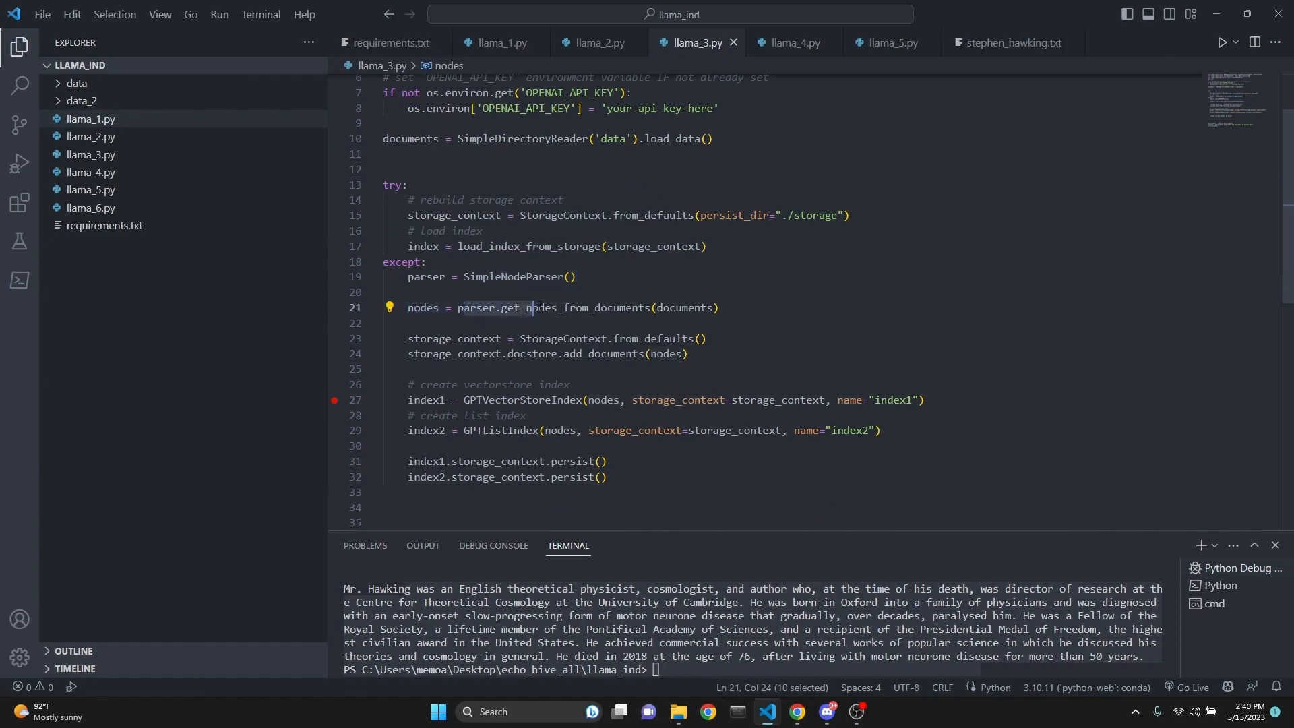
# - Highlight the node creation and the GPTVectorStoreIndex and GPTListIndex calls, then switch to the docs
pyautogui.doubleClick(451, 338)
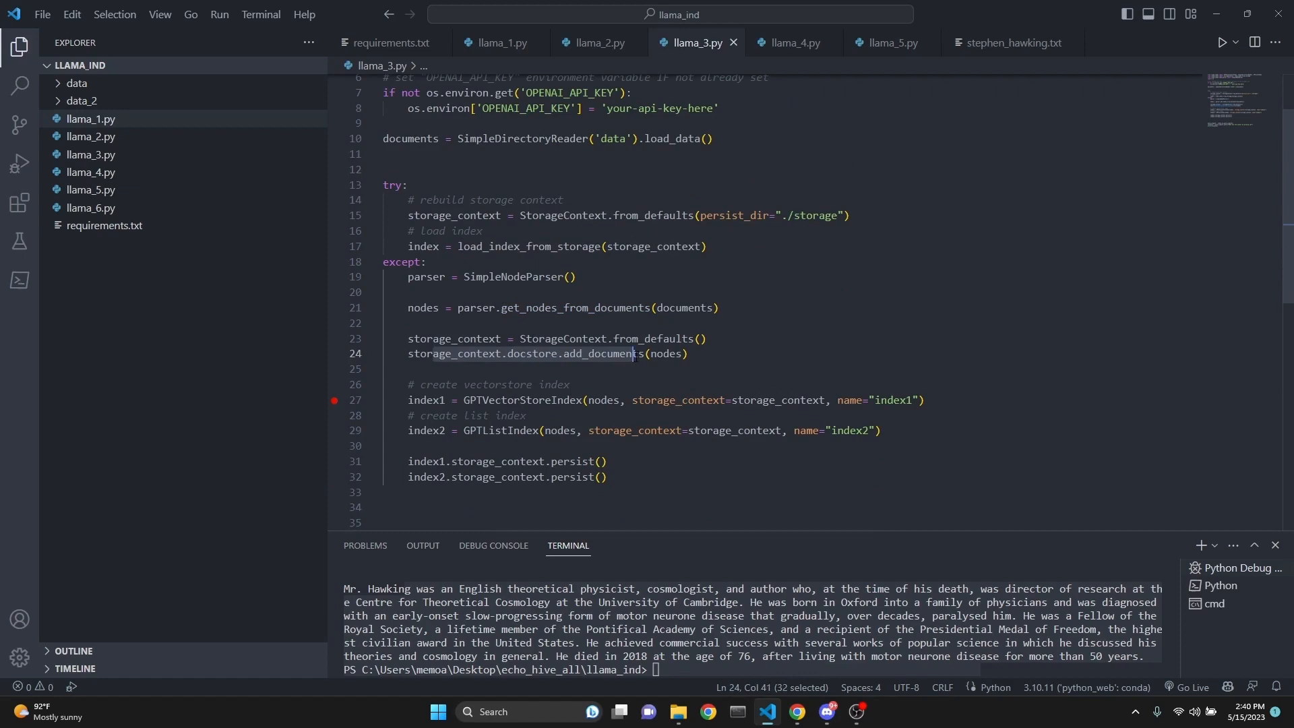
pyautogui.click(414, 308)
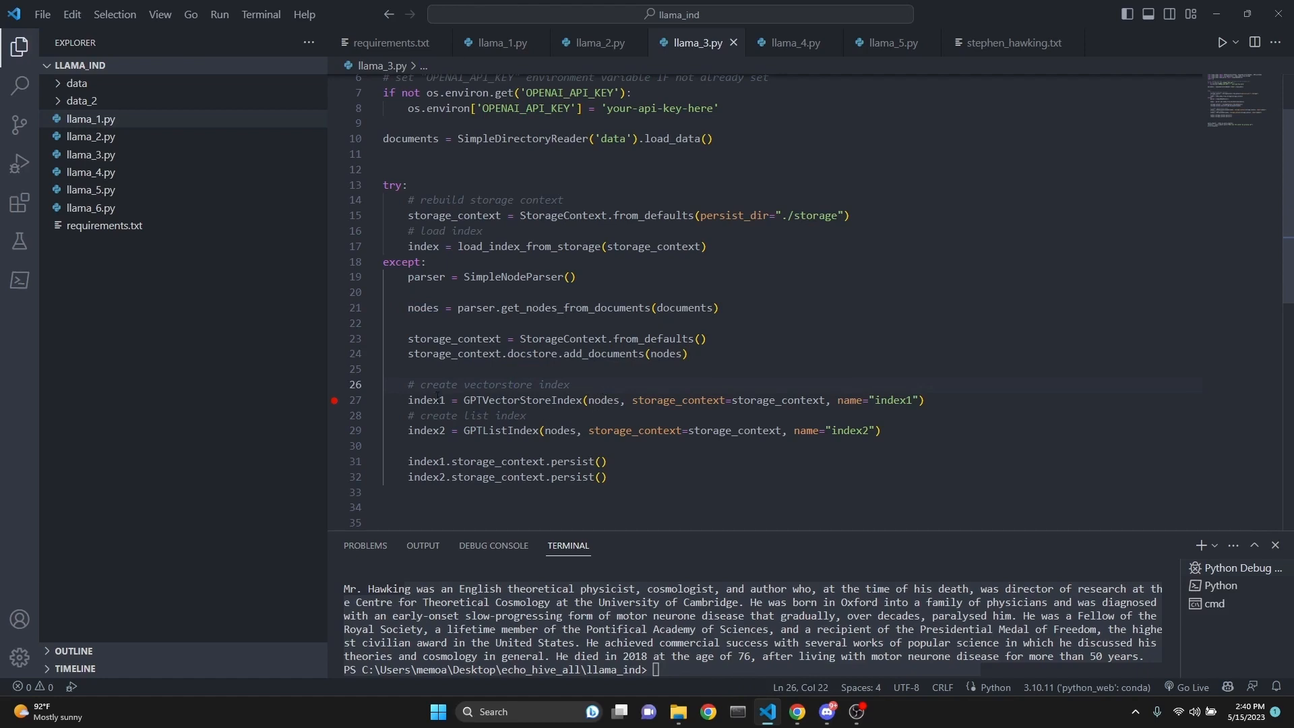
pyautogui.doubleClick(516, 400)
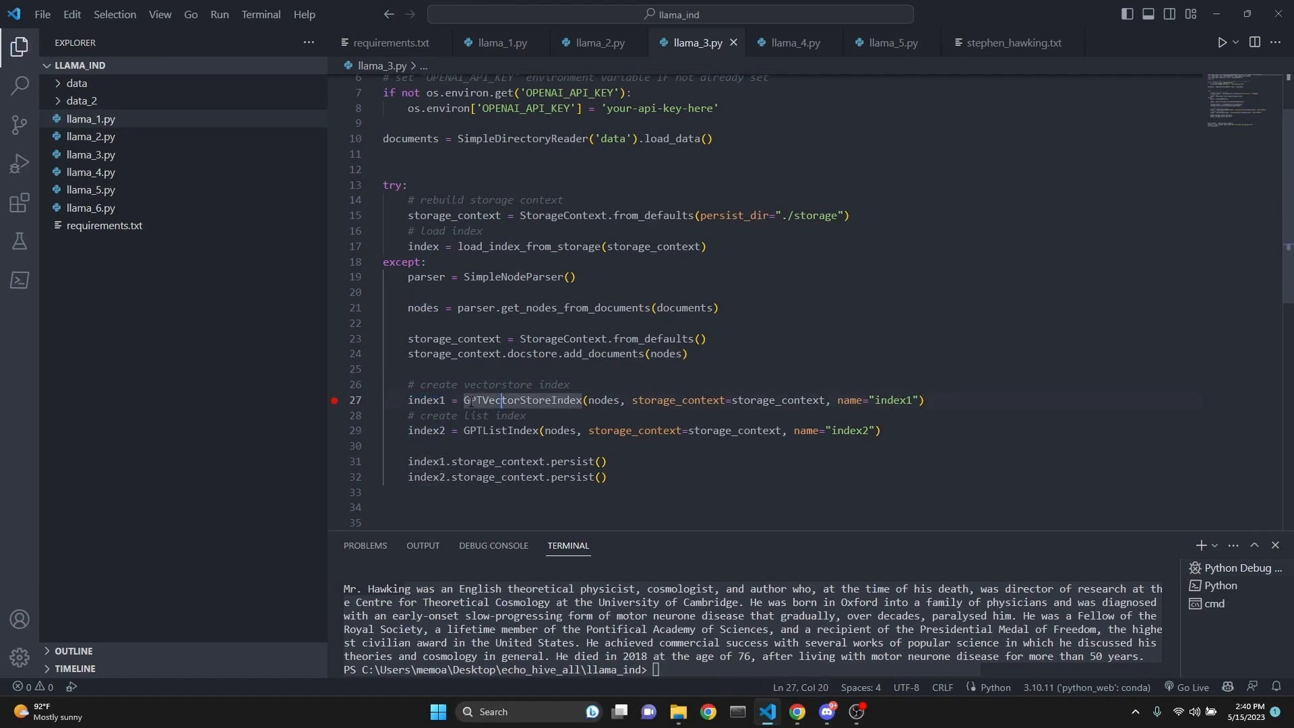
pyautogui.doubleClick(521, 400)
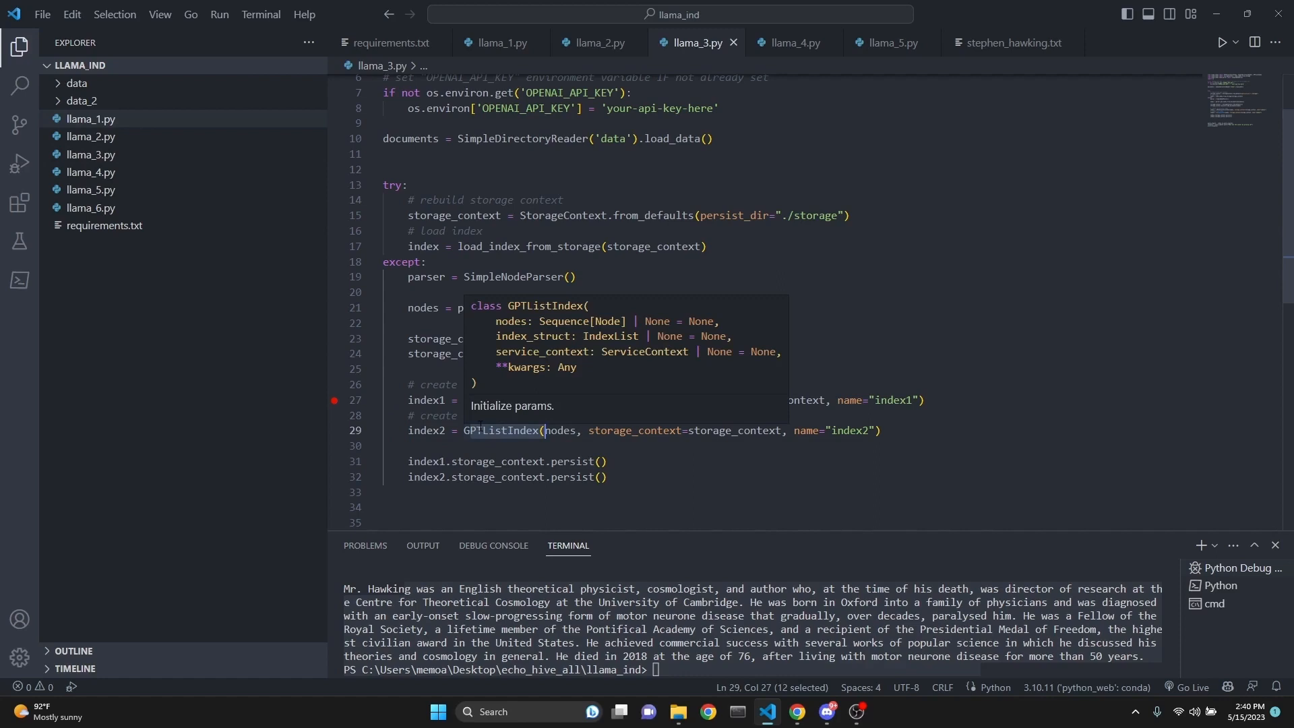
pyautogui.click(668, 461)
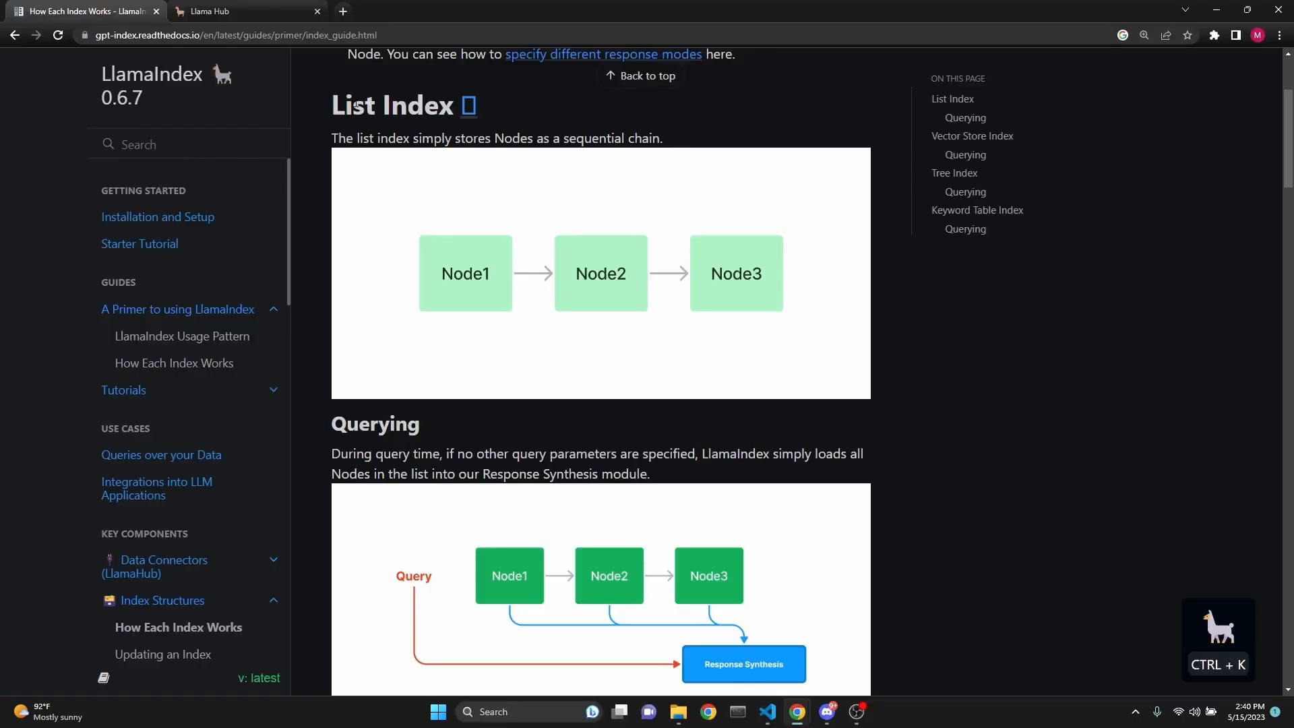
# - Scroll through the list, vector store, tree and keyword table index explanations, then return to llama_3.py
pyautogui.scroll(-3)
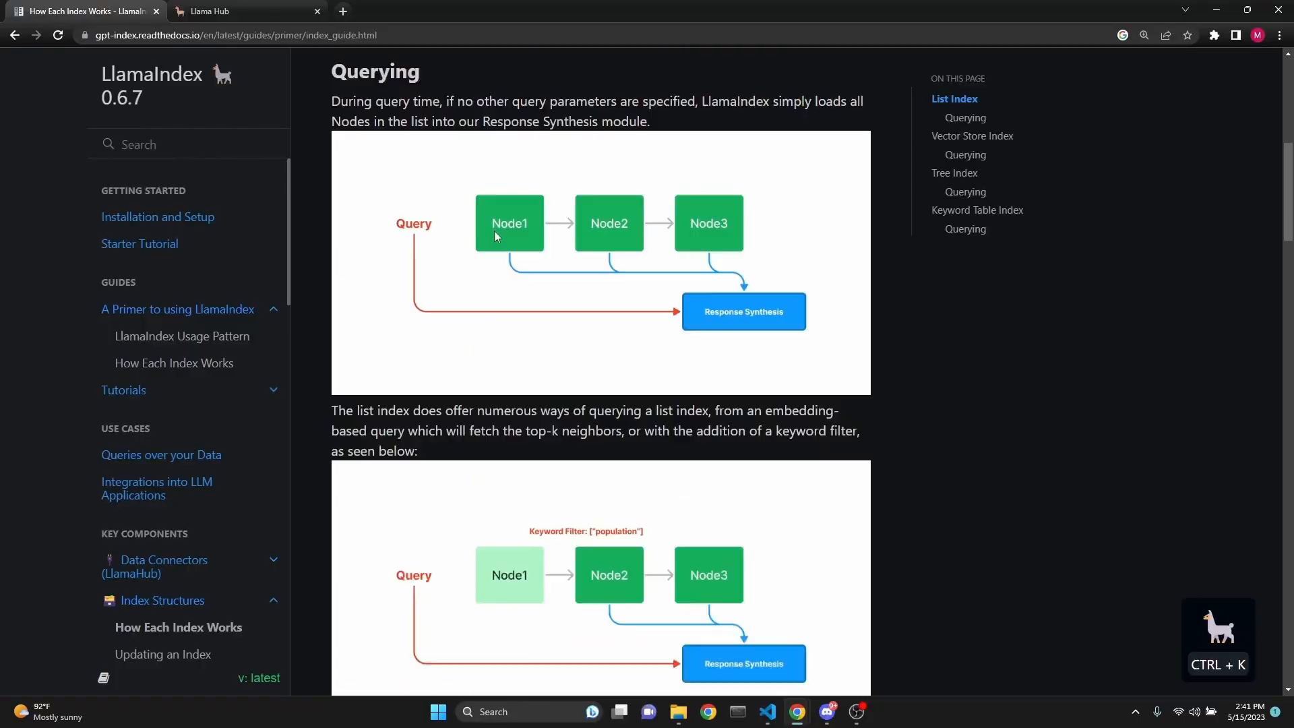
pyautogui.scroll(-3)
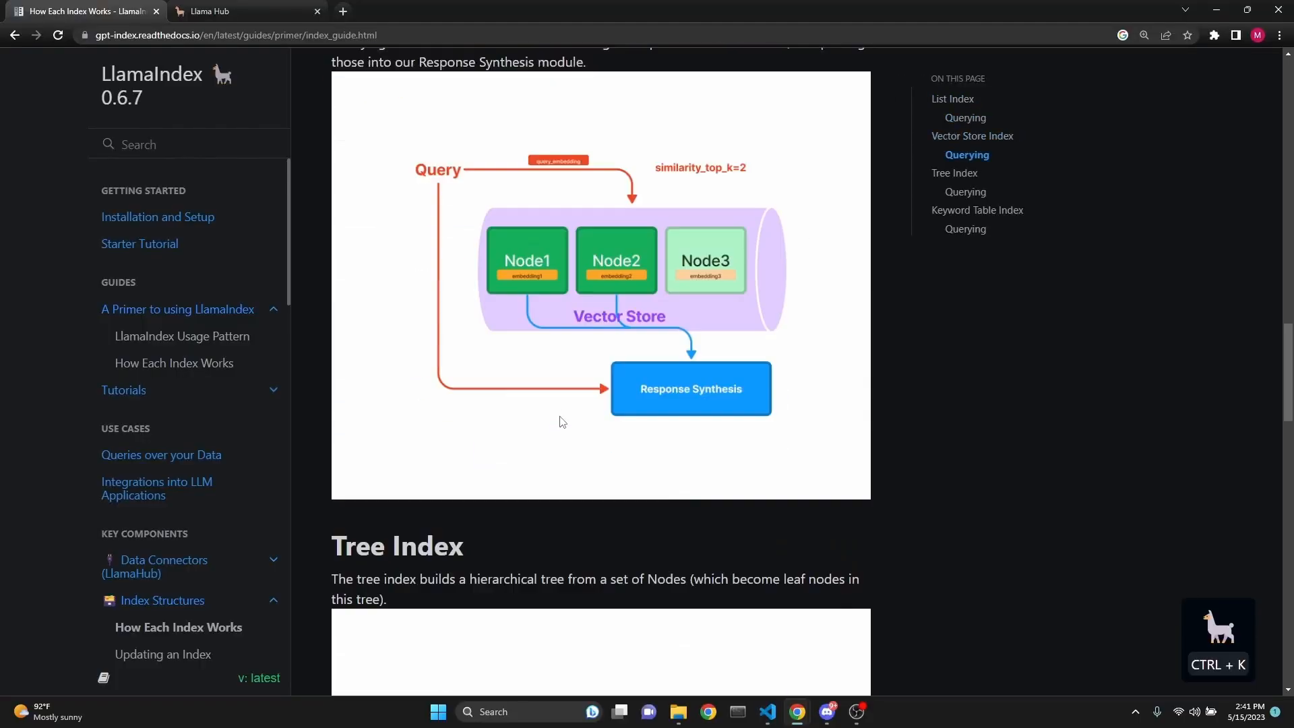
pyautogui.scroll(-3)
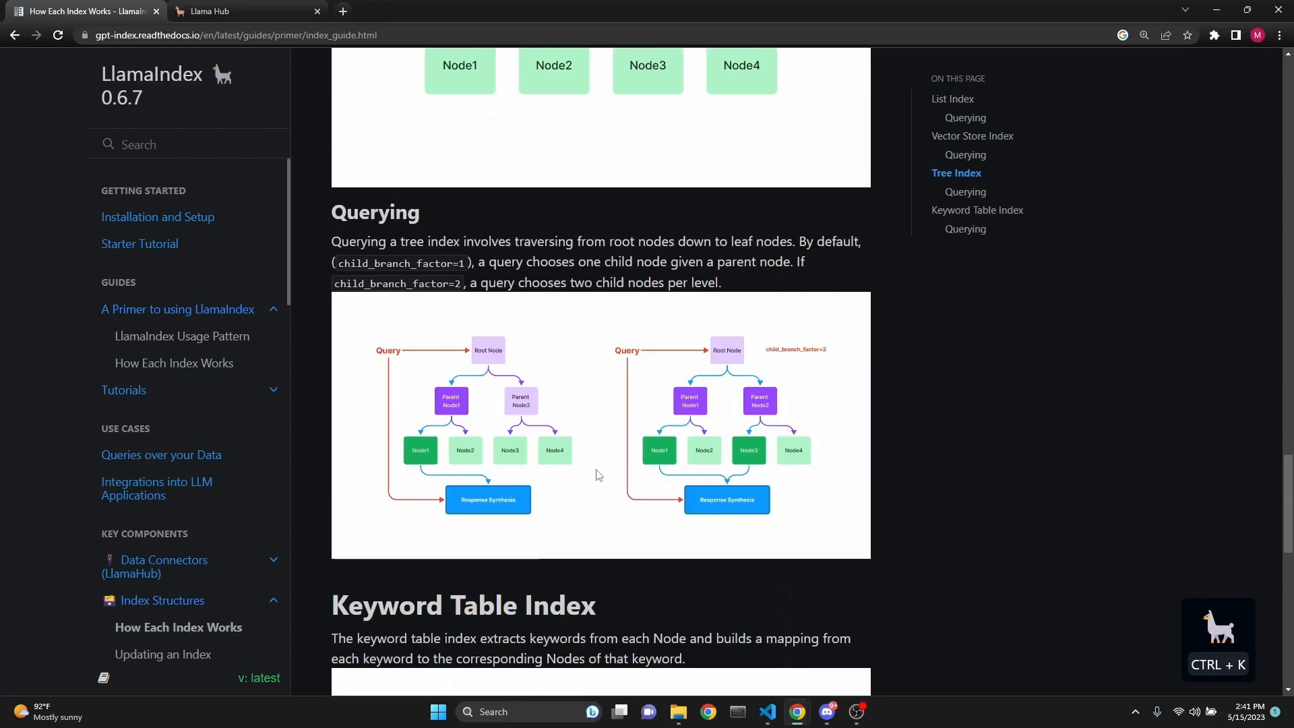
pyautogui.scroll(-3)
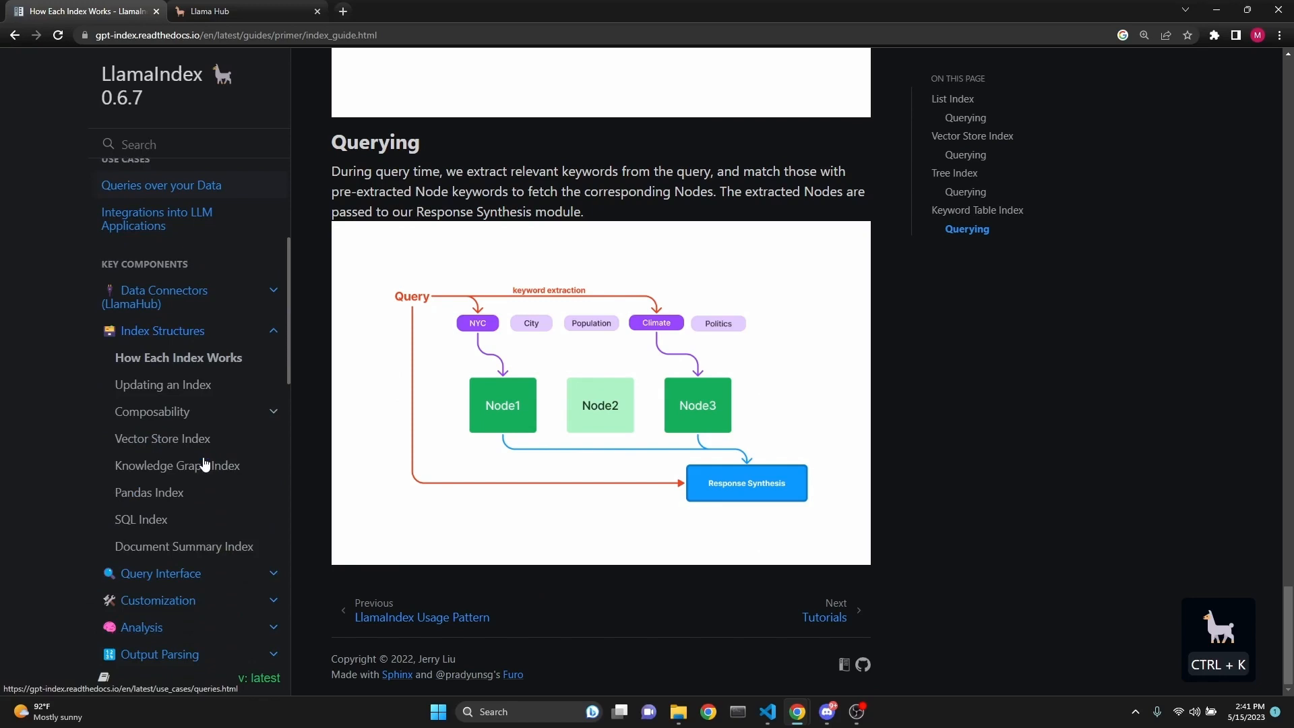
pyautogui.moveTo(240, 473)
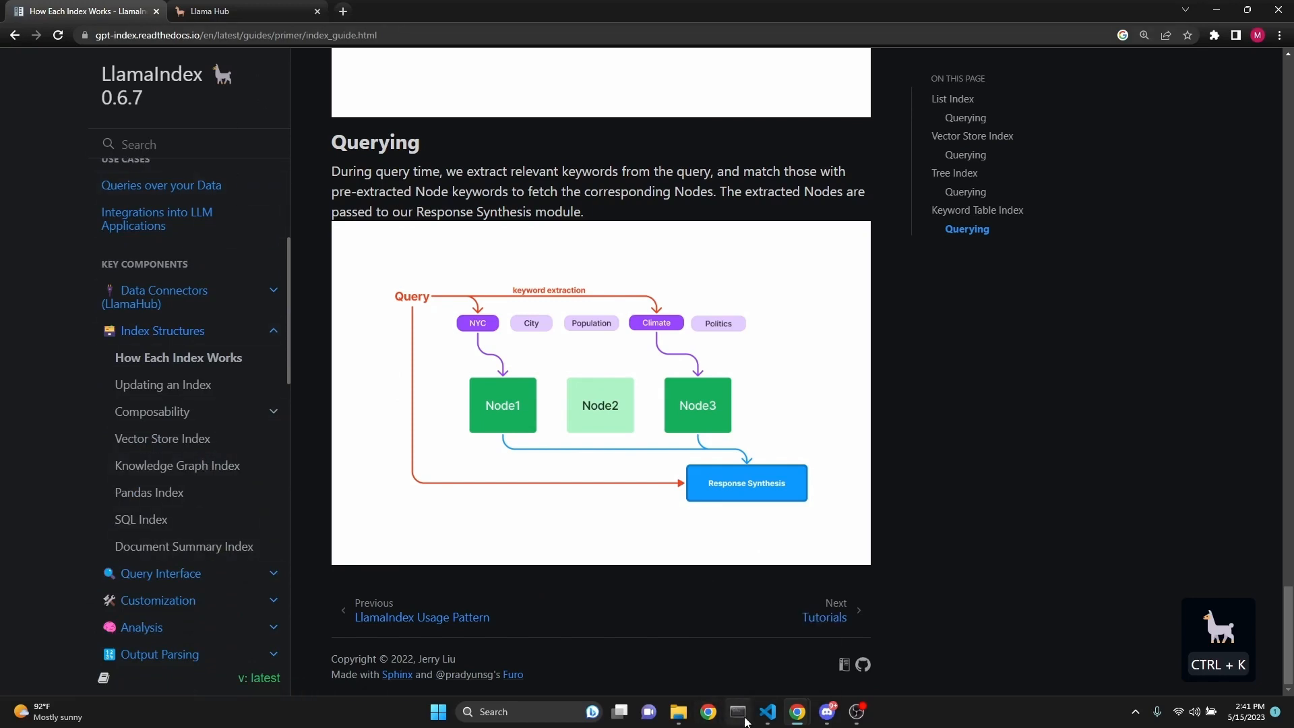
pyautogui.click(768, 712)
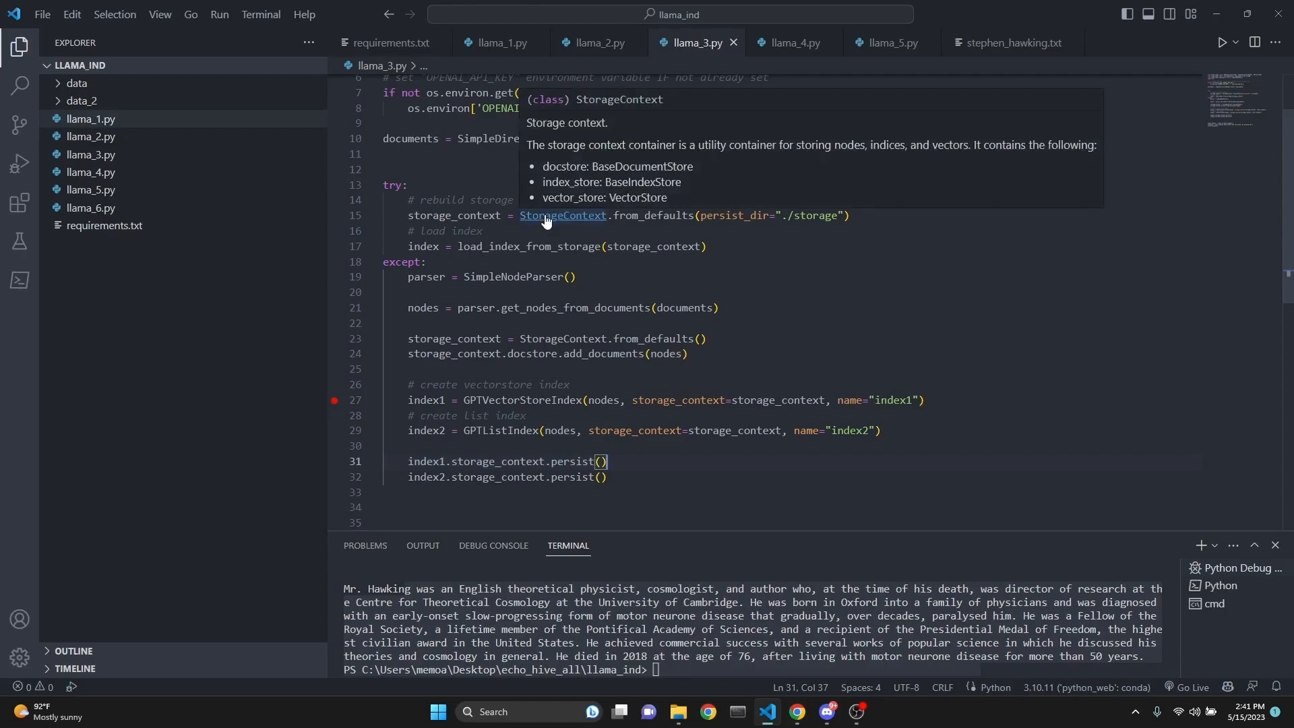
pyautogui.moveTo(531, 361)
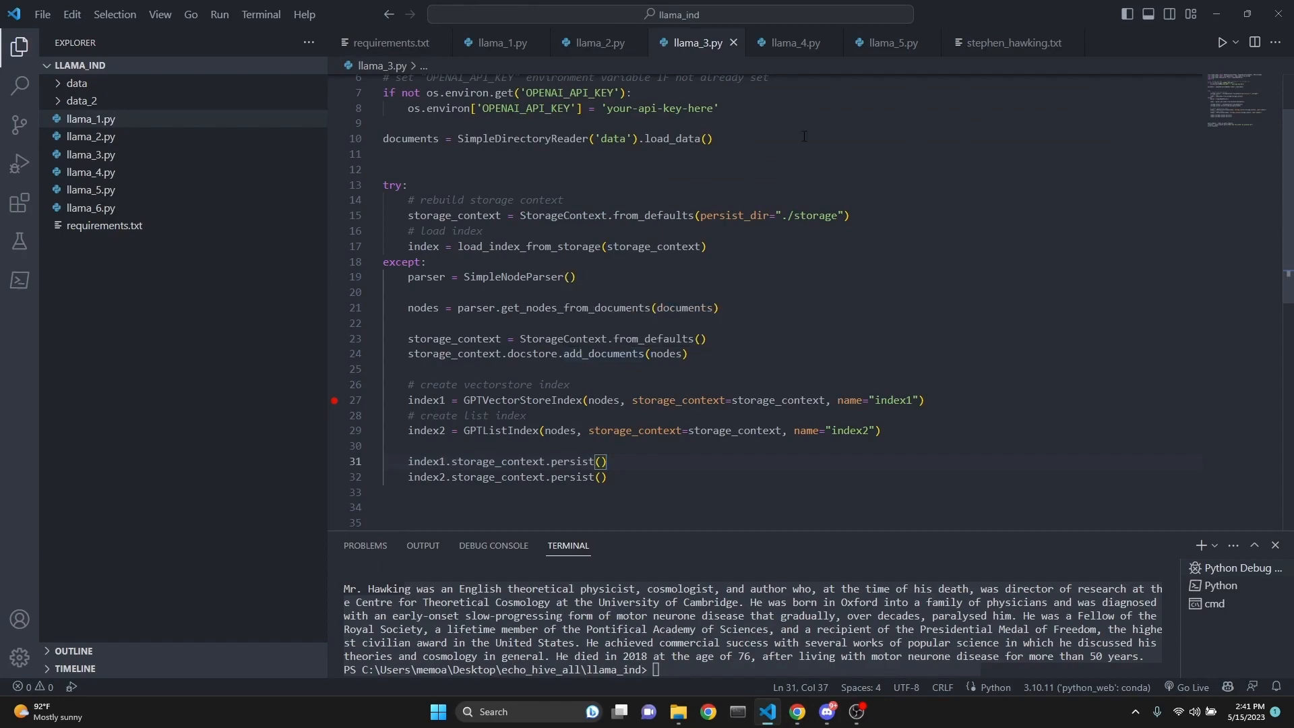
# - Show llama_4.py, which inserts documents from data and data_2 into one vector index
pyautogui.click(790, 42)
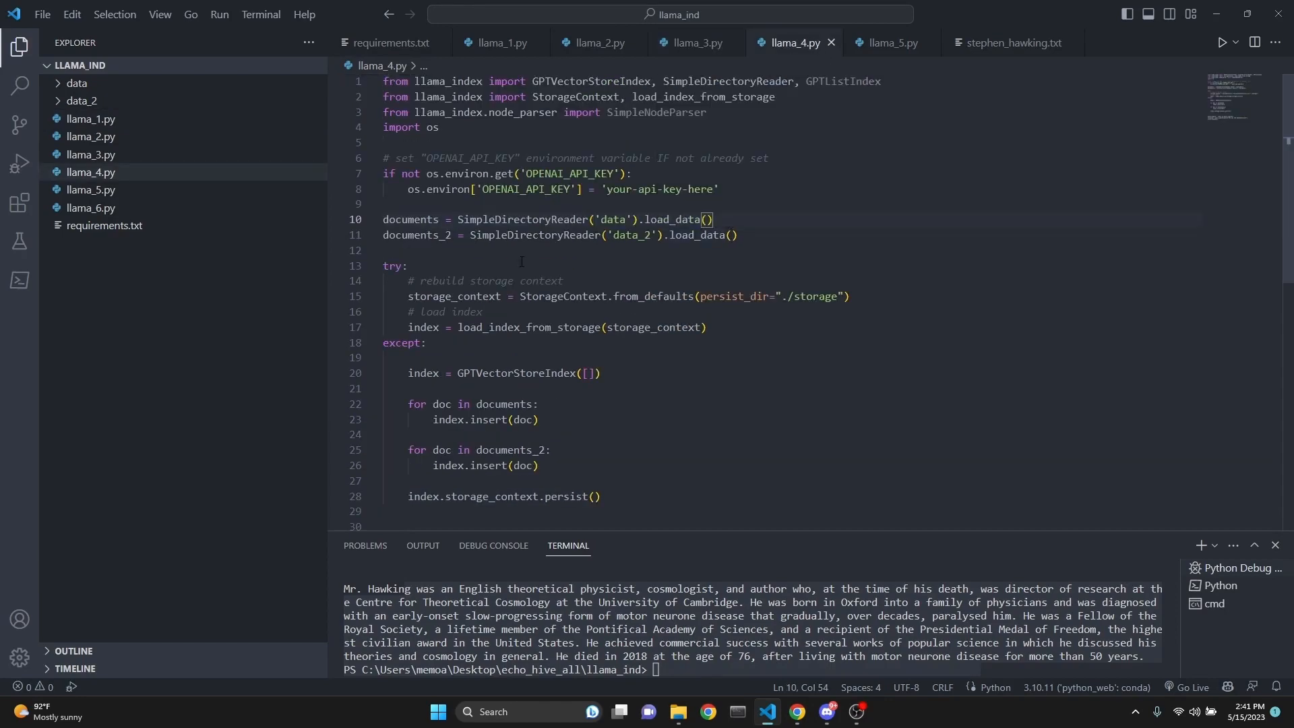
# - Expand the data folders and view ramanujan.txt from data_2
pyautogui.click(80, 118)
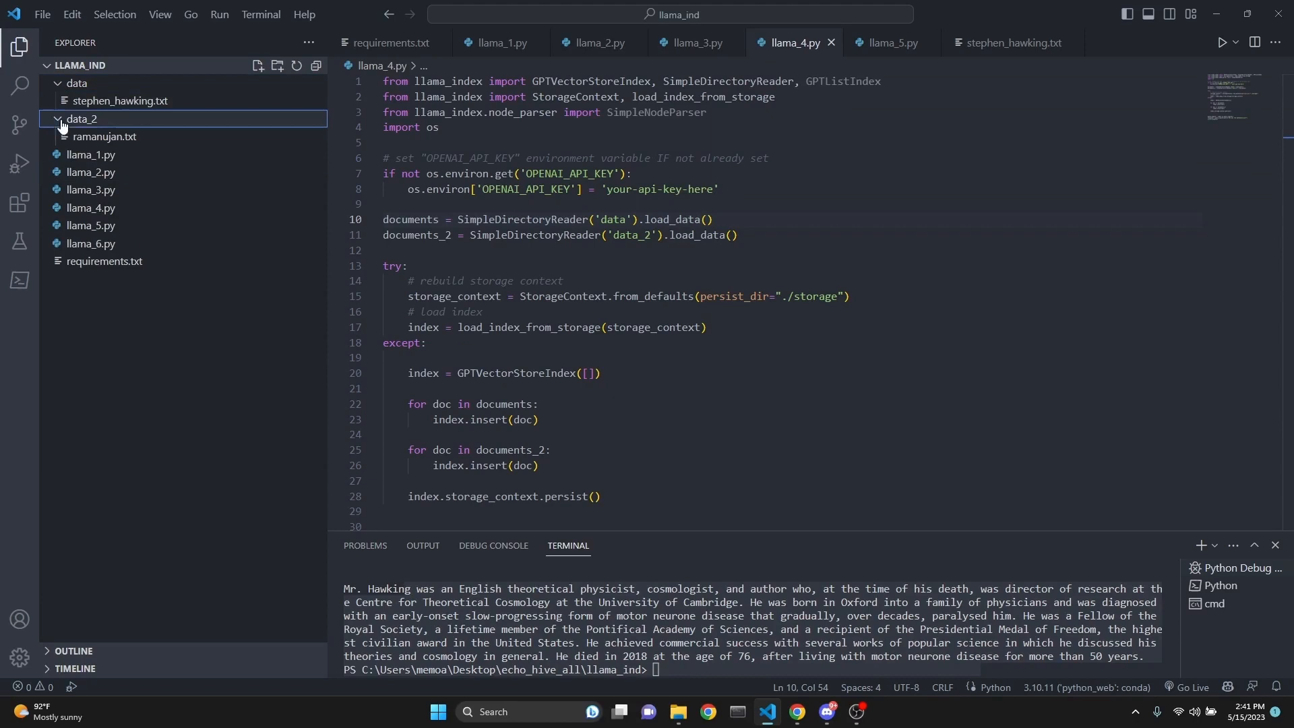
pyautogui.moveTo(99, 137)
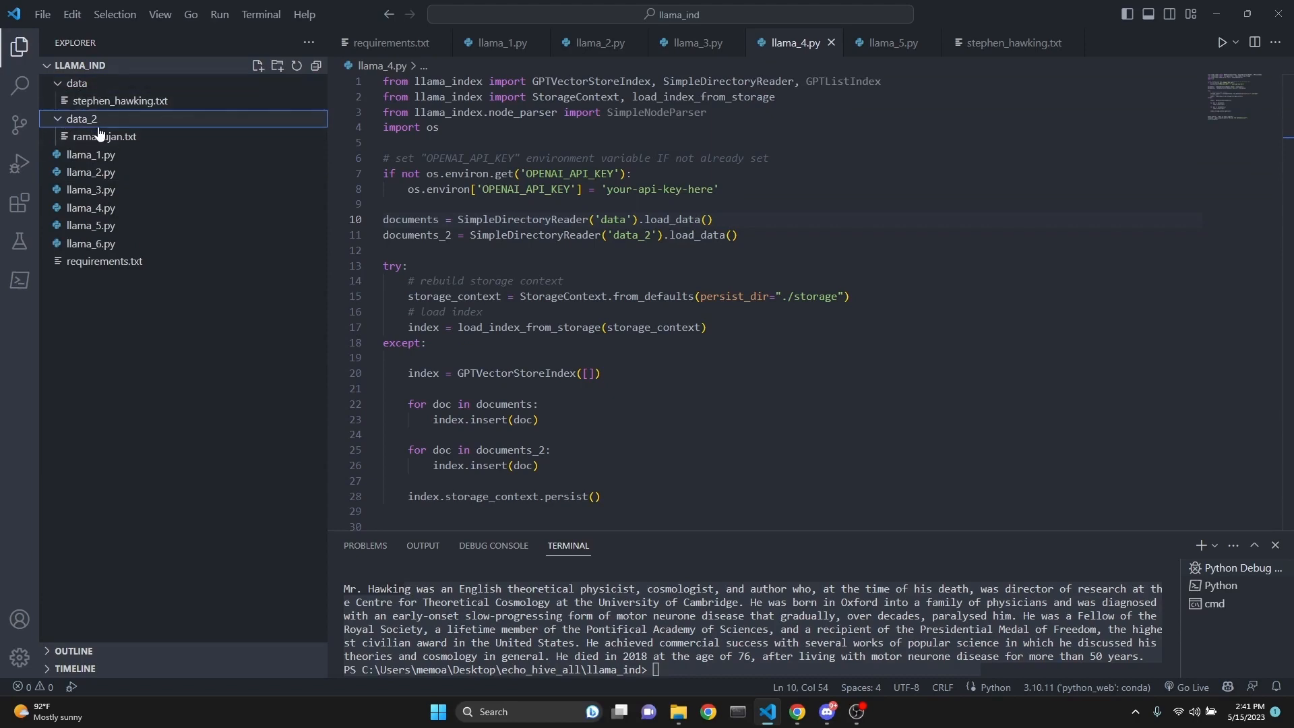
pyautogui.moveTo(136, 151)
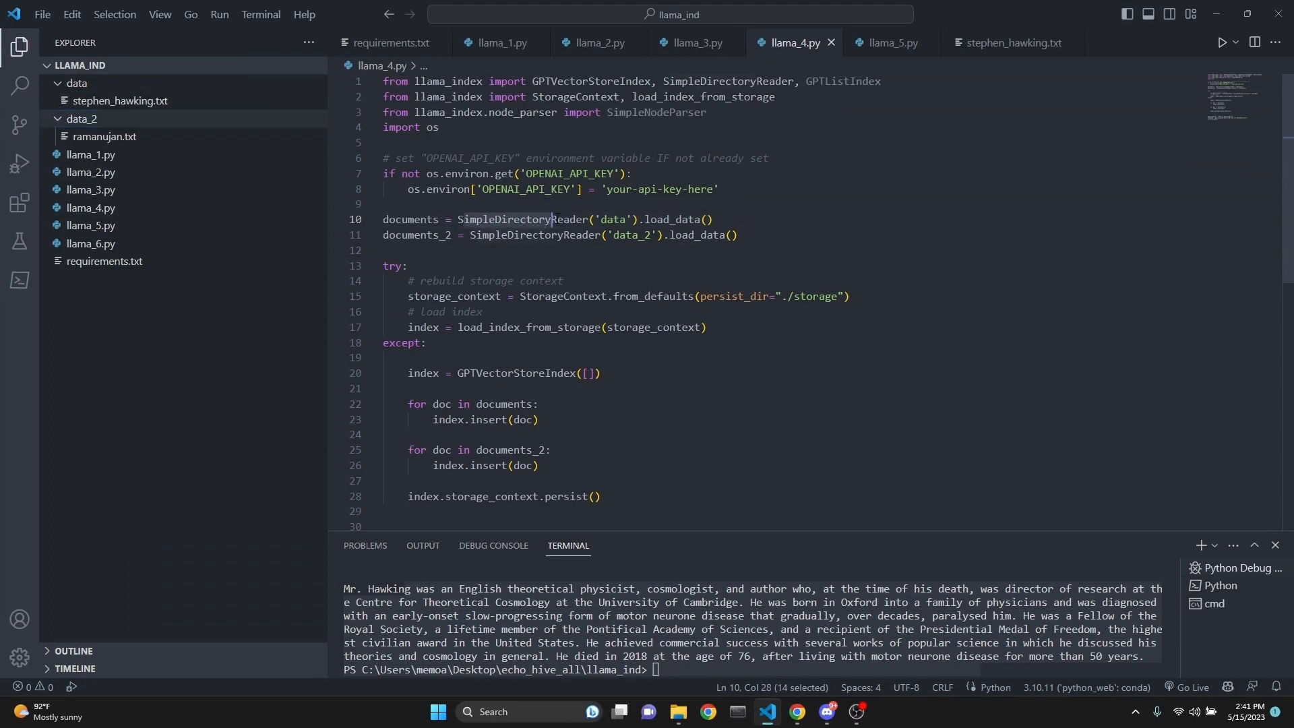
pyautogui.doubleClick(653, 295)
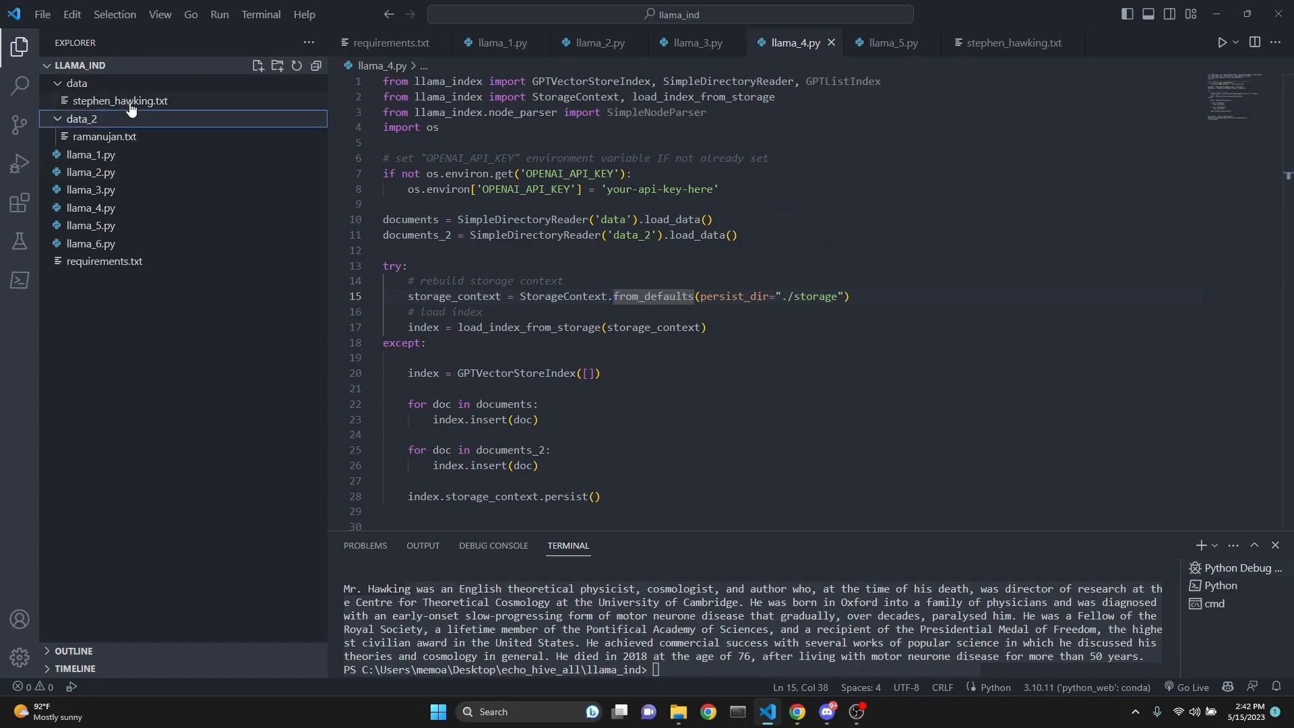
pyautogui.doubleClick(104, 136)
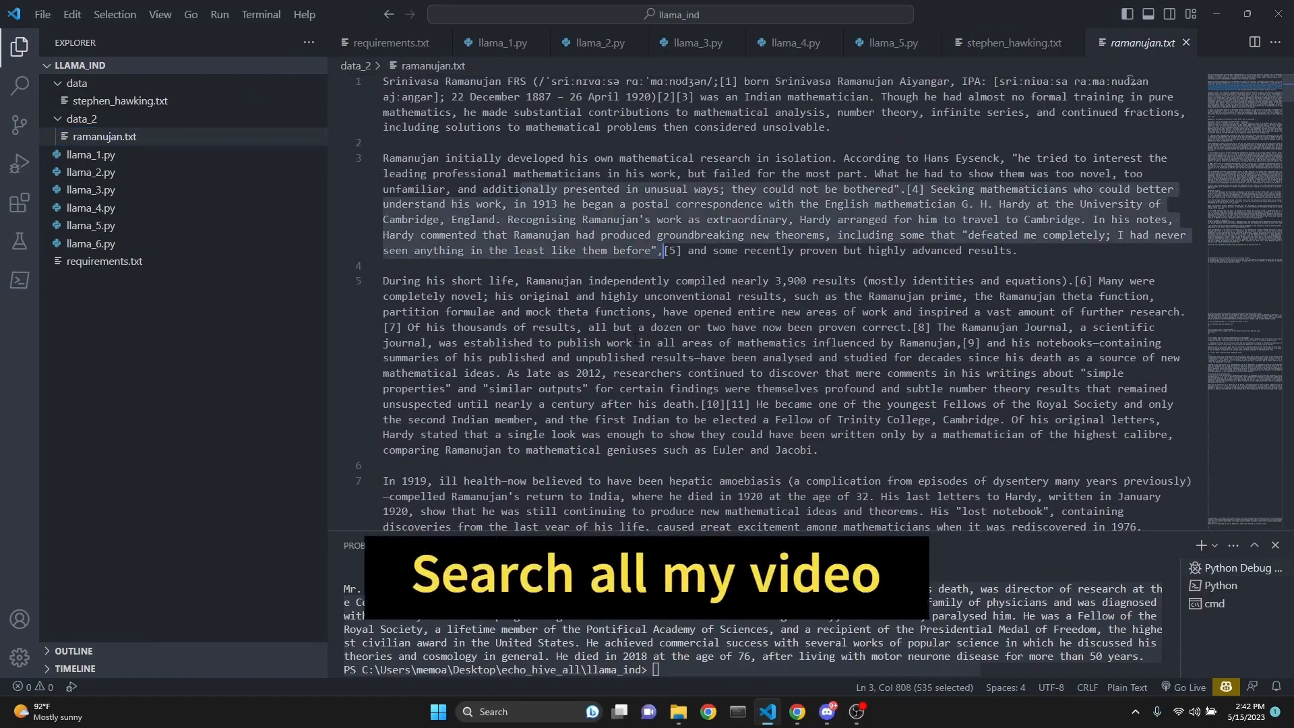
# - Return to llama_4.py and set a breakpoint on the line-10 document-loading call
pyautogui.click(795, 42)
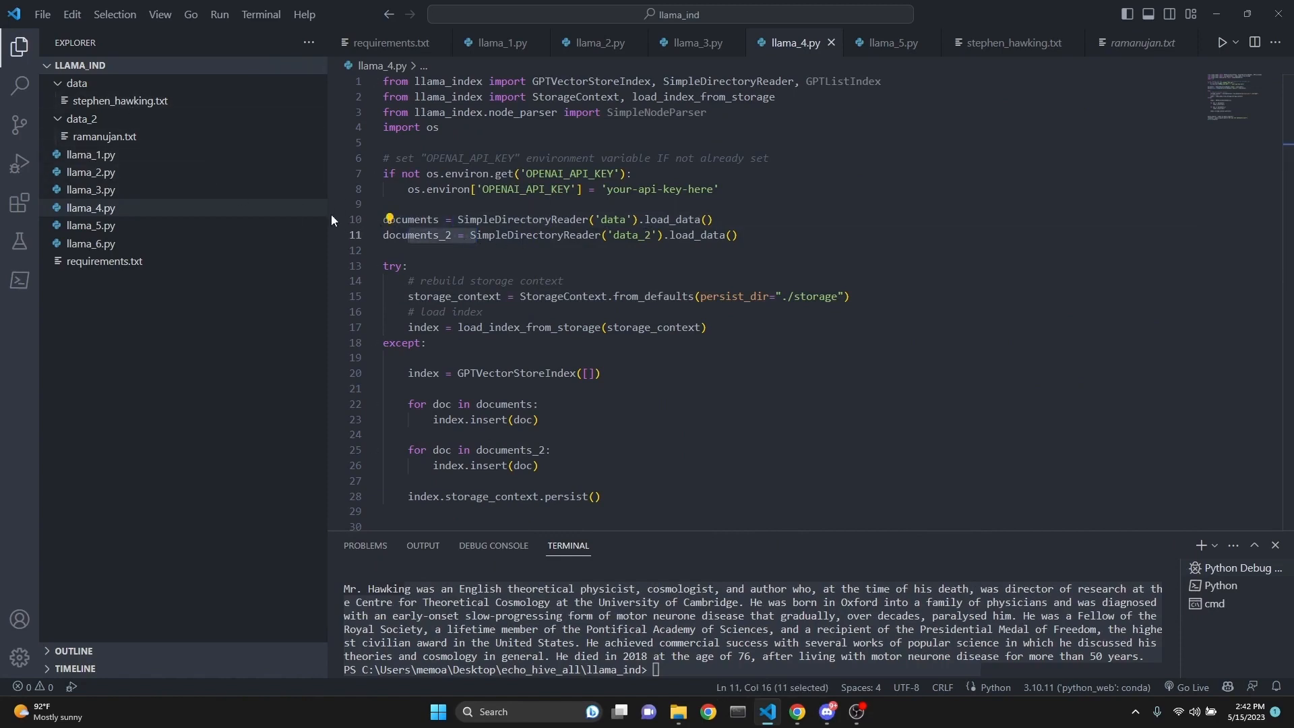
pyautogui.click(335, 219)
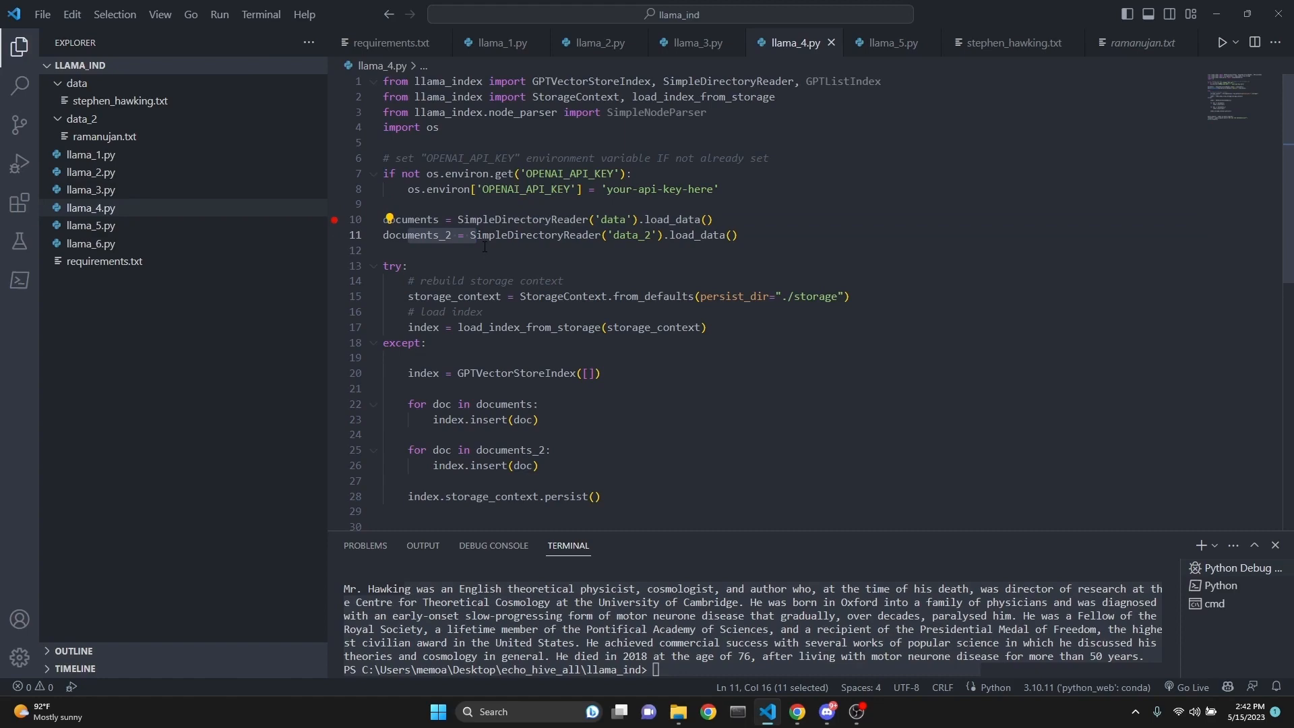
# - Debug llama_4.py, loading the data and data_2 folders and falling back to building a new index
pyautogui.click(1222, 41)
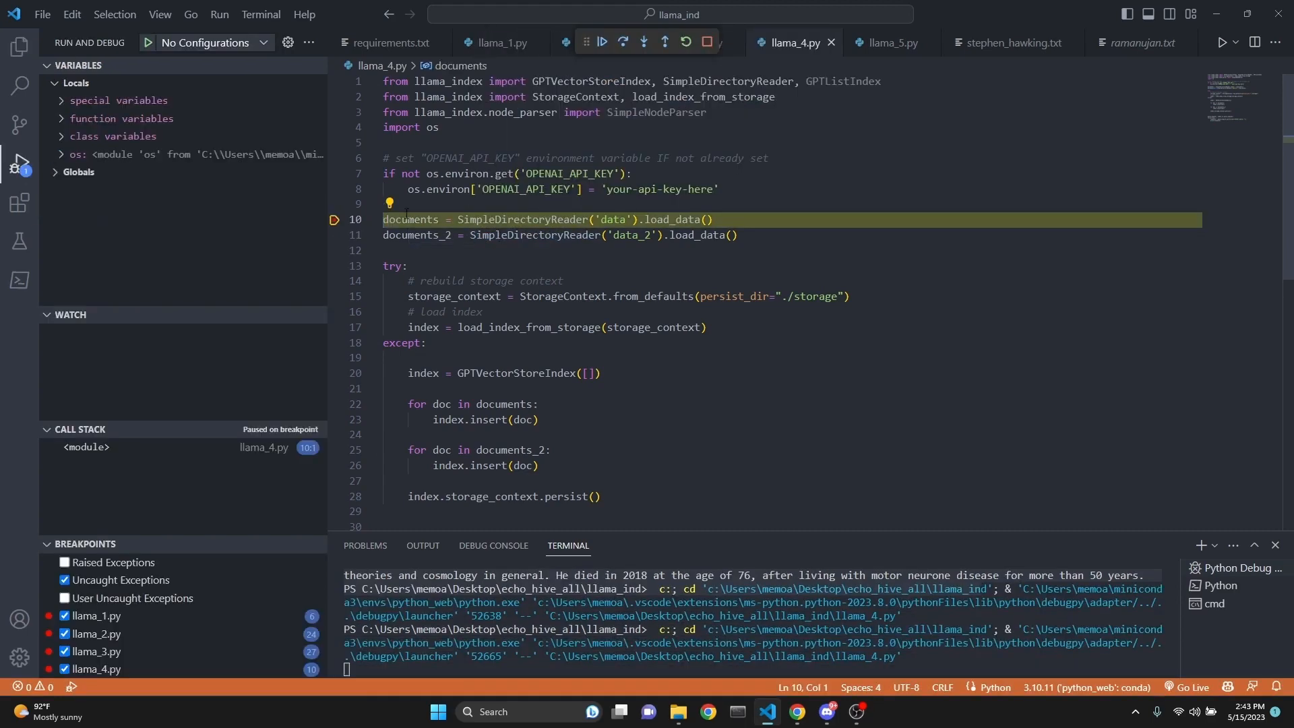
pyautogui.moveTo(410, 219)
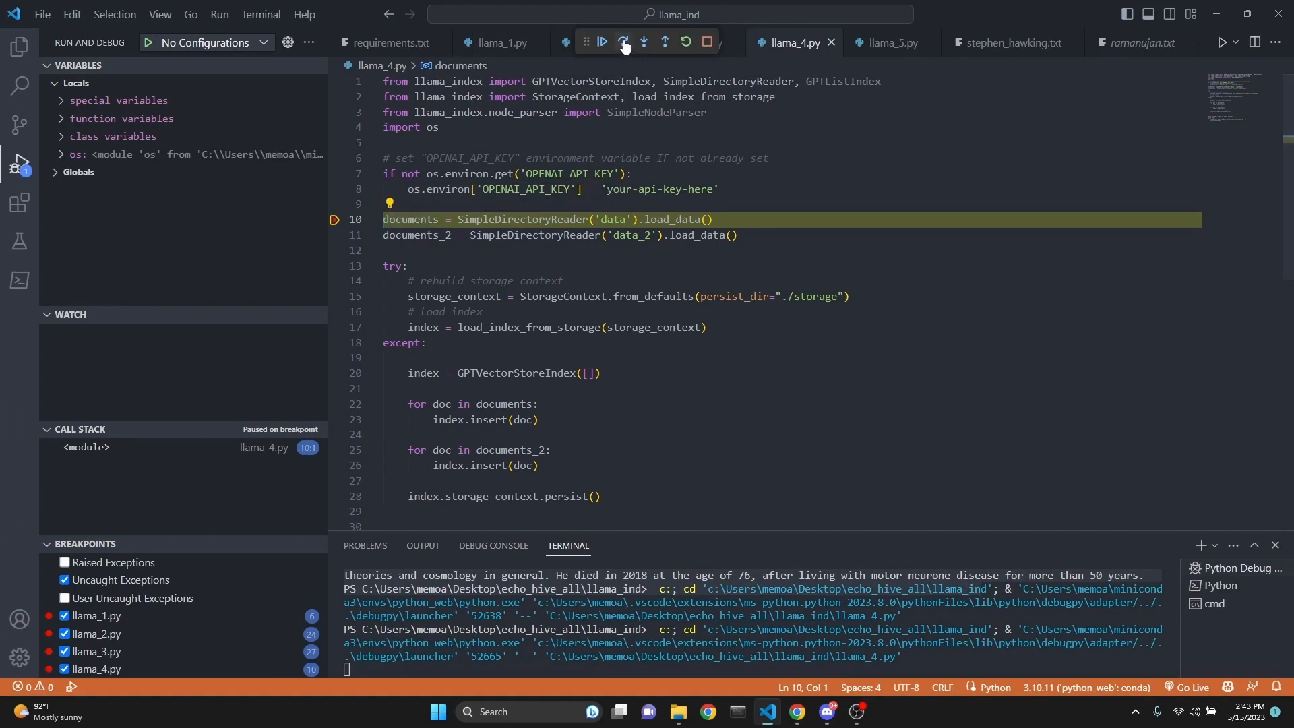
pyautogui.click(622, 42)
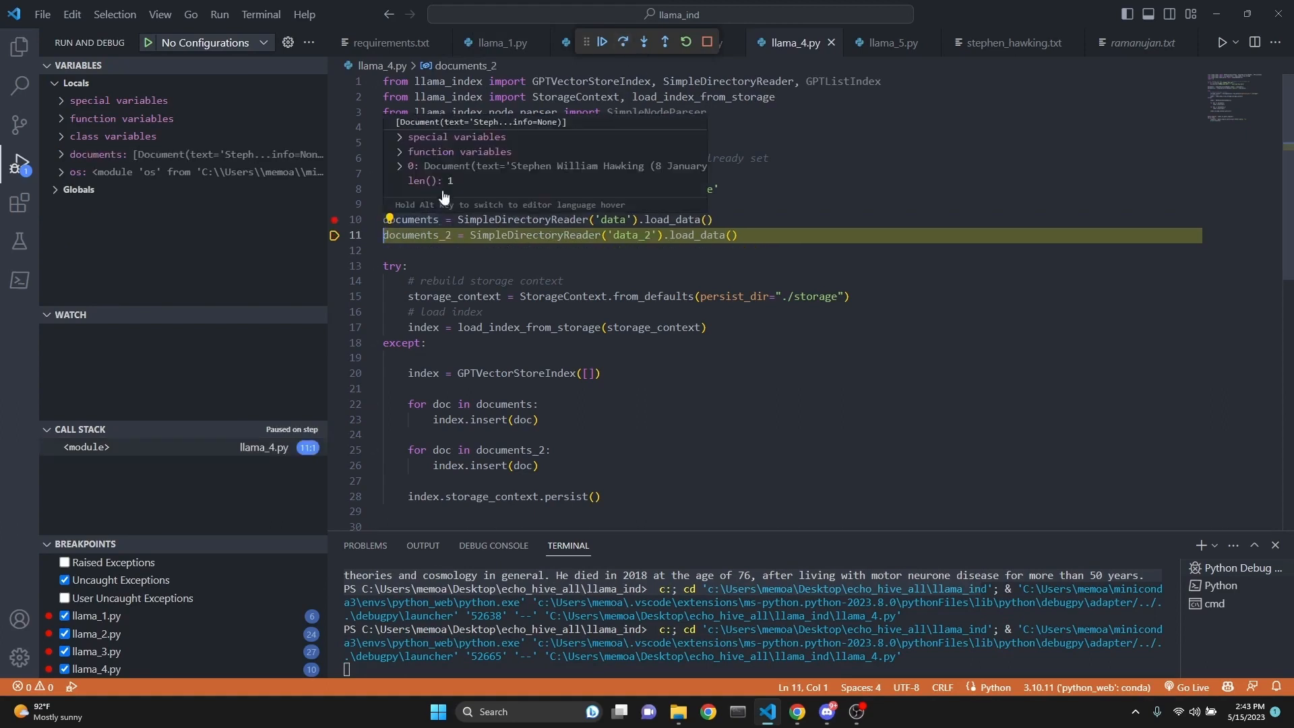
pyautogui.moveTo(399, 173)
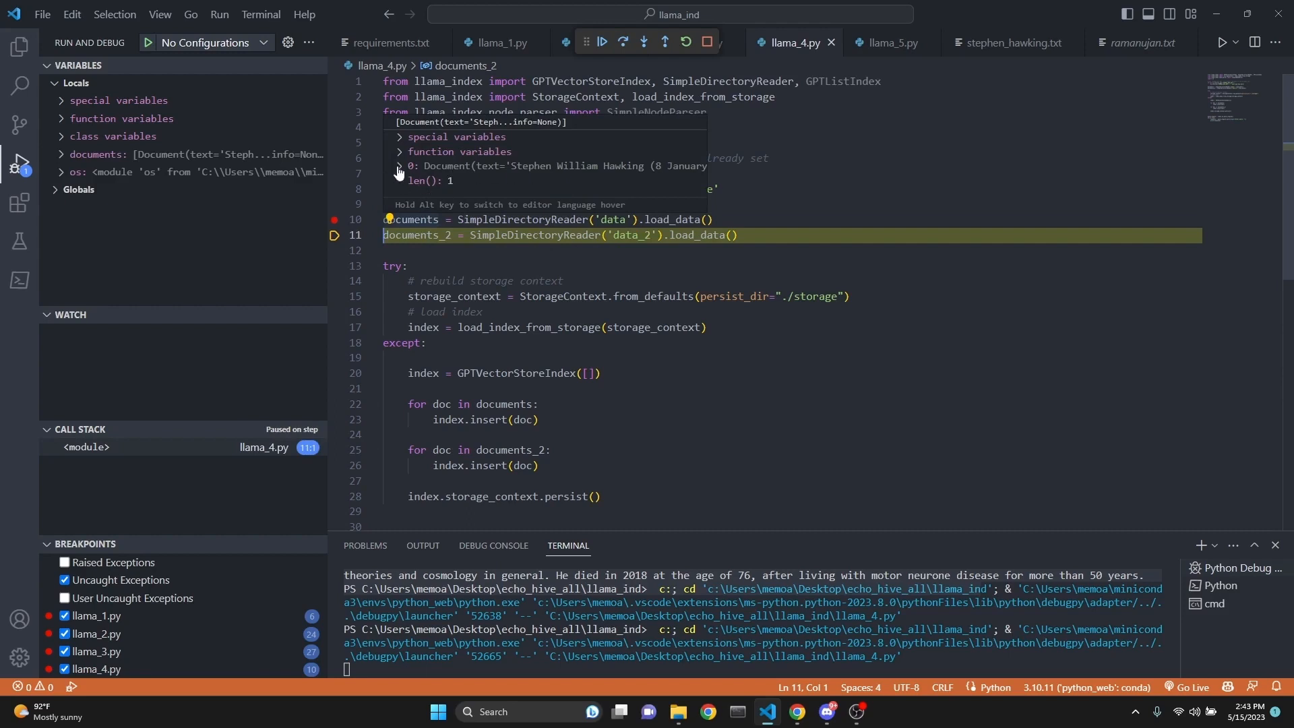
pyautogui.click(622, 41)
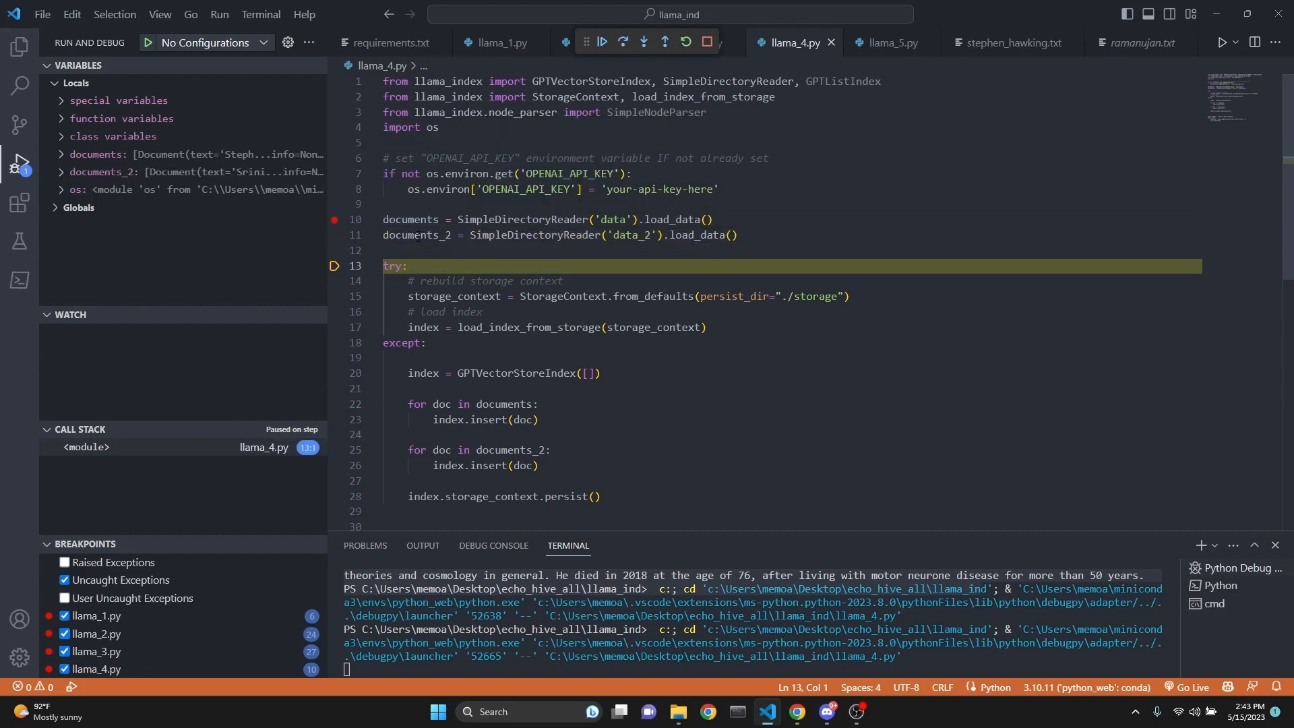
pyautogui.moveTo(414, 234)
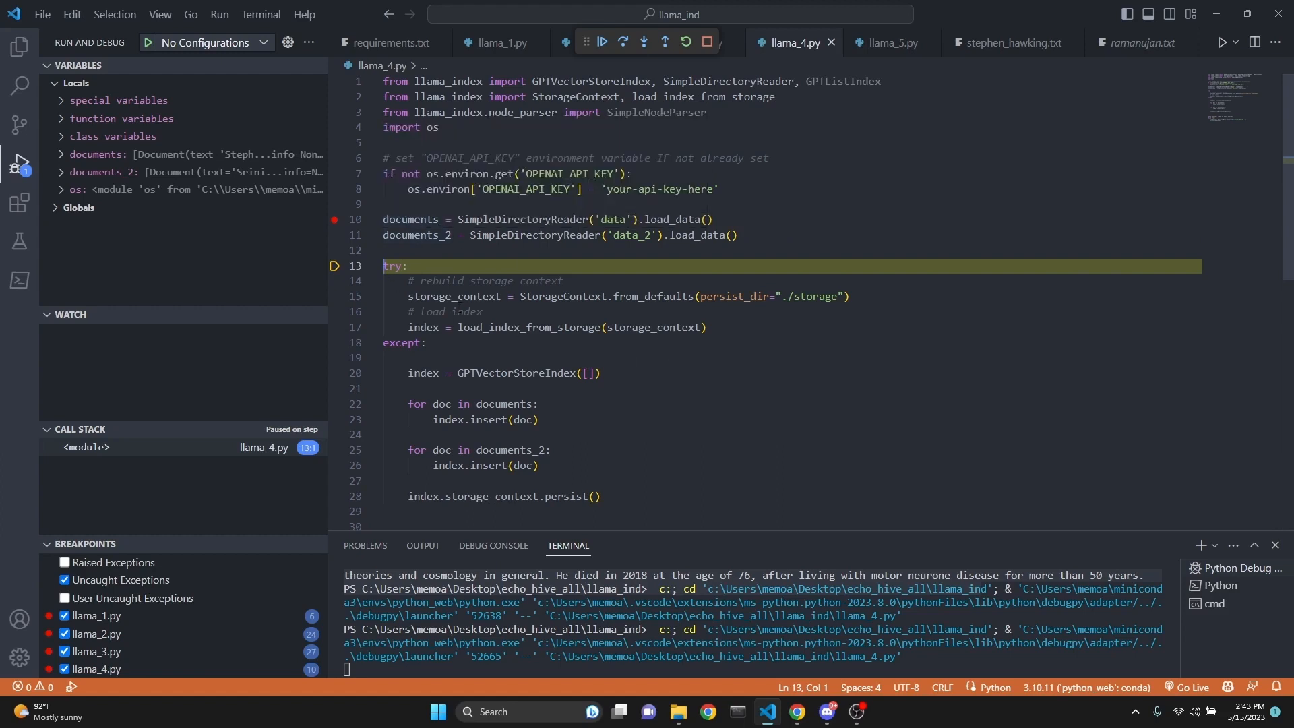
pyautogui.click(643, 42)
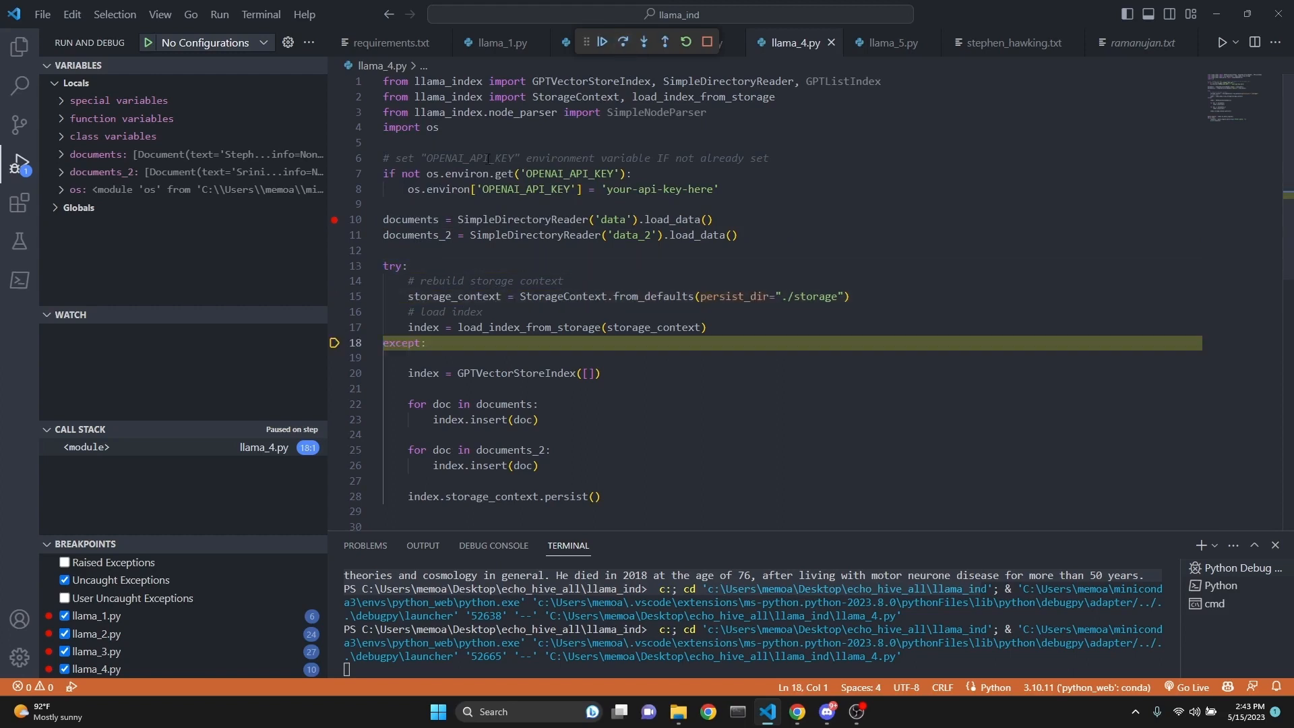
pyautogui.click(17, 44)
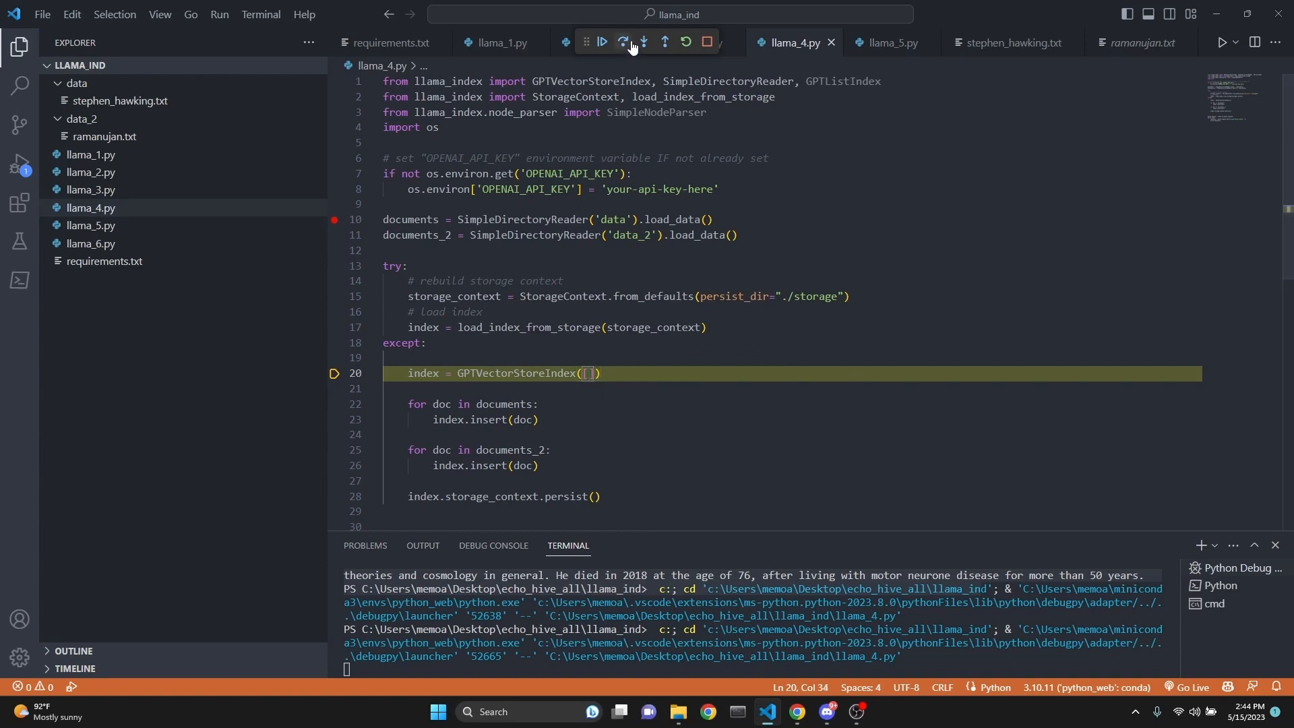
# - Step through creating the vector index, inserting both folders' documents and persisting to storage
pyautogui.click(622, 41)
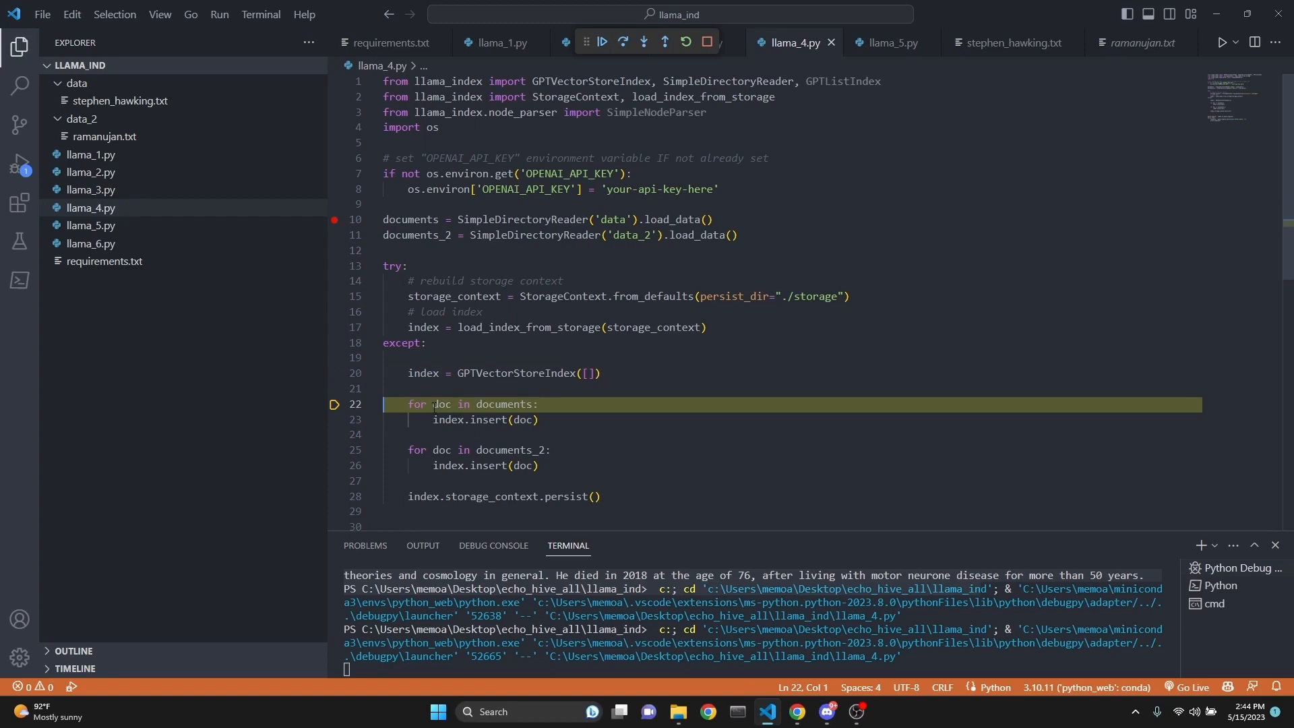
pyautogui.doubleClick(409, 219)
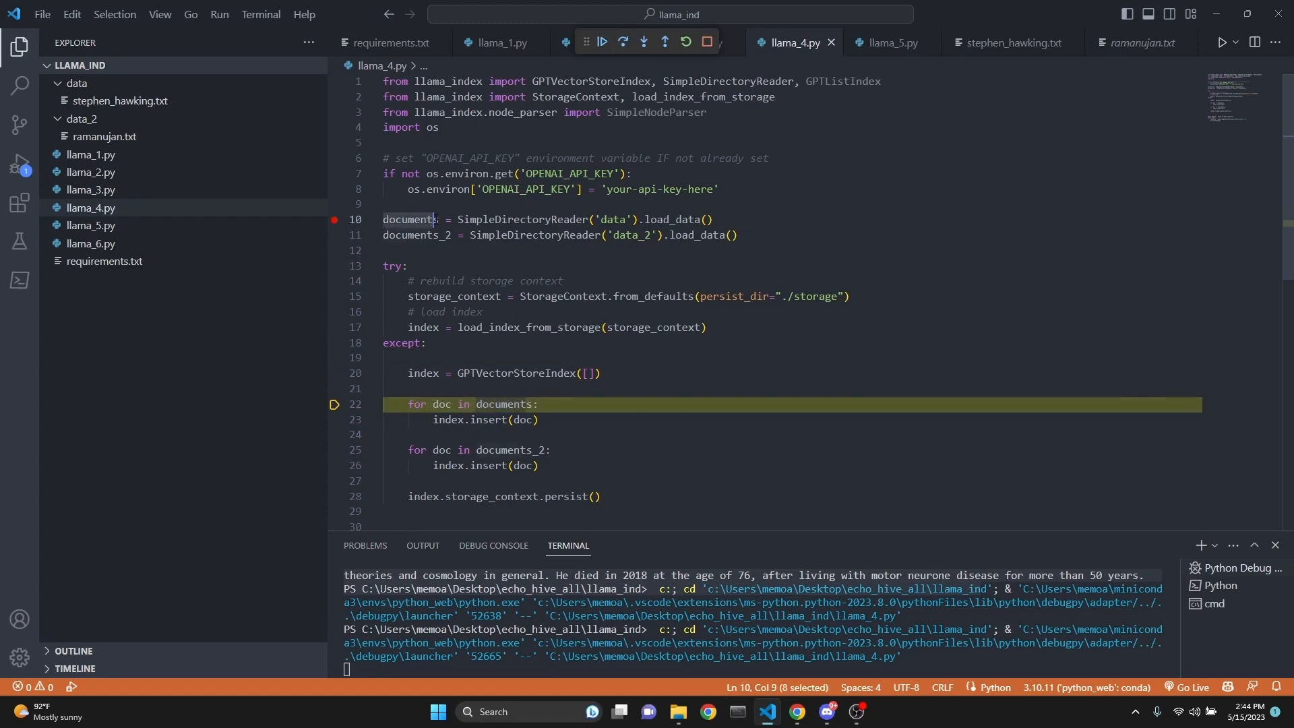
pyautogui.click(603, 41)
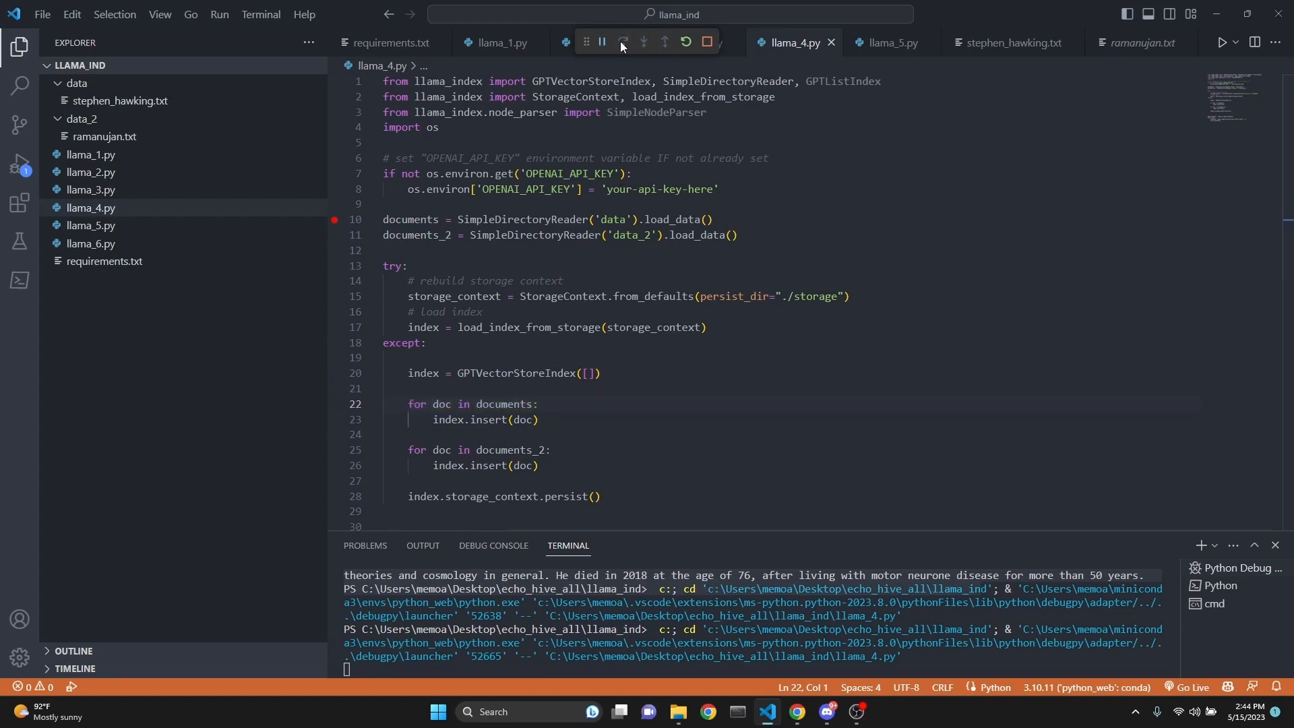
pyautogui.click(622, 41)
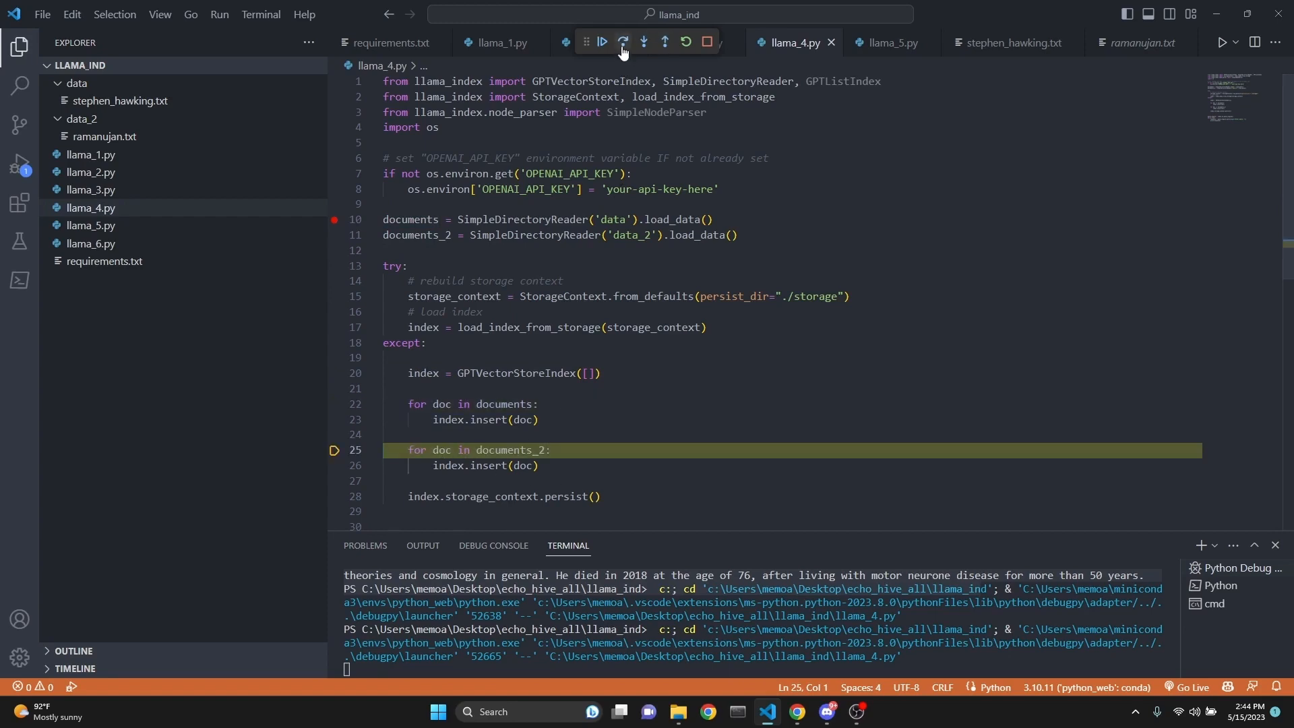
pyautogui.click(621, 42)
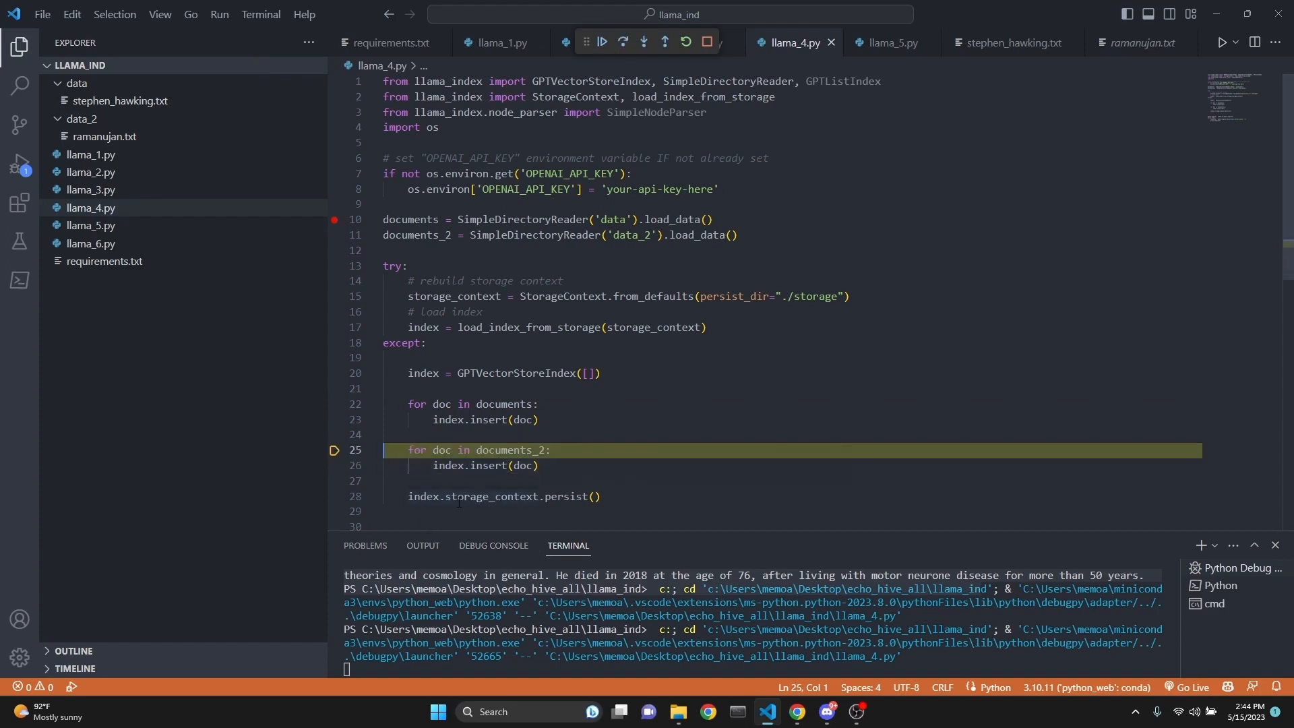
pyautogui.scroll(-3)
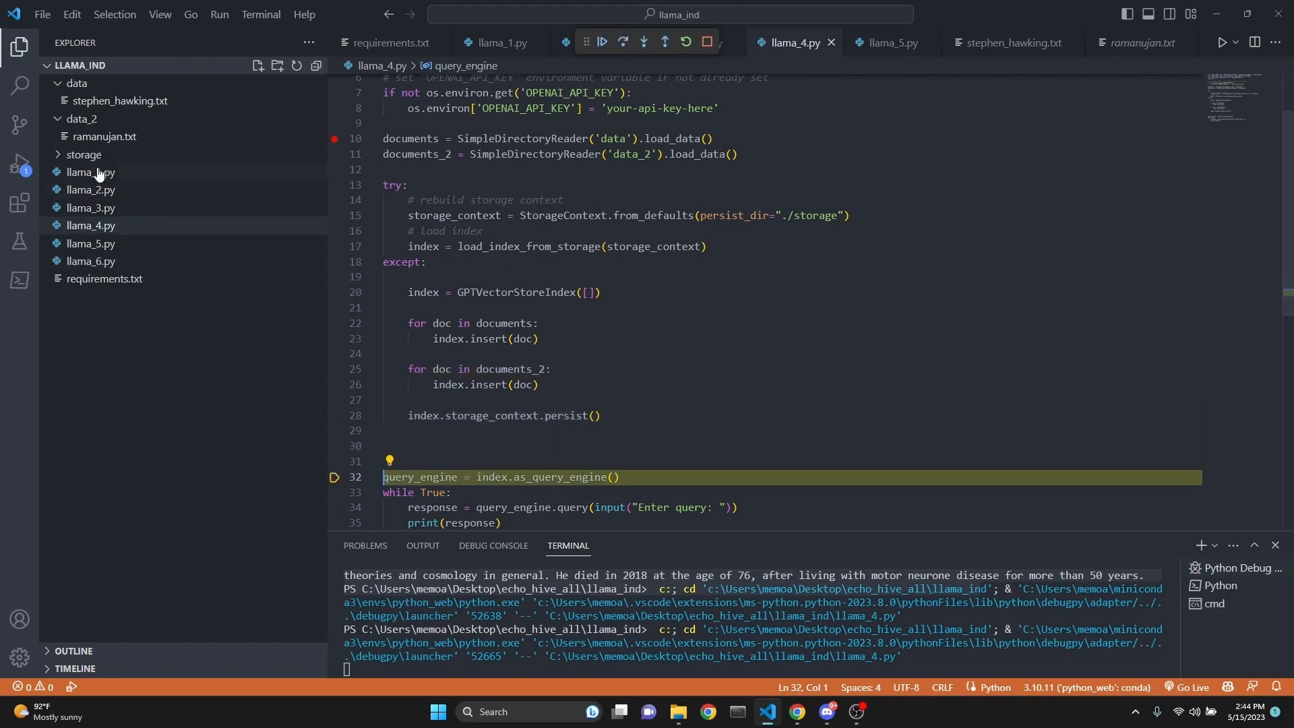
# - Expand the new storage folder and scroll through the saved chunks in docstore.json
pyautogui.click(84, 154)
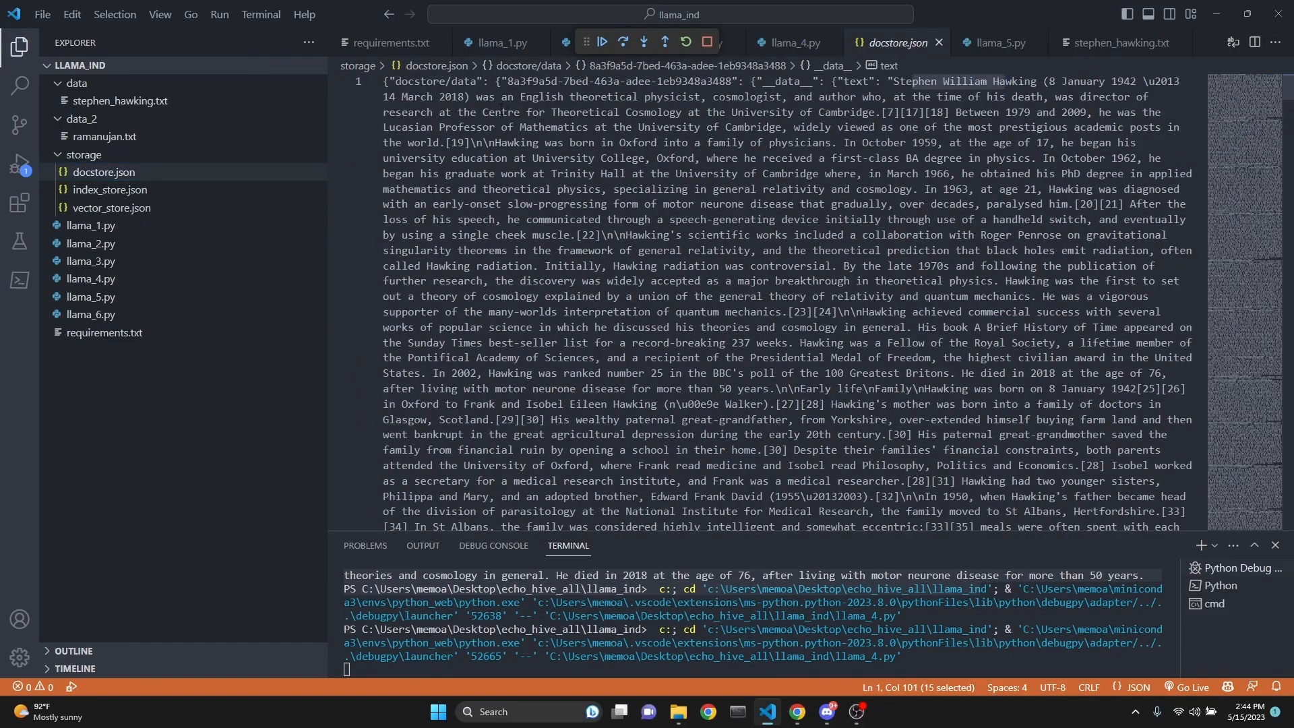
pyautogui.scroll(-3)
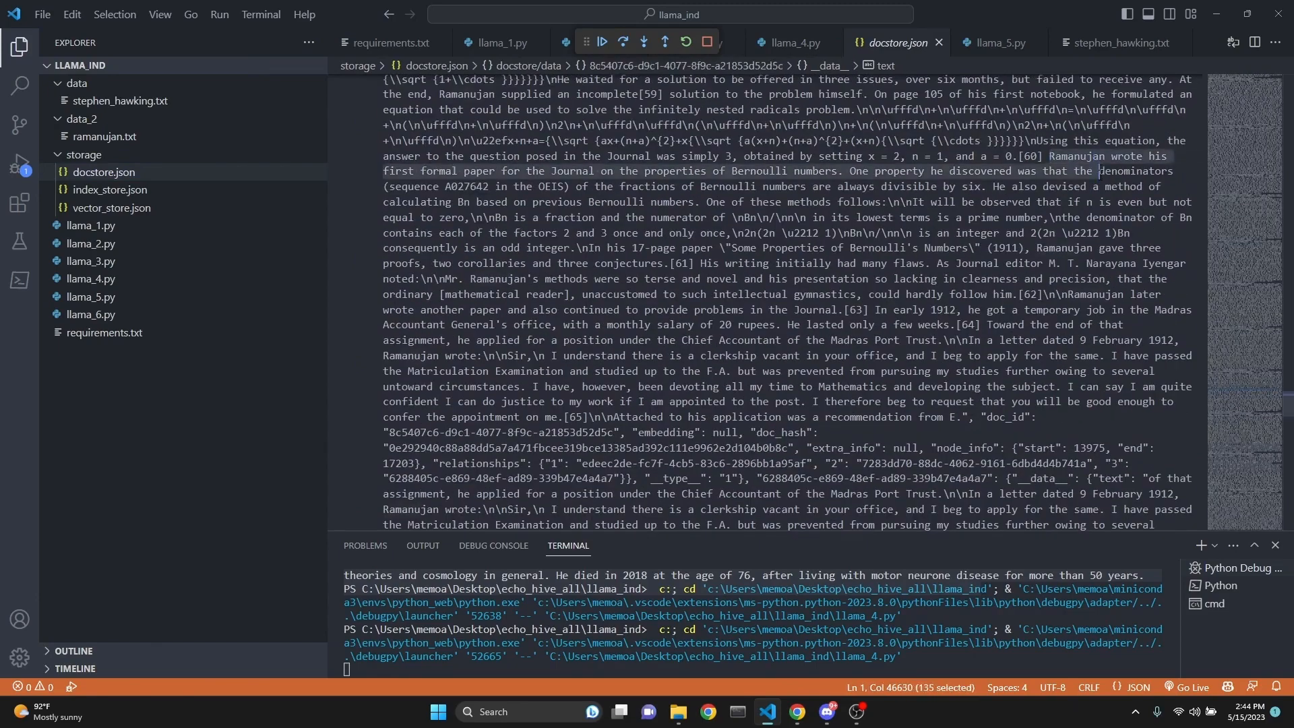
pyautogui.scroll(3)
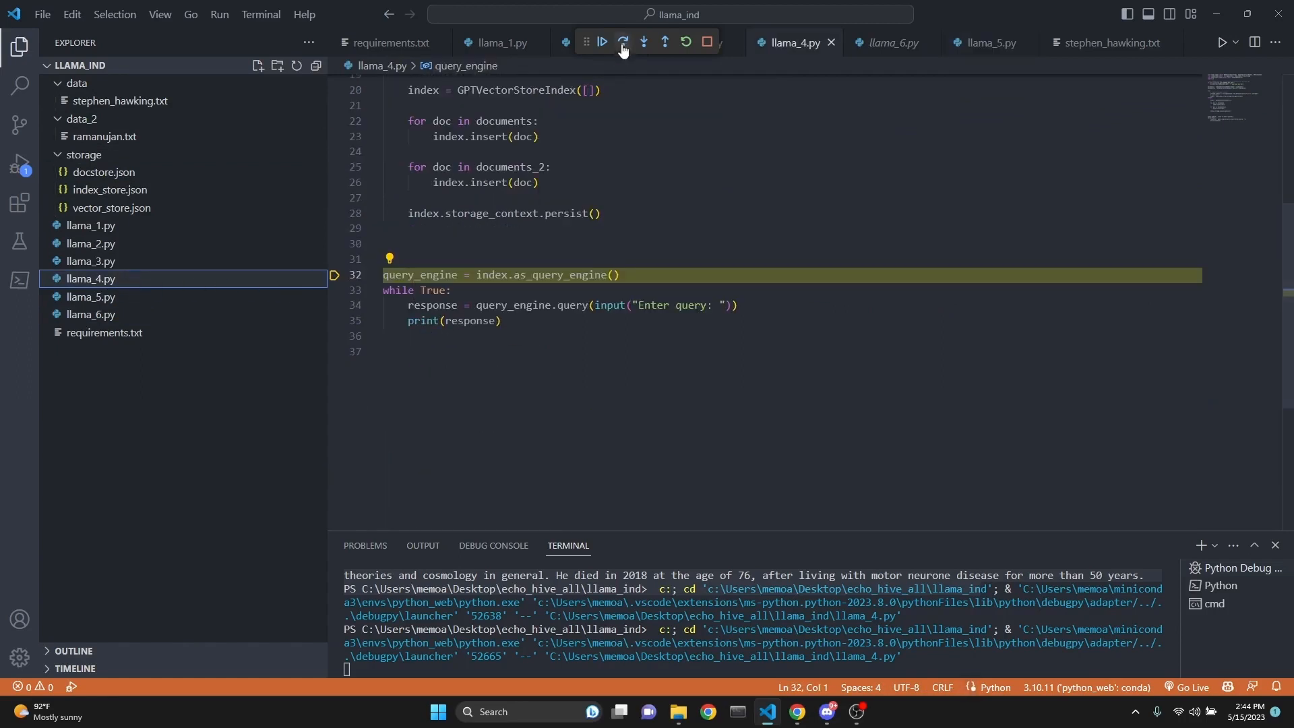
# - Create the query engine and ask 'what was hawking famous for?' in the terminal
pyautogui.click(622, 41)
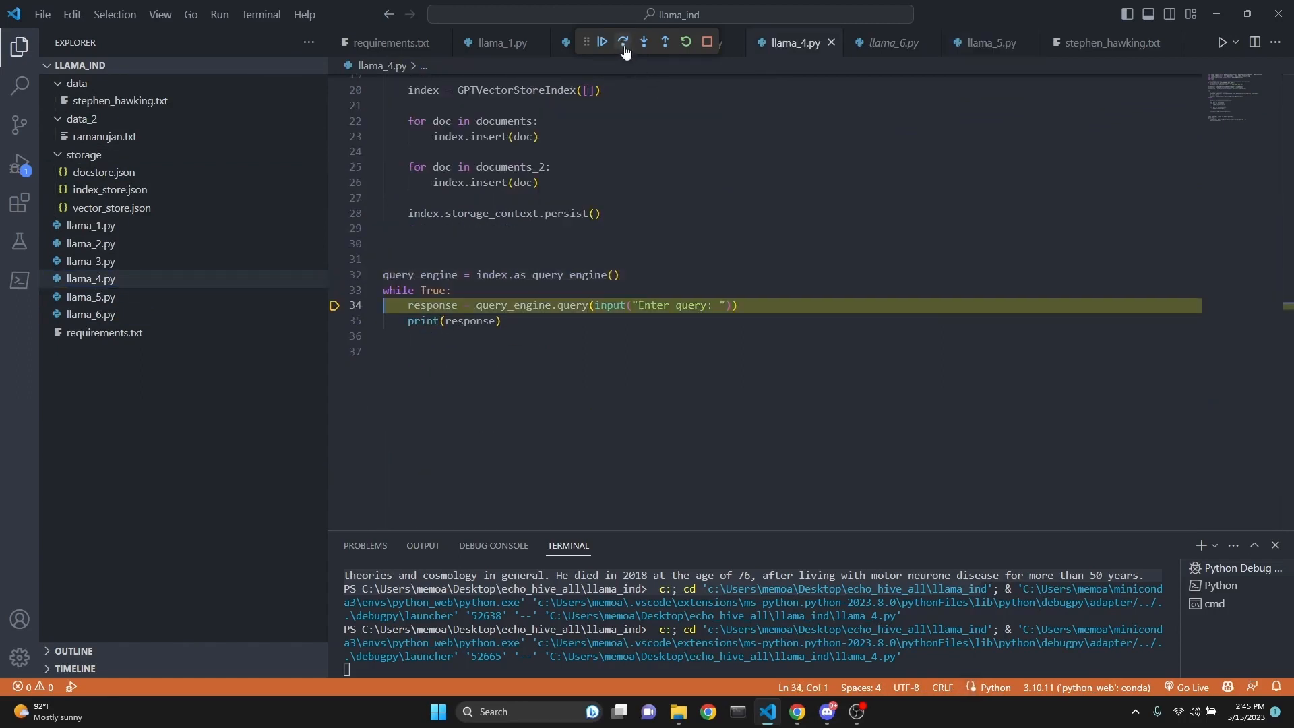
pyautogui.click(601, 41)
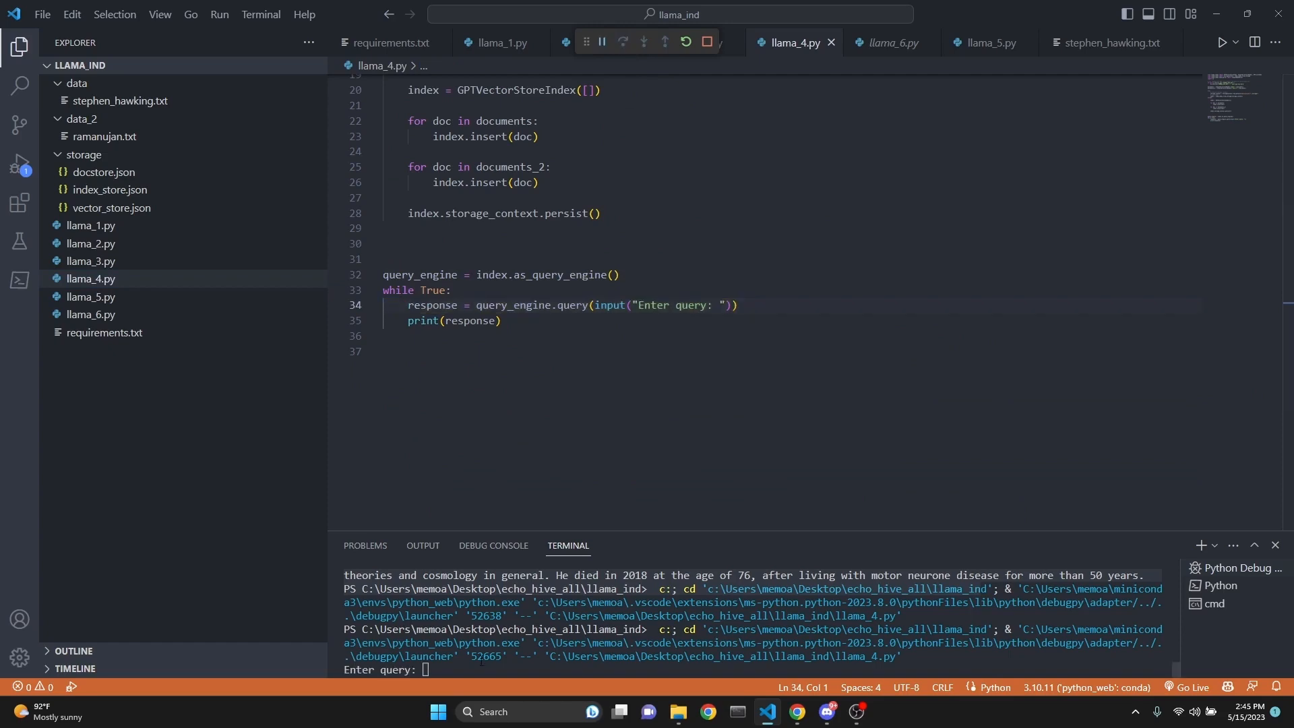
pyautogui.write('what was hawking famous for?')
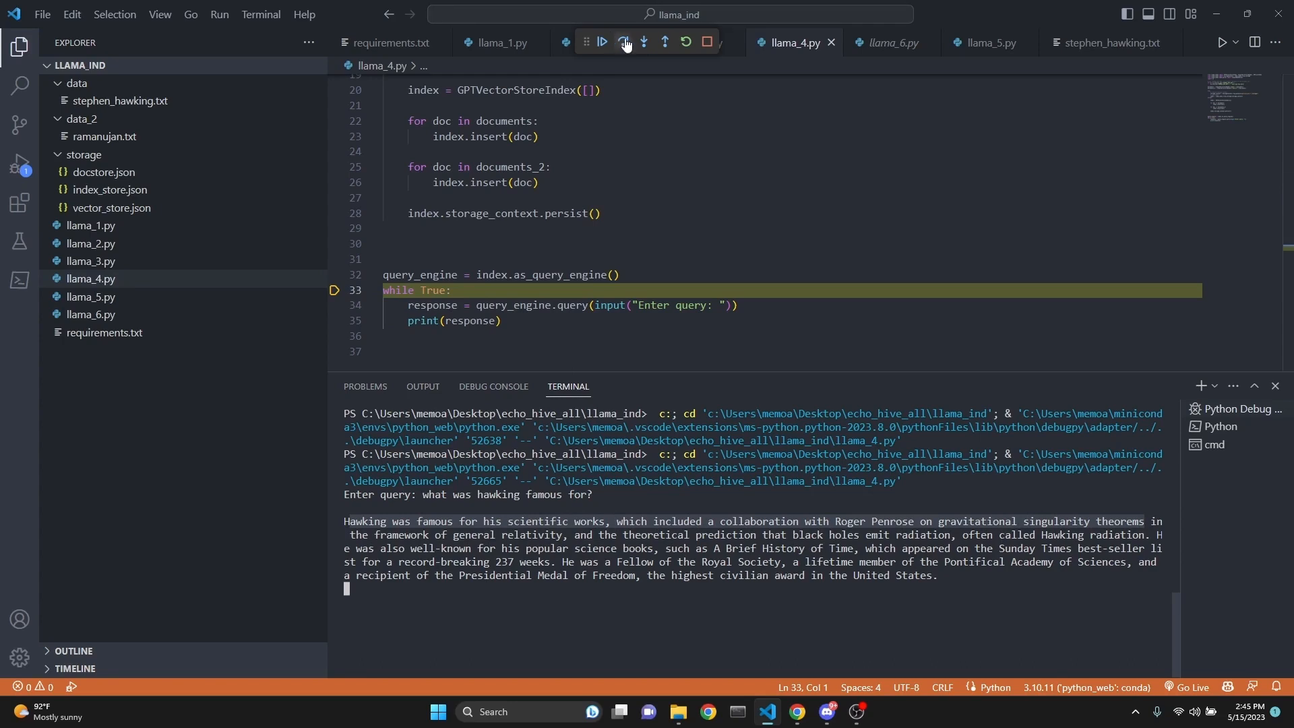
# - Continue the loop to ask about Ramanujan, then switch to llama_5.py
pyautogui.click(624, 41)
pyautogui.write('what was ramanujan famous for?')
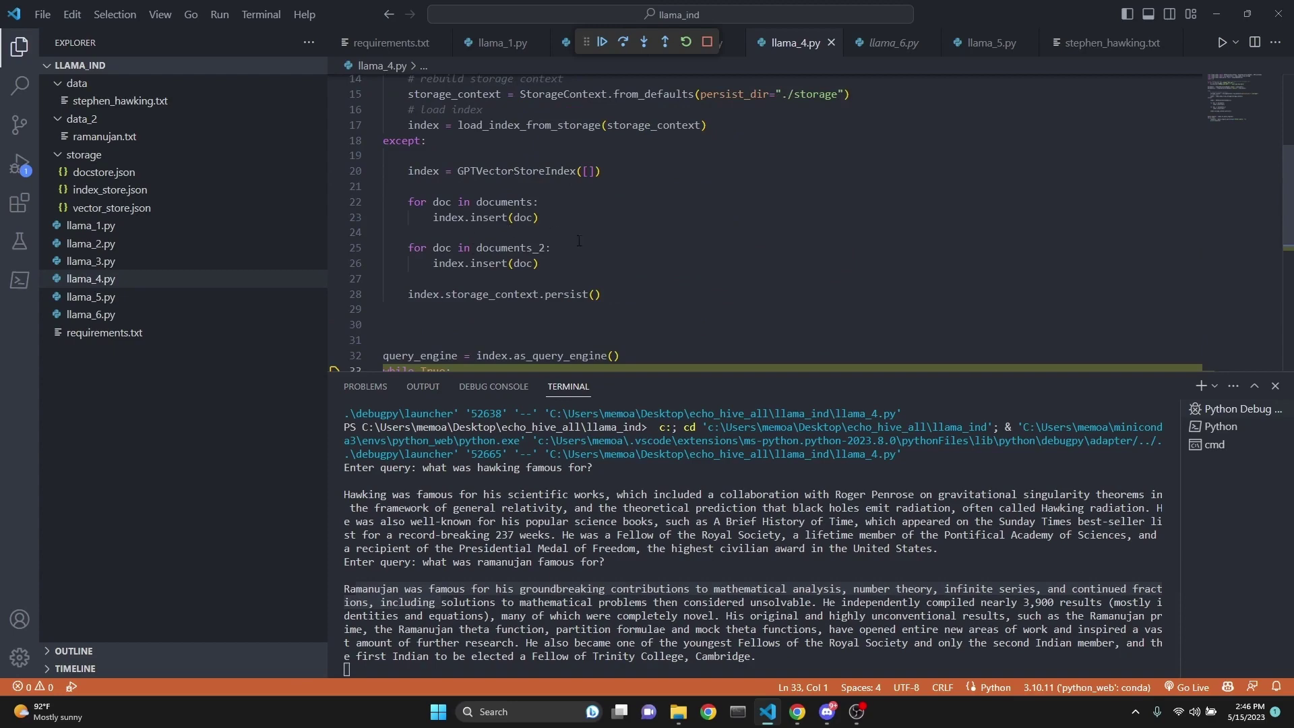
pyautogui.click(987, 42)
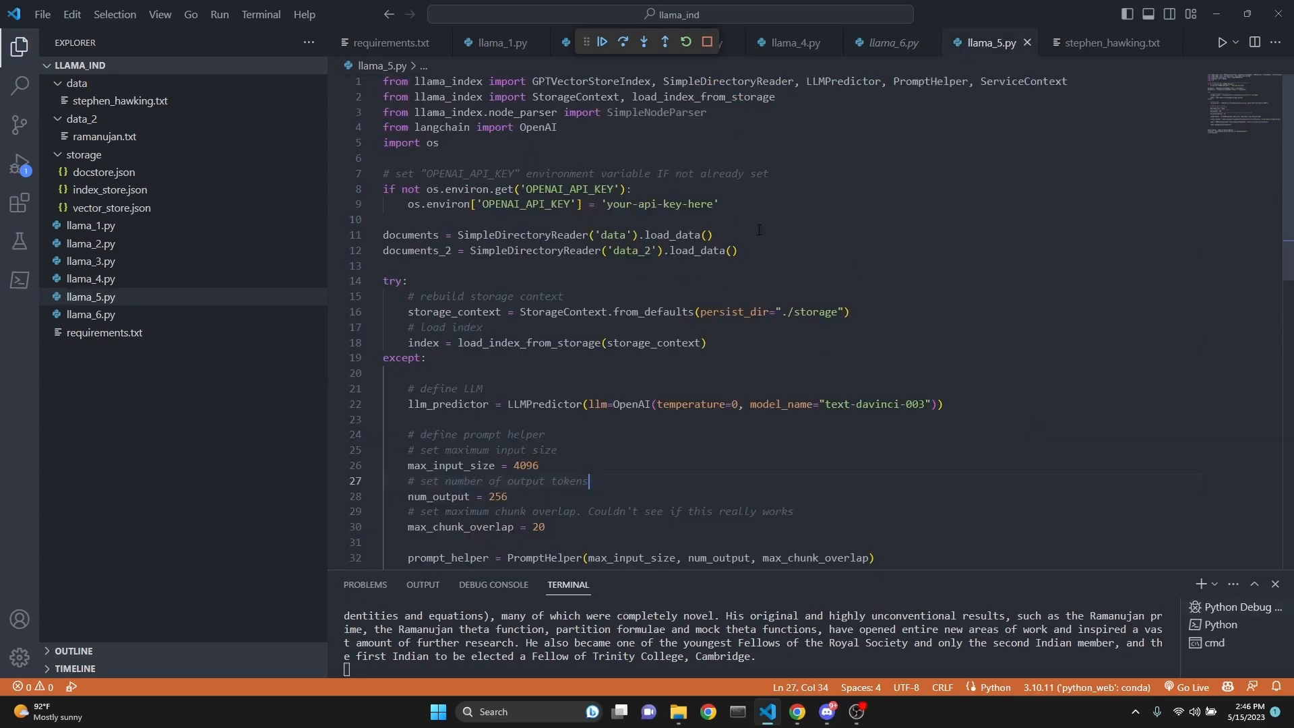
pyautogui.moveTo(647, 466)
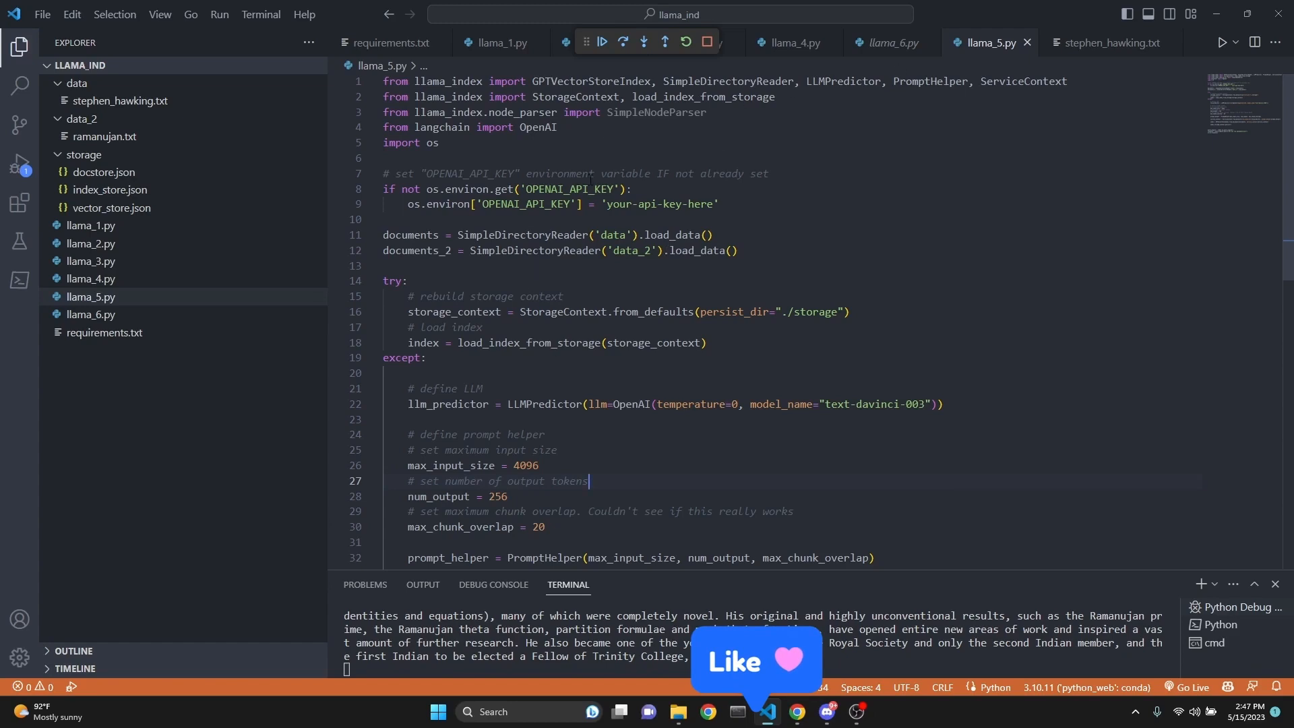
# - Review the LLM temperature, maximum input size and maximum chunk overlap settings in llama_5.py
pyautogui.scroll(-3)
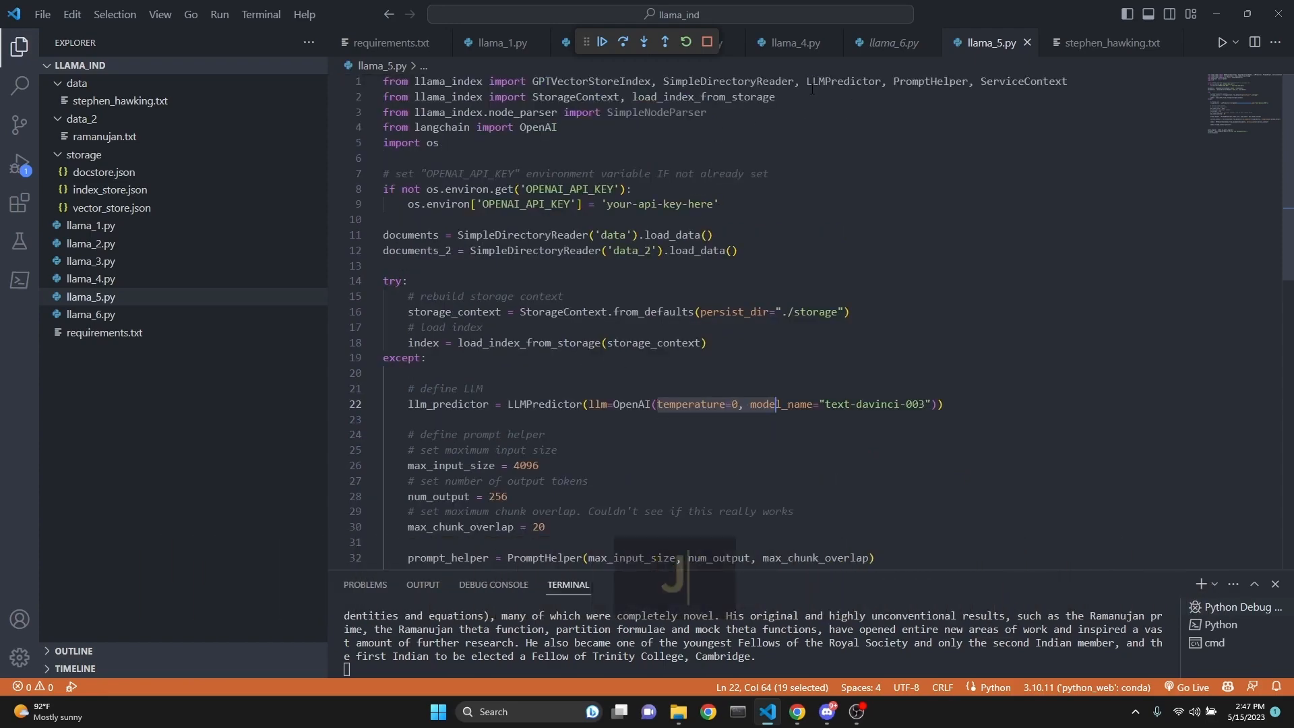
pyautogui.doubleClick(930, 81)
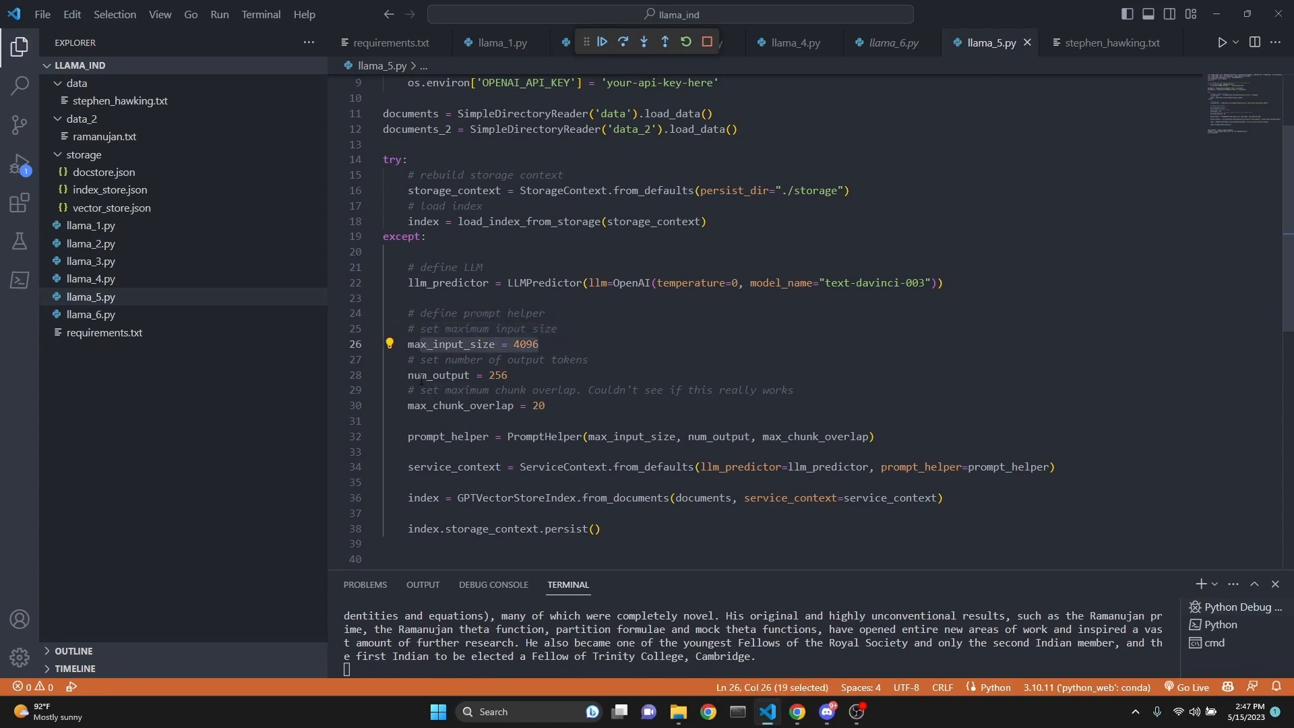
pyautogui.click(438, 375)
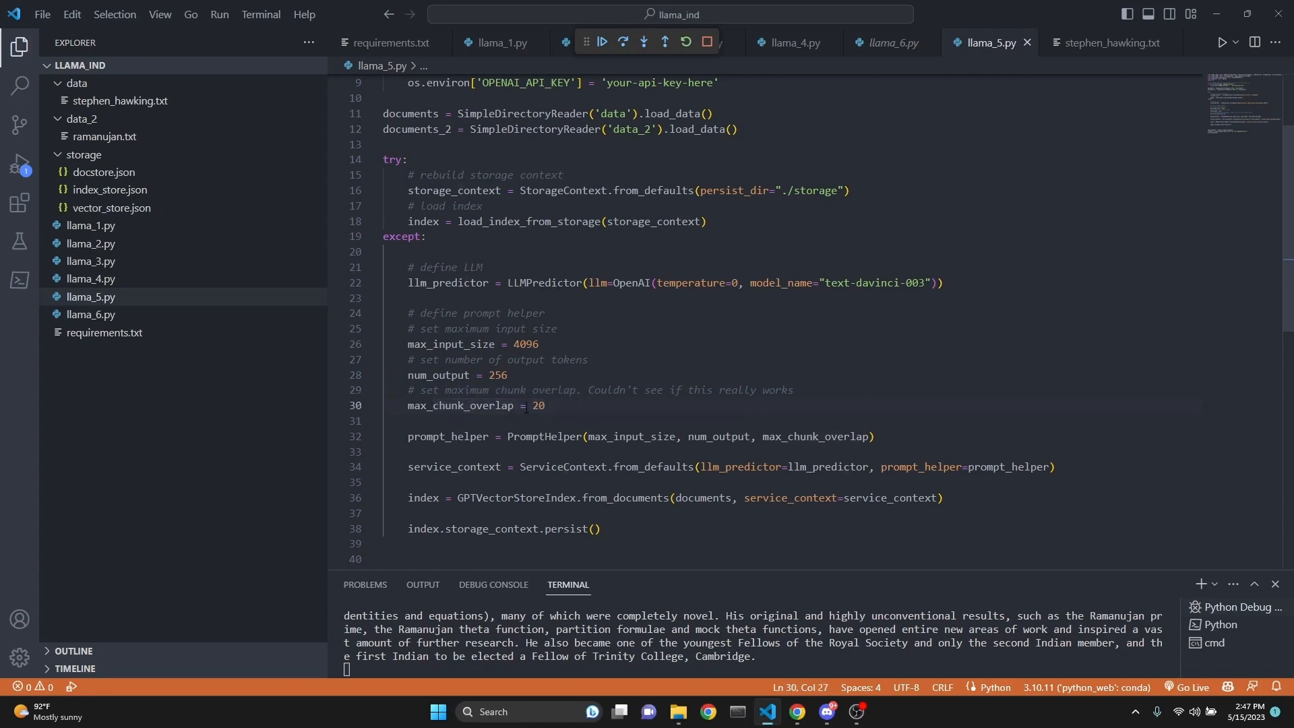
pyautogui.moveTo(581, 389); pyautogui.dragTo(794, 390)
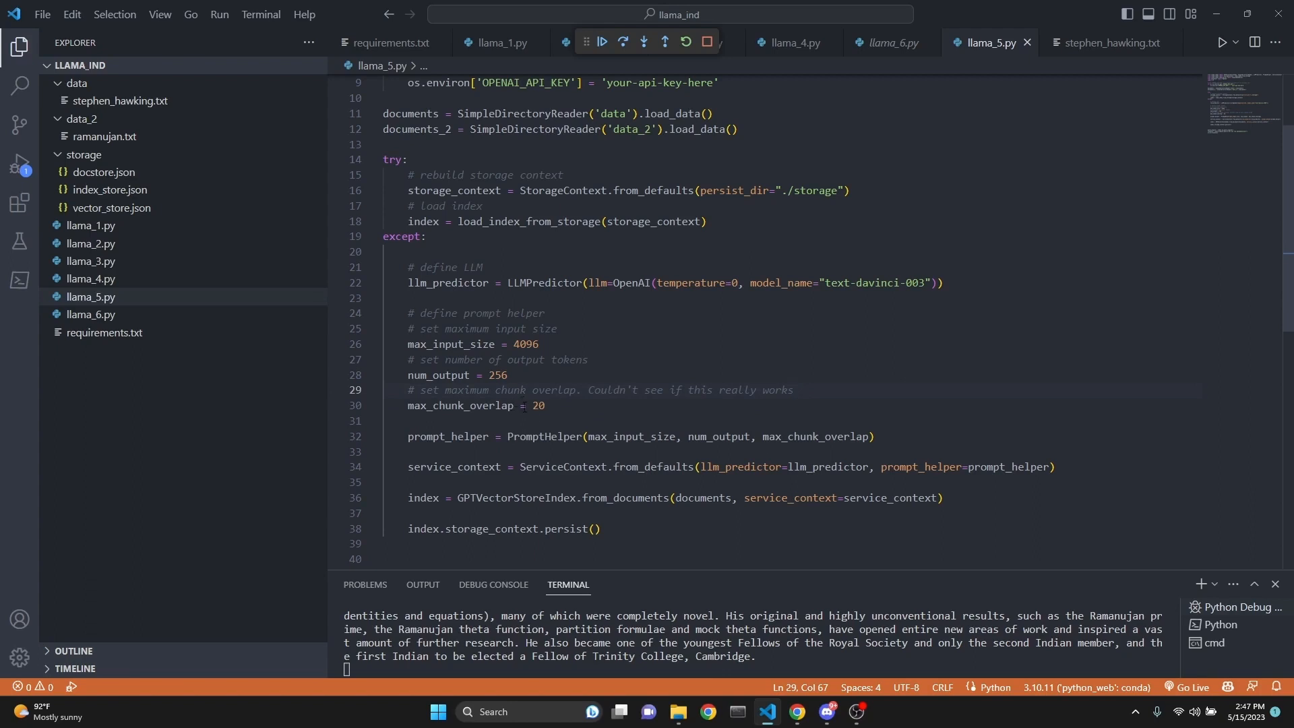
# - Go over the service context and documents lines, then open storage/docstore.json
pyautogui.doubleClick(447, 436)
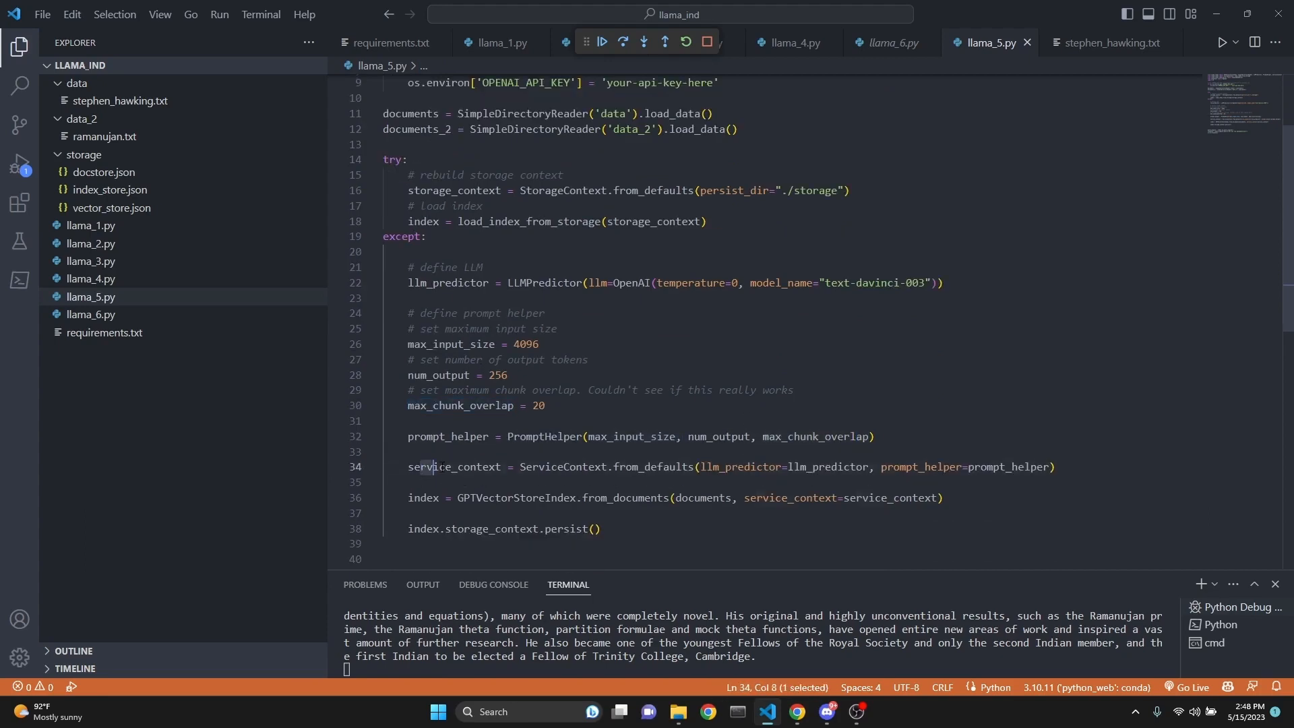
pyautogui.doubleClick(560, 467)
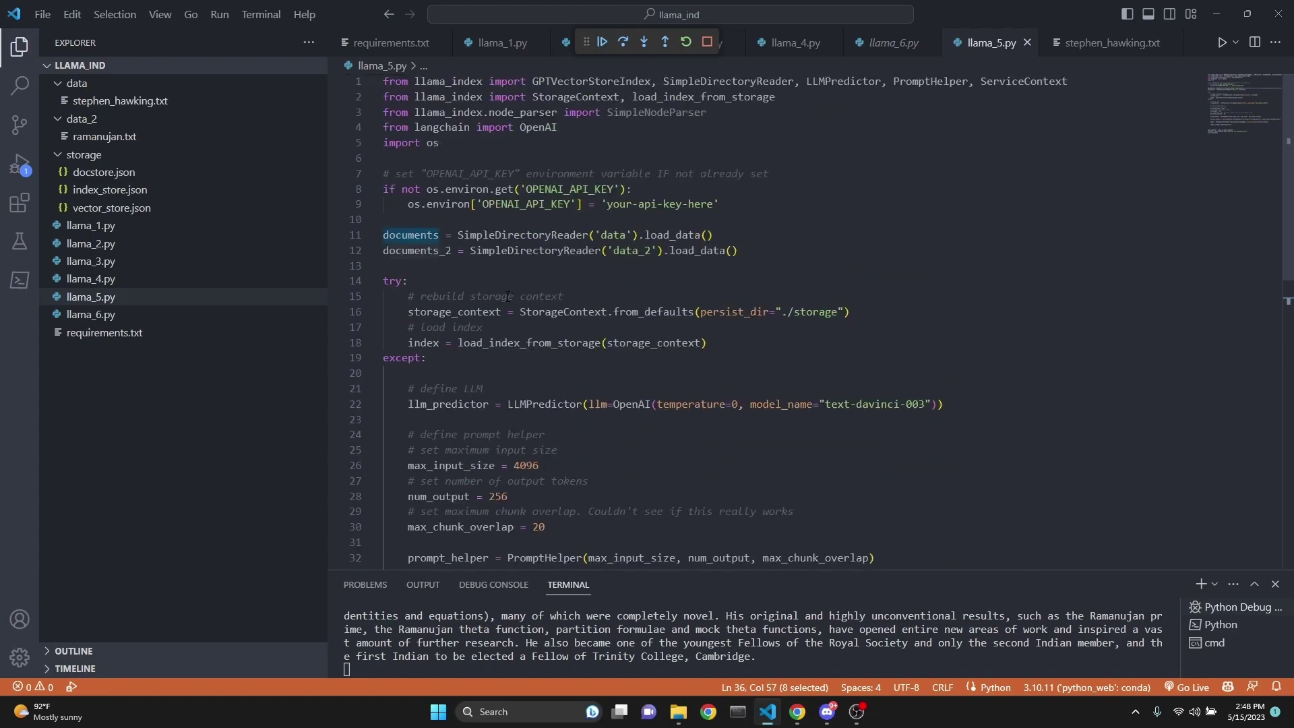
pyautogui.scroll(-3)
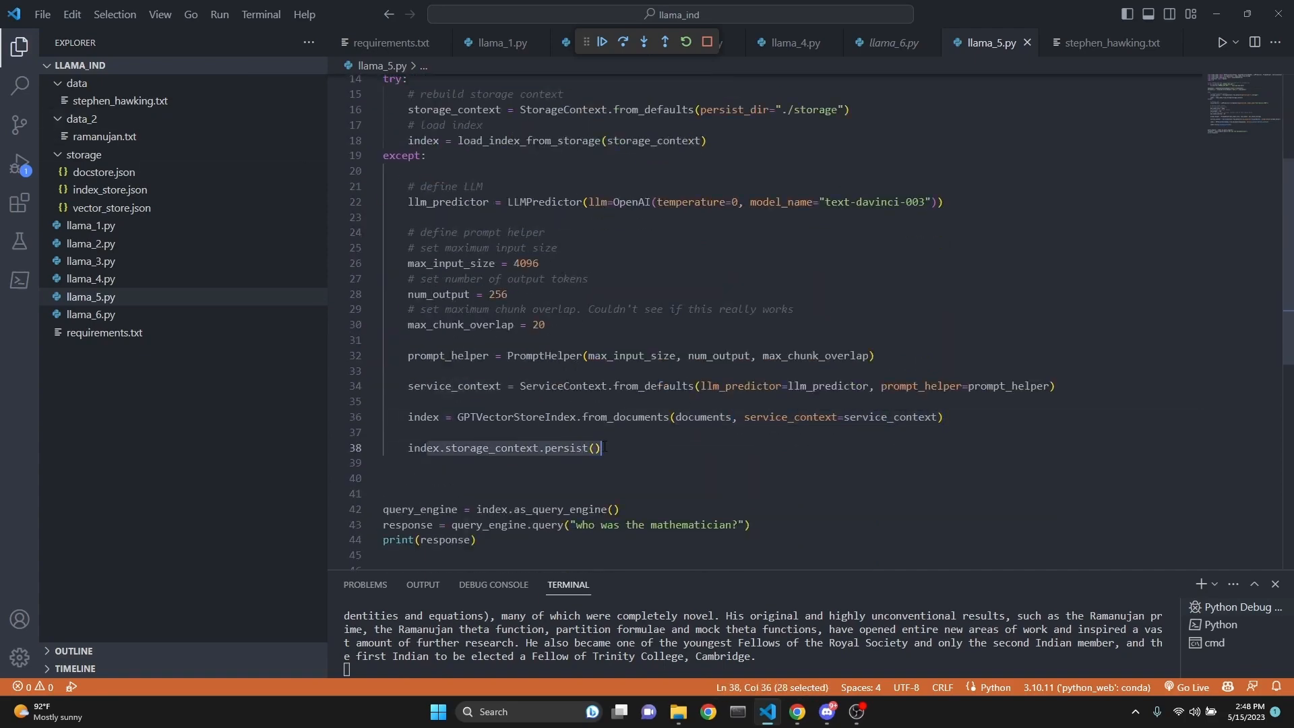
pyautogui.scroll(-3)
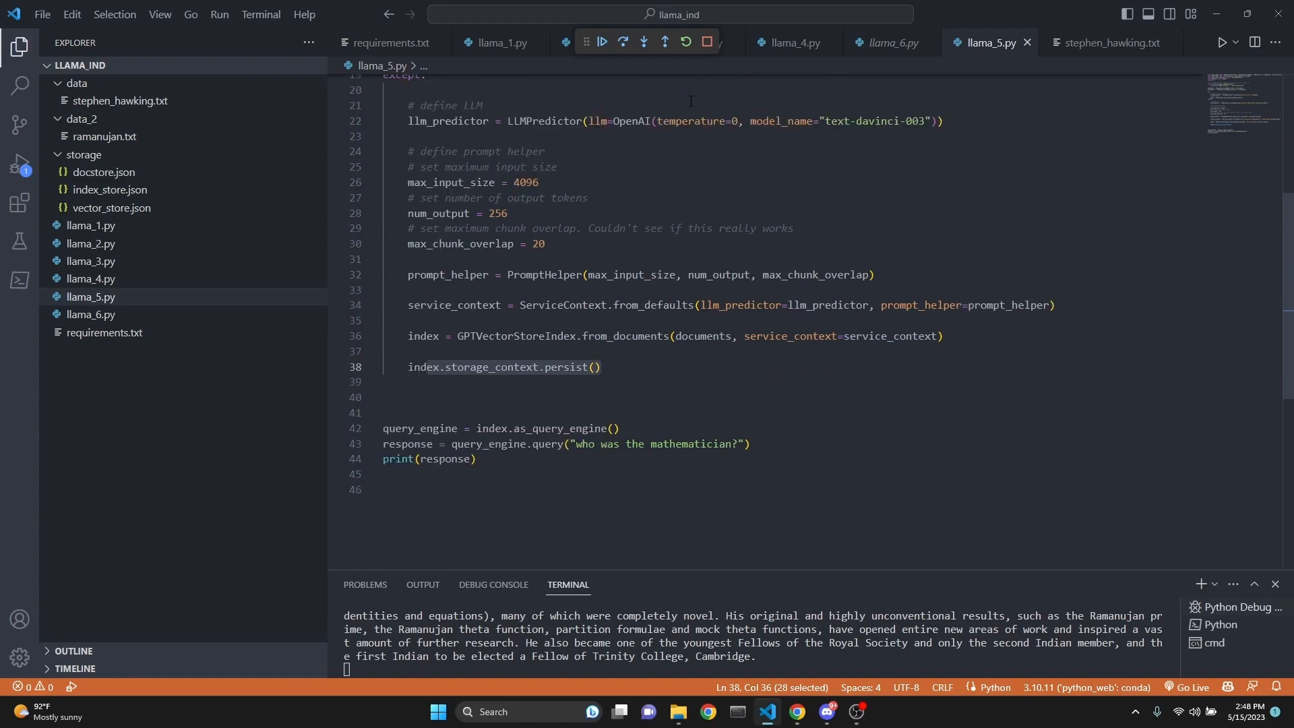
pyautogui.click(104, 171)
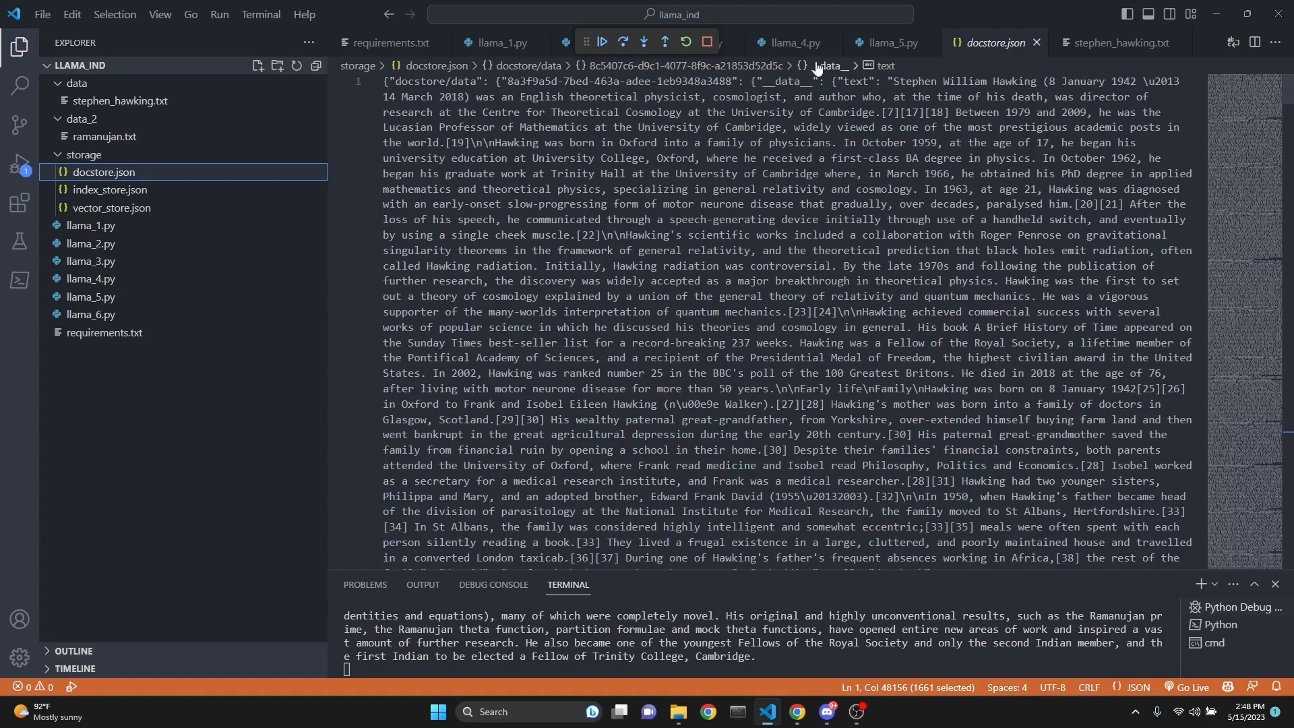
# - In docstore.json, select the phrase 'London taxicab' and search for it
pyautogui.scroll(-3)
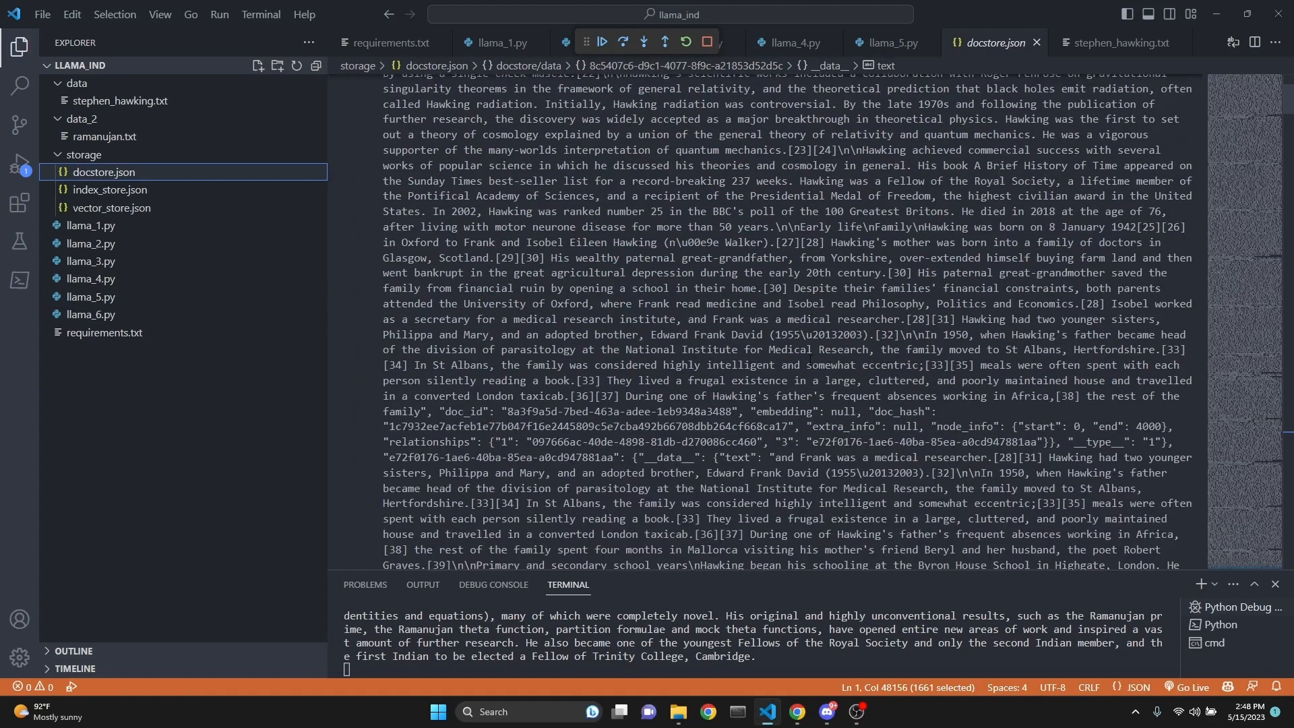
pyautogui.click(893, 41)
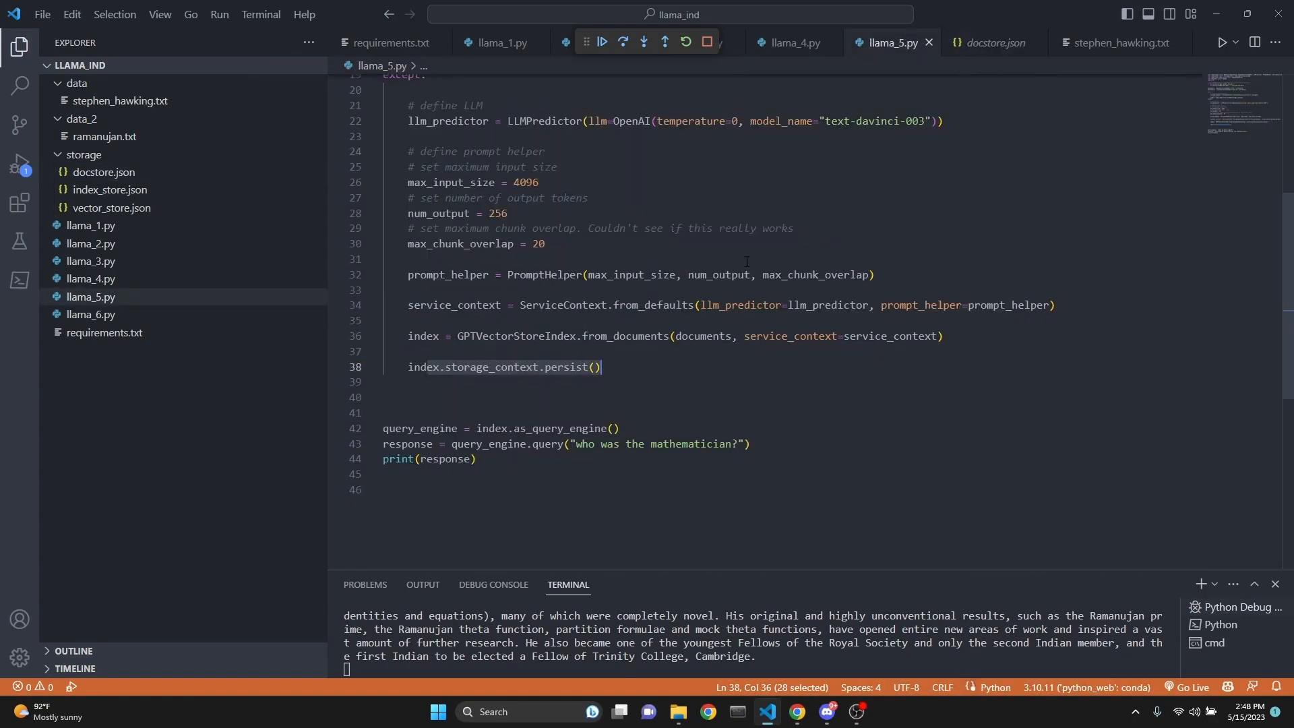
pyautogui.click(792, 42)
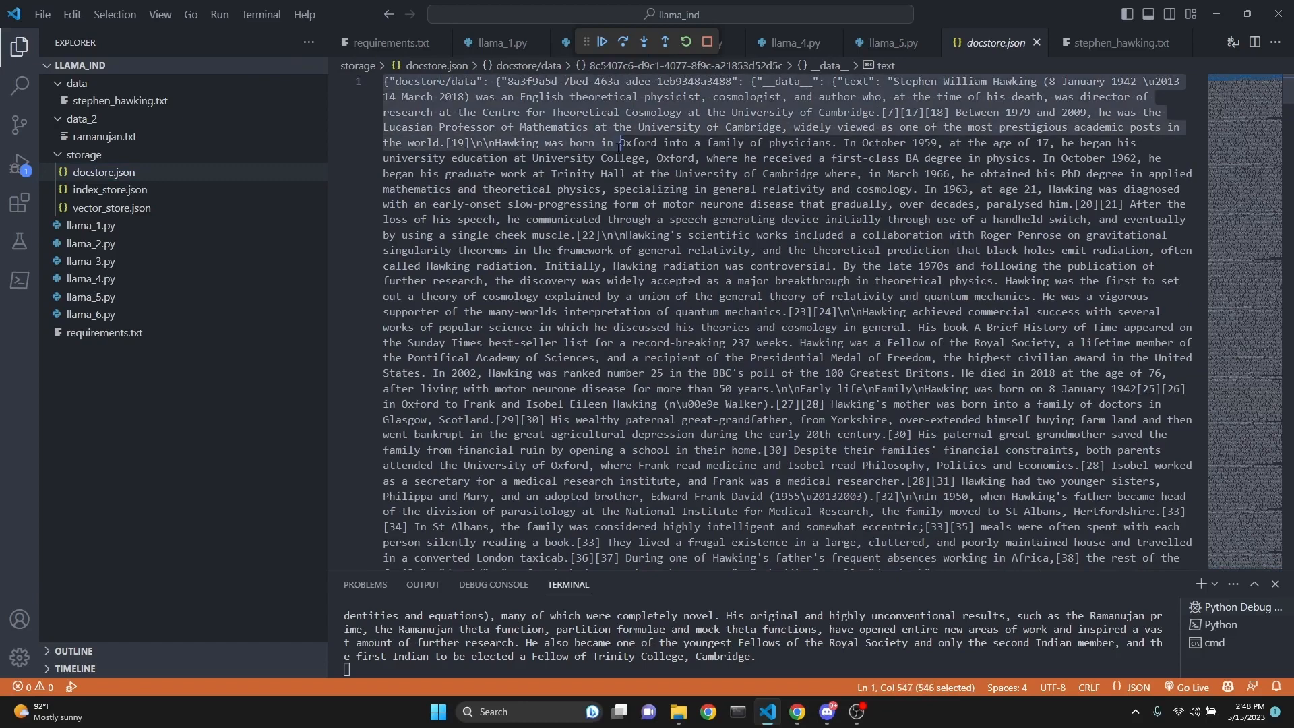
pyautogui.scroll(-3)
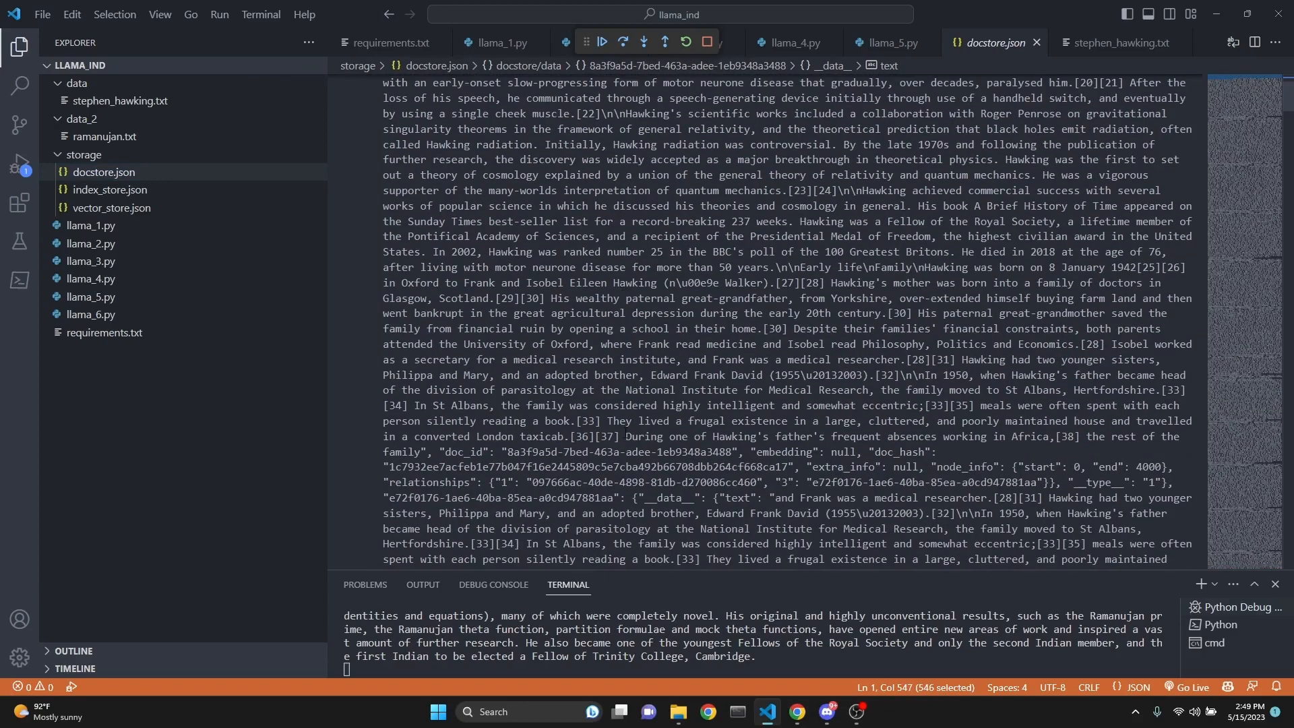
pyautogui.doubleClick(518, 437)
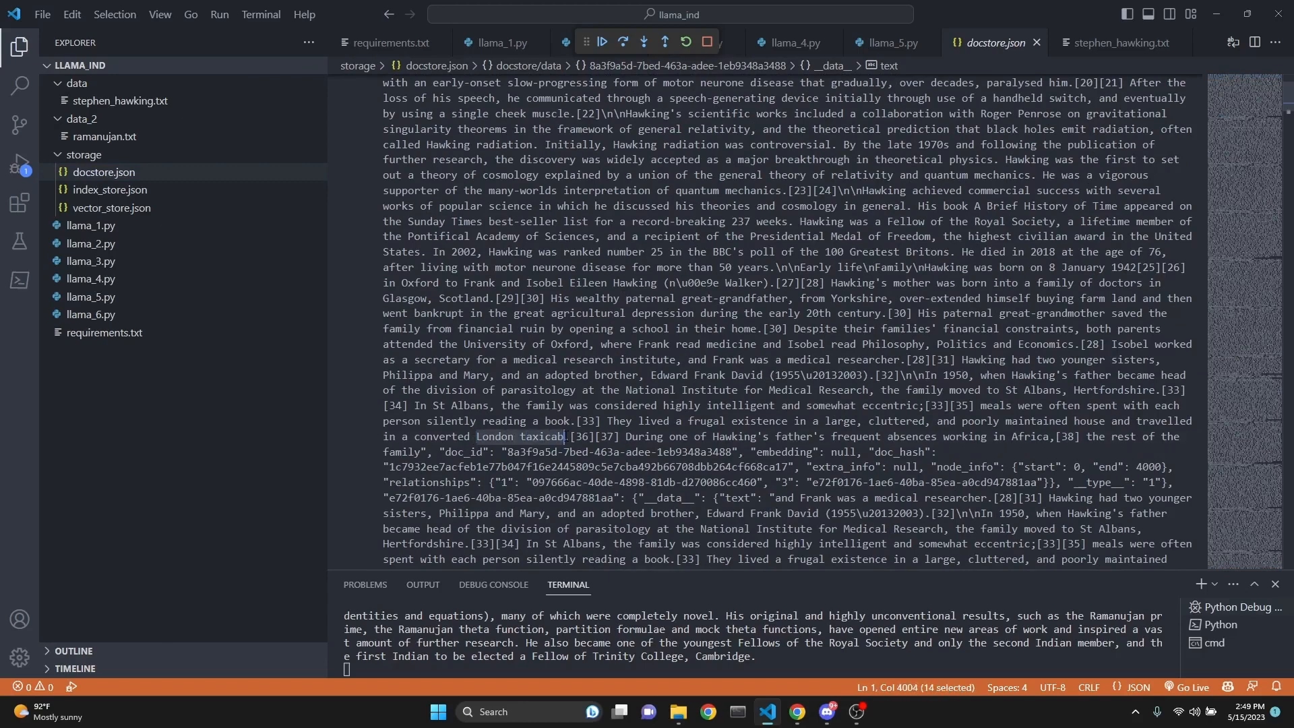
pyautogui.doubleClick(851, 267)
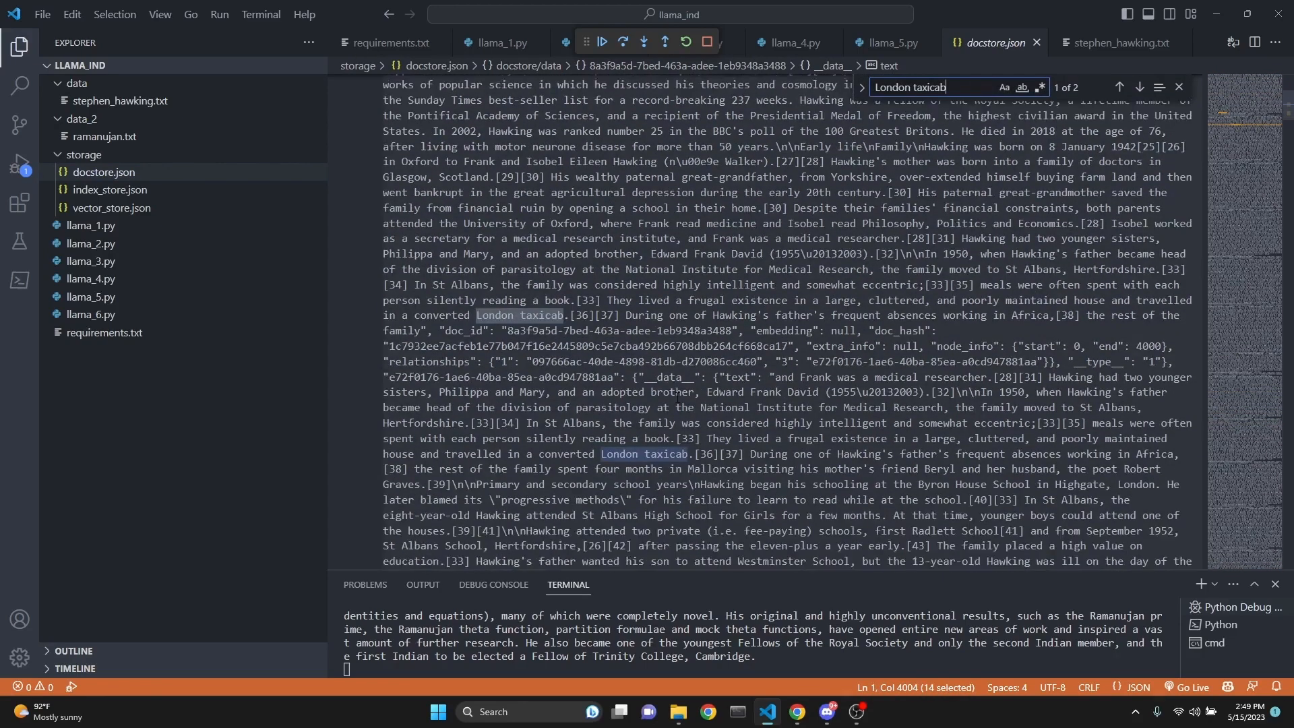
# - Step through both matches showing the text shared by two overlapping chunks
pyautogui.scroll(-3)
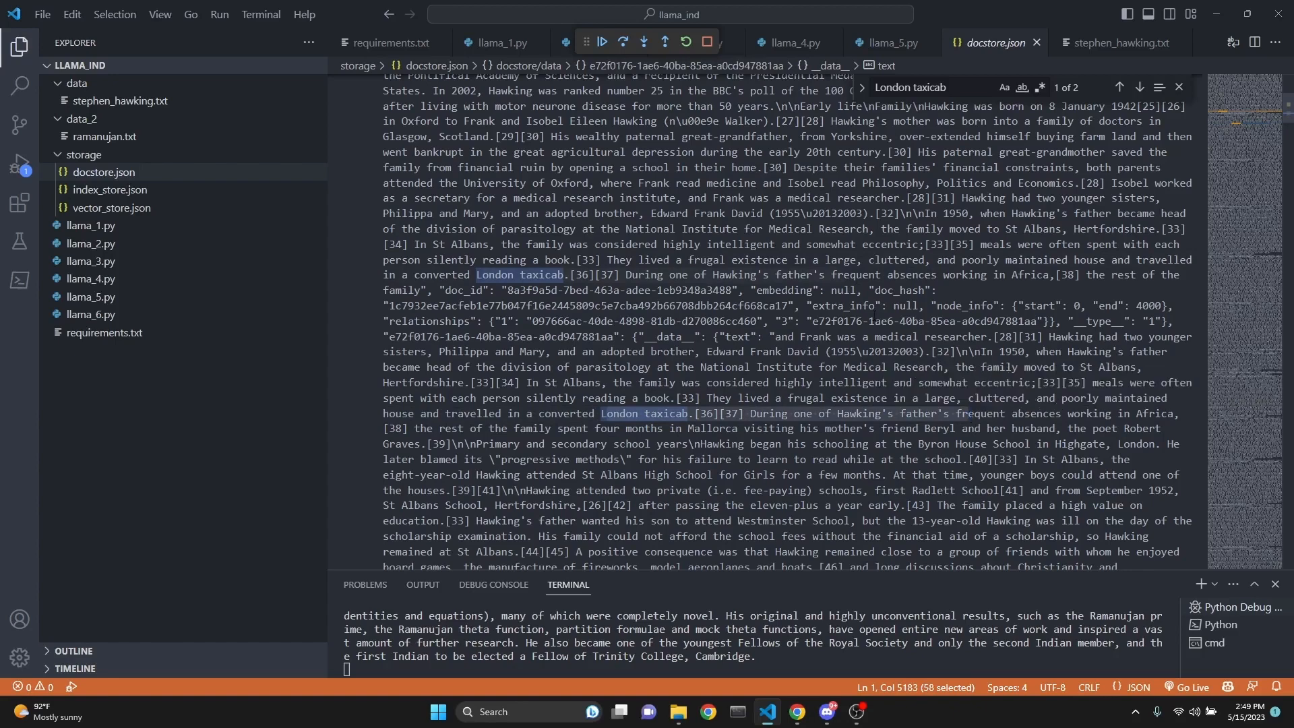
pyautogui.click(888, 42)
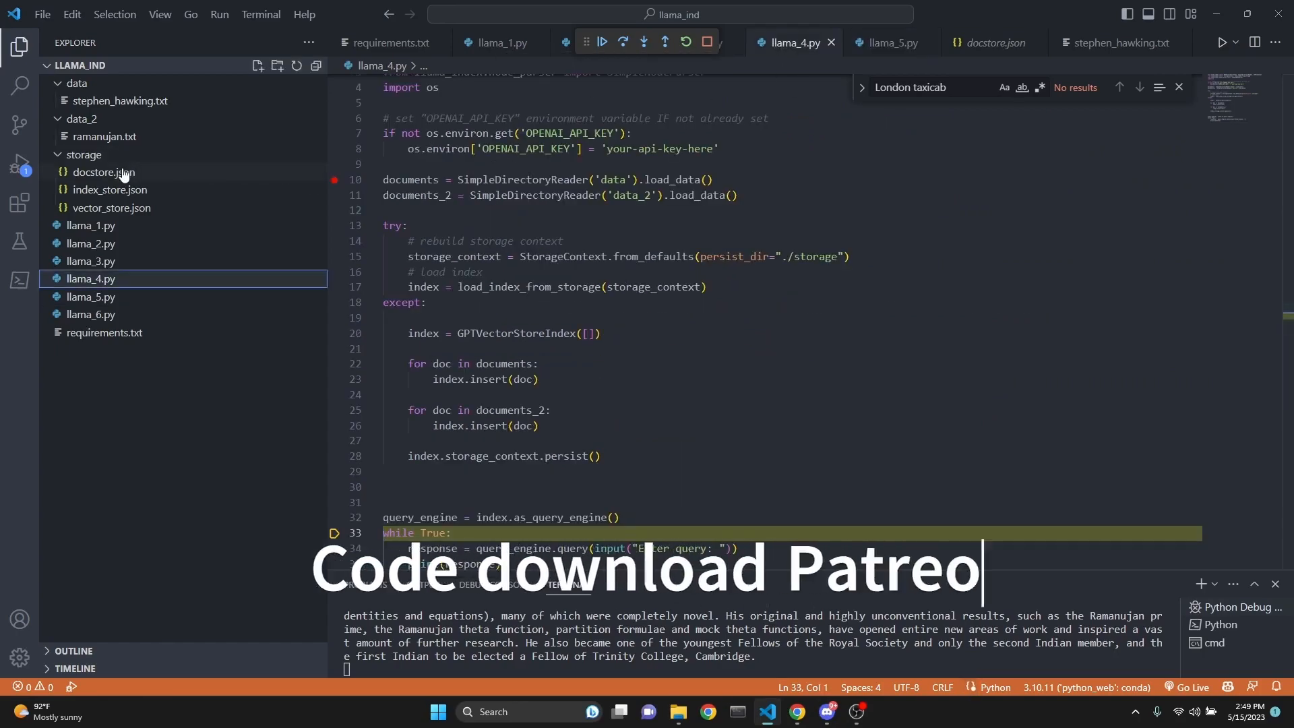
pyautogui.click(101, 172)
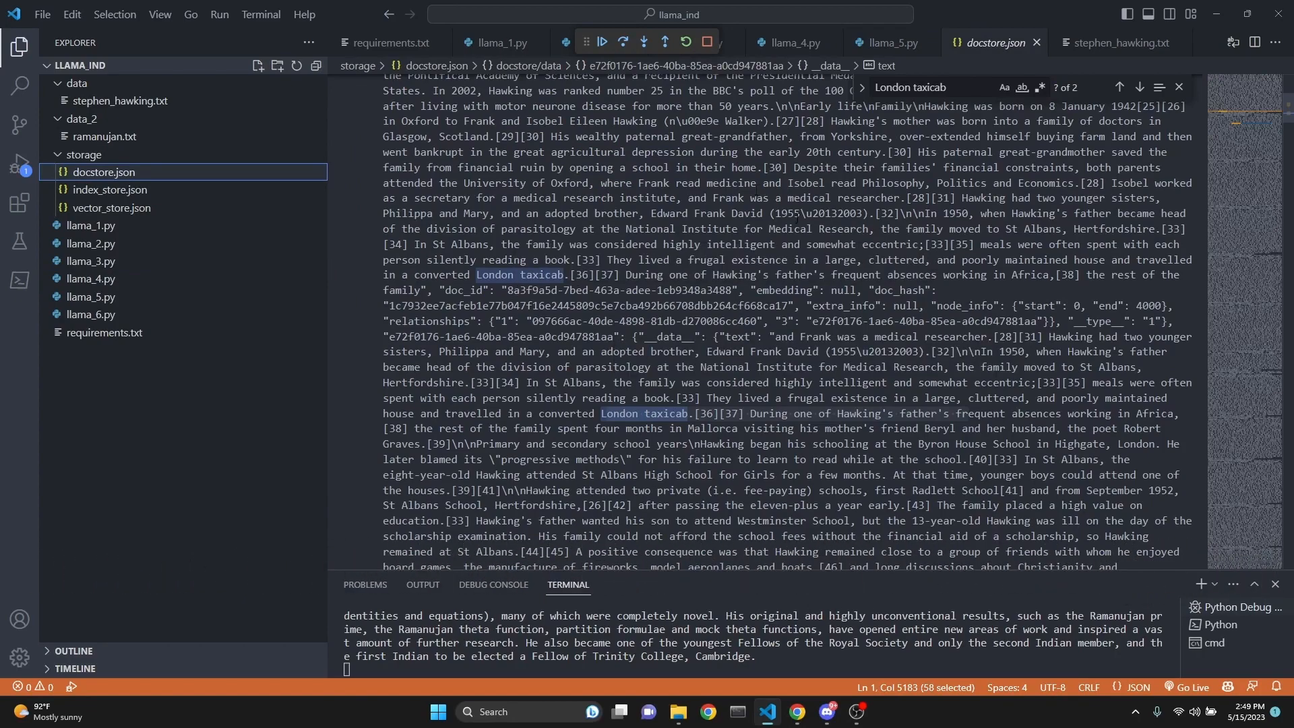
pyautogui.scroll(-3)
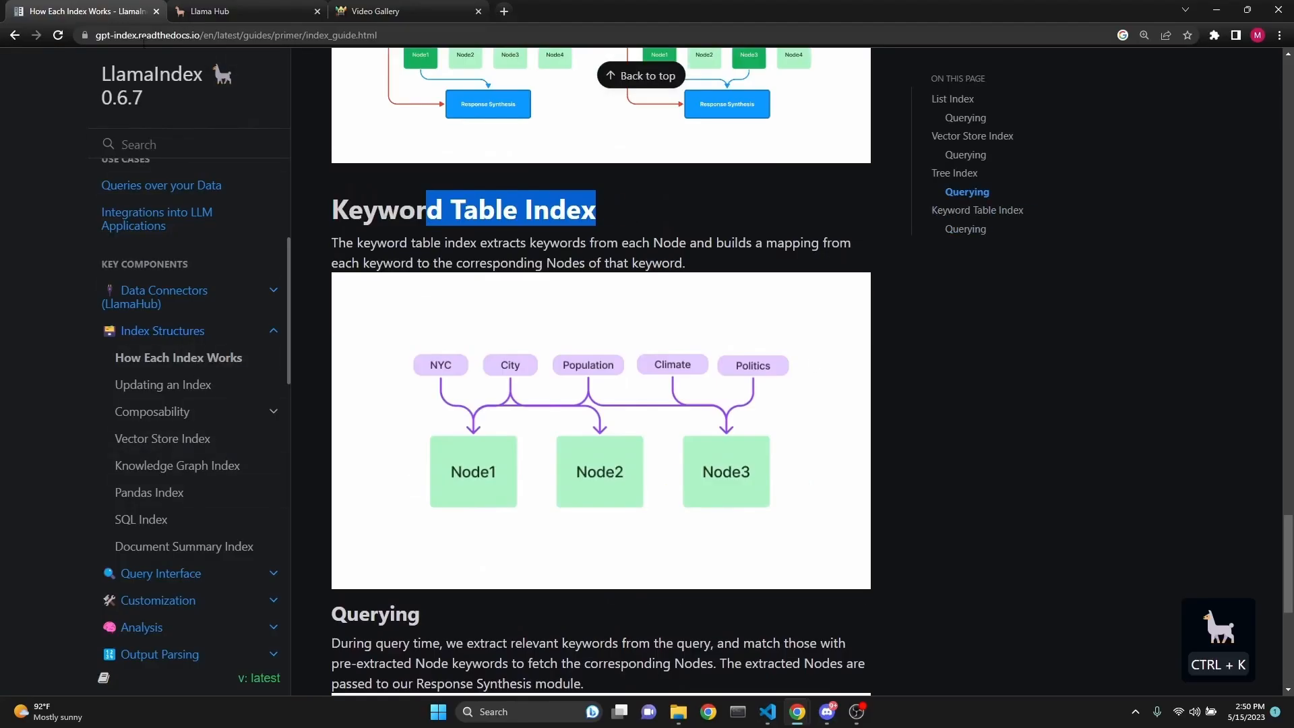
# - Scroll to the Keyword Table Index querying section, then switch browser tabs
pyautogui.scroll(-3)
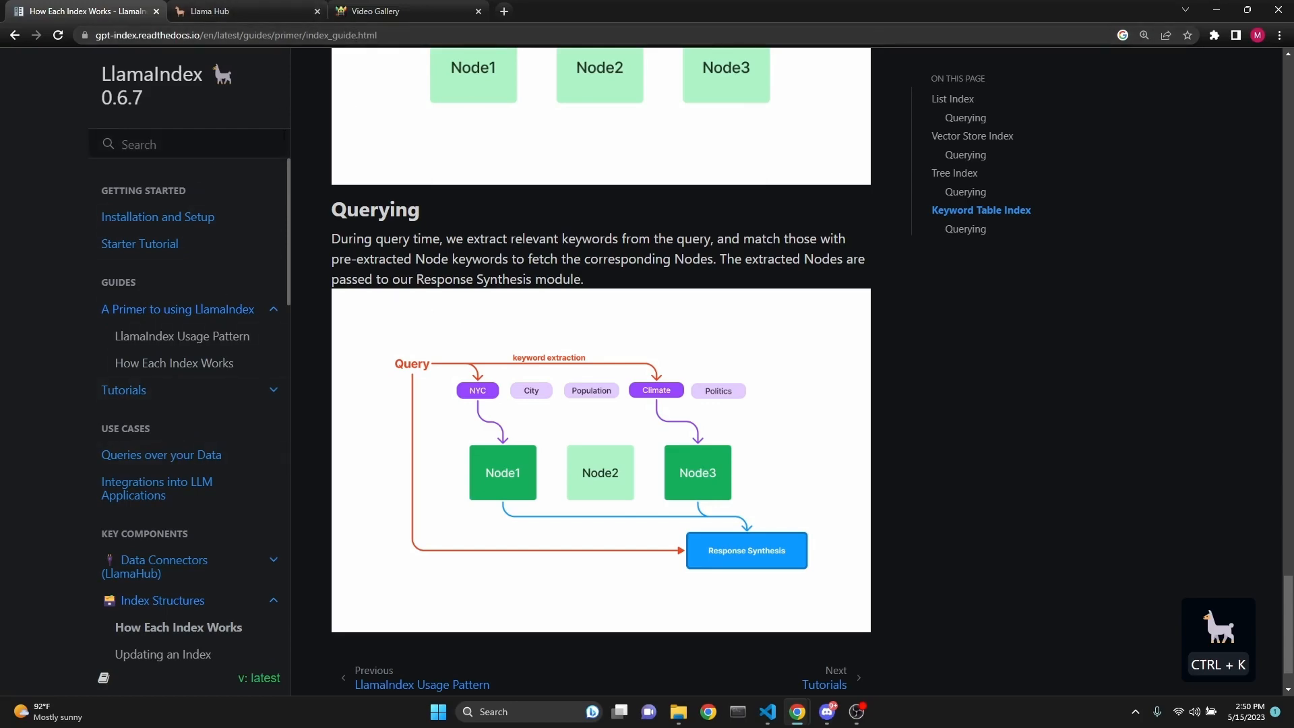
pyautogui.click(406, 11)
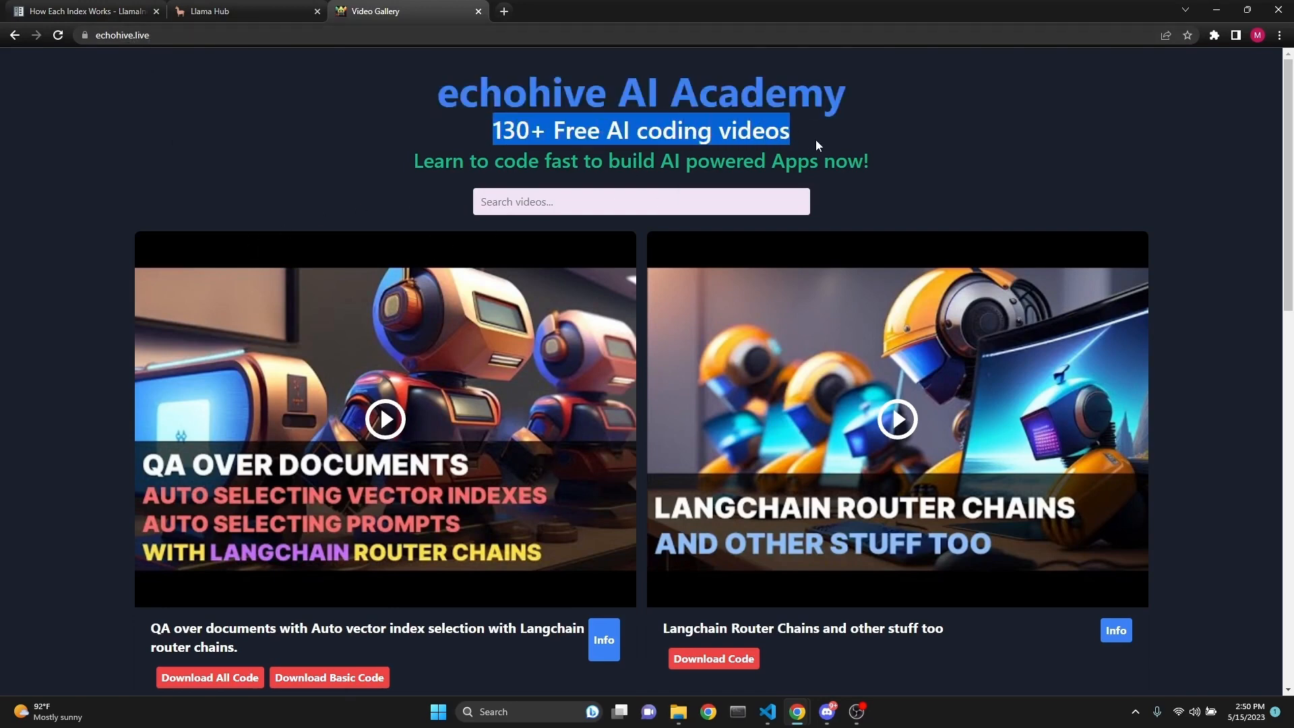
# - Open the video's Info and its Patreon code-files post, then return to the echohive gallery
pyautogui.click(641, 202)
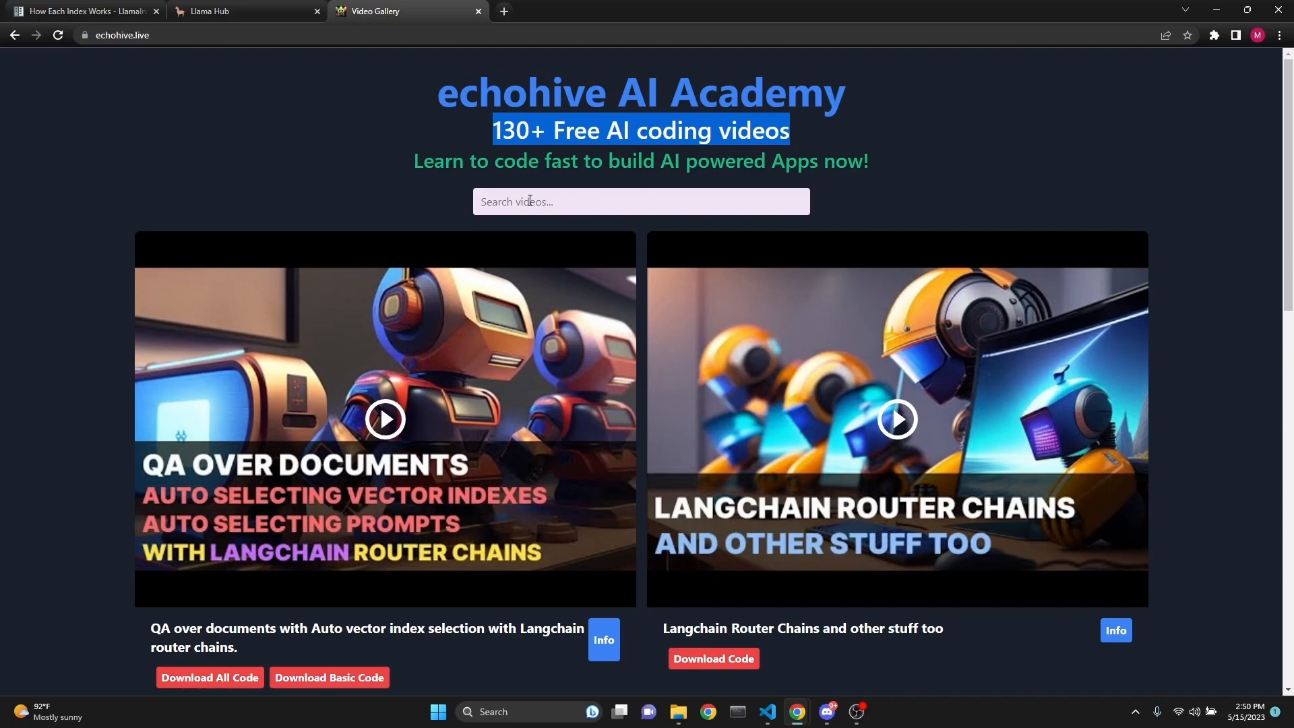
pyautogui.scroll(-3)
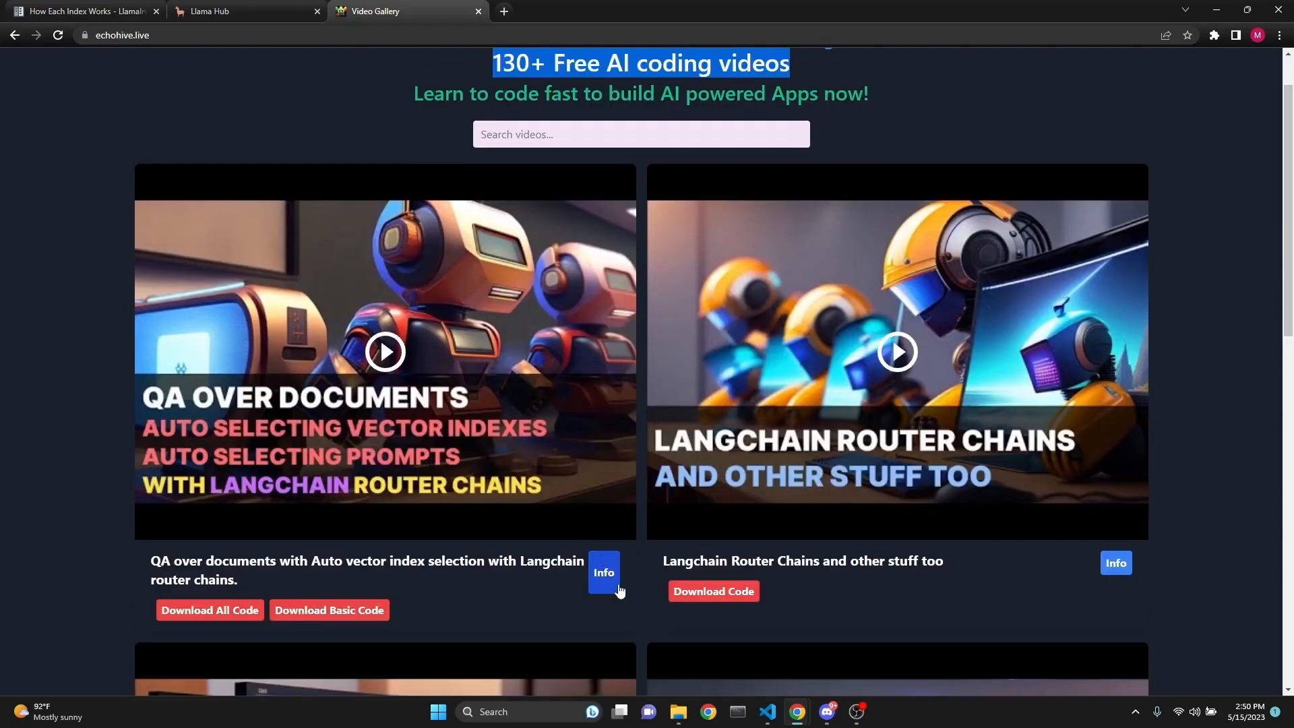
pyautogui.scroll(-3)
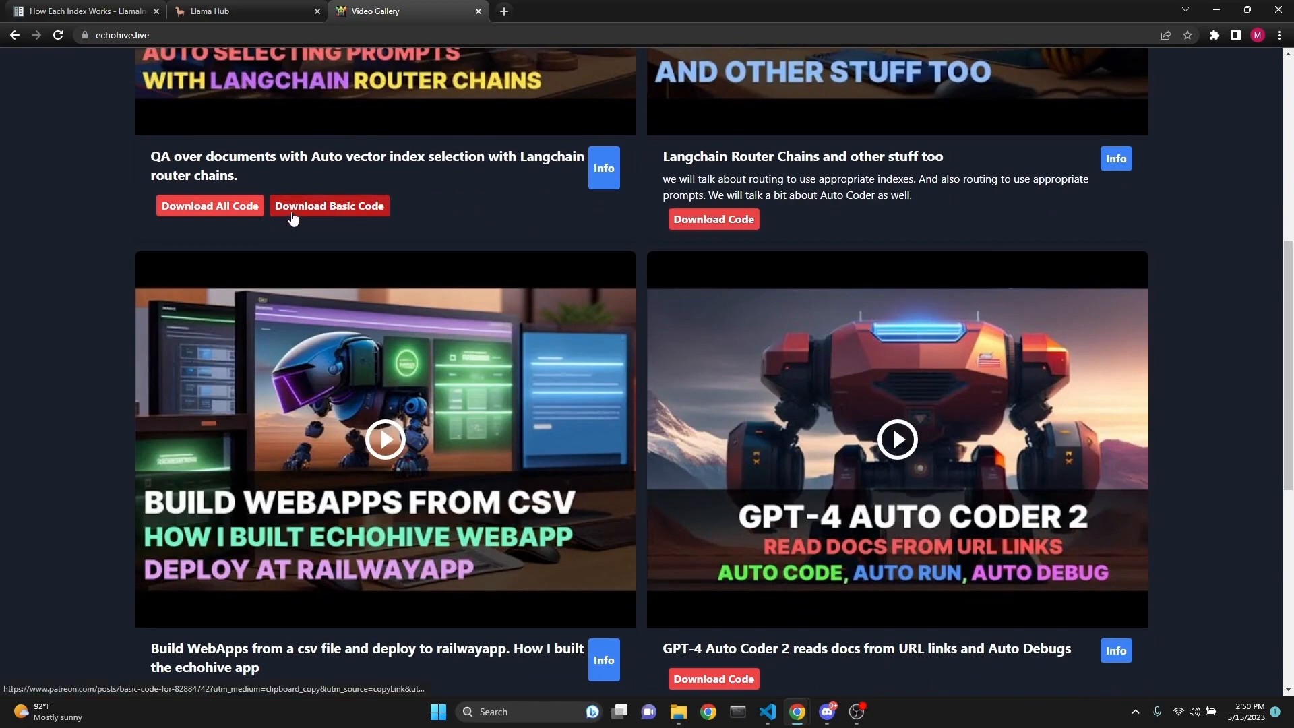
pyautogui.click(210, 206)
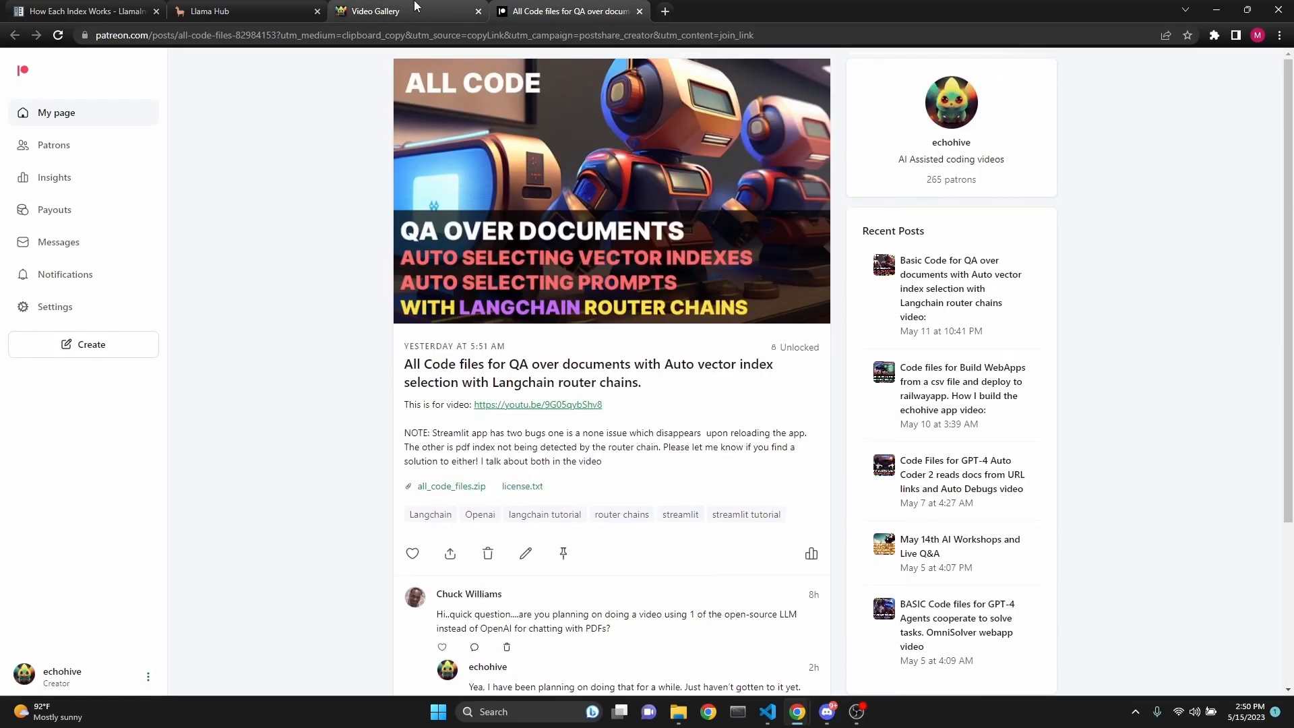
pyautogui.click(381, 11)
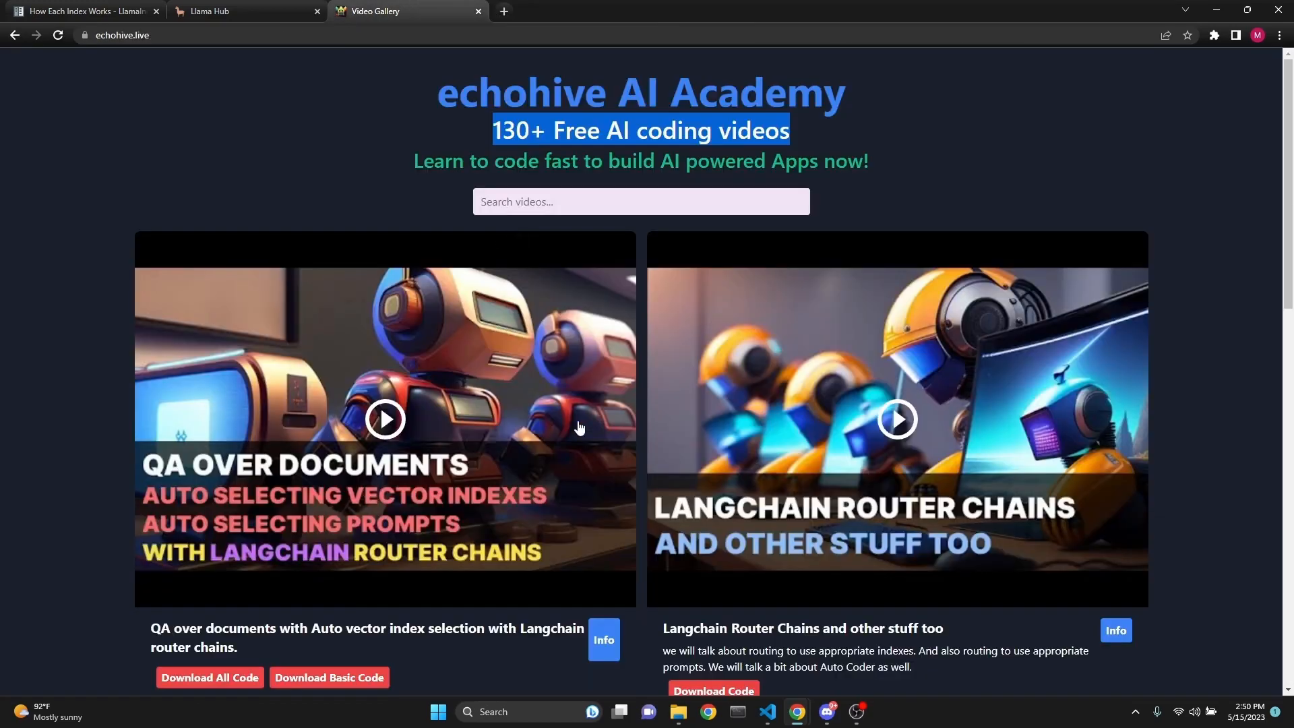